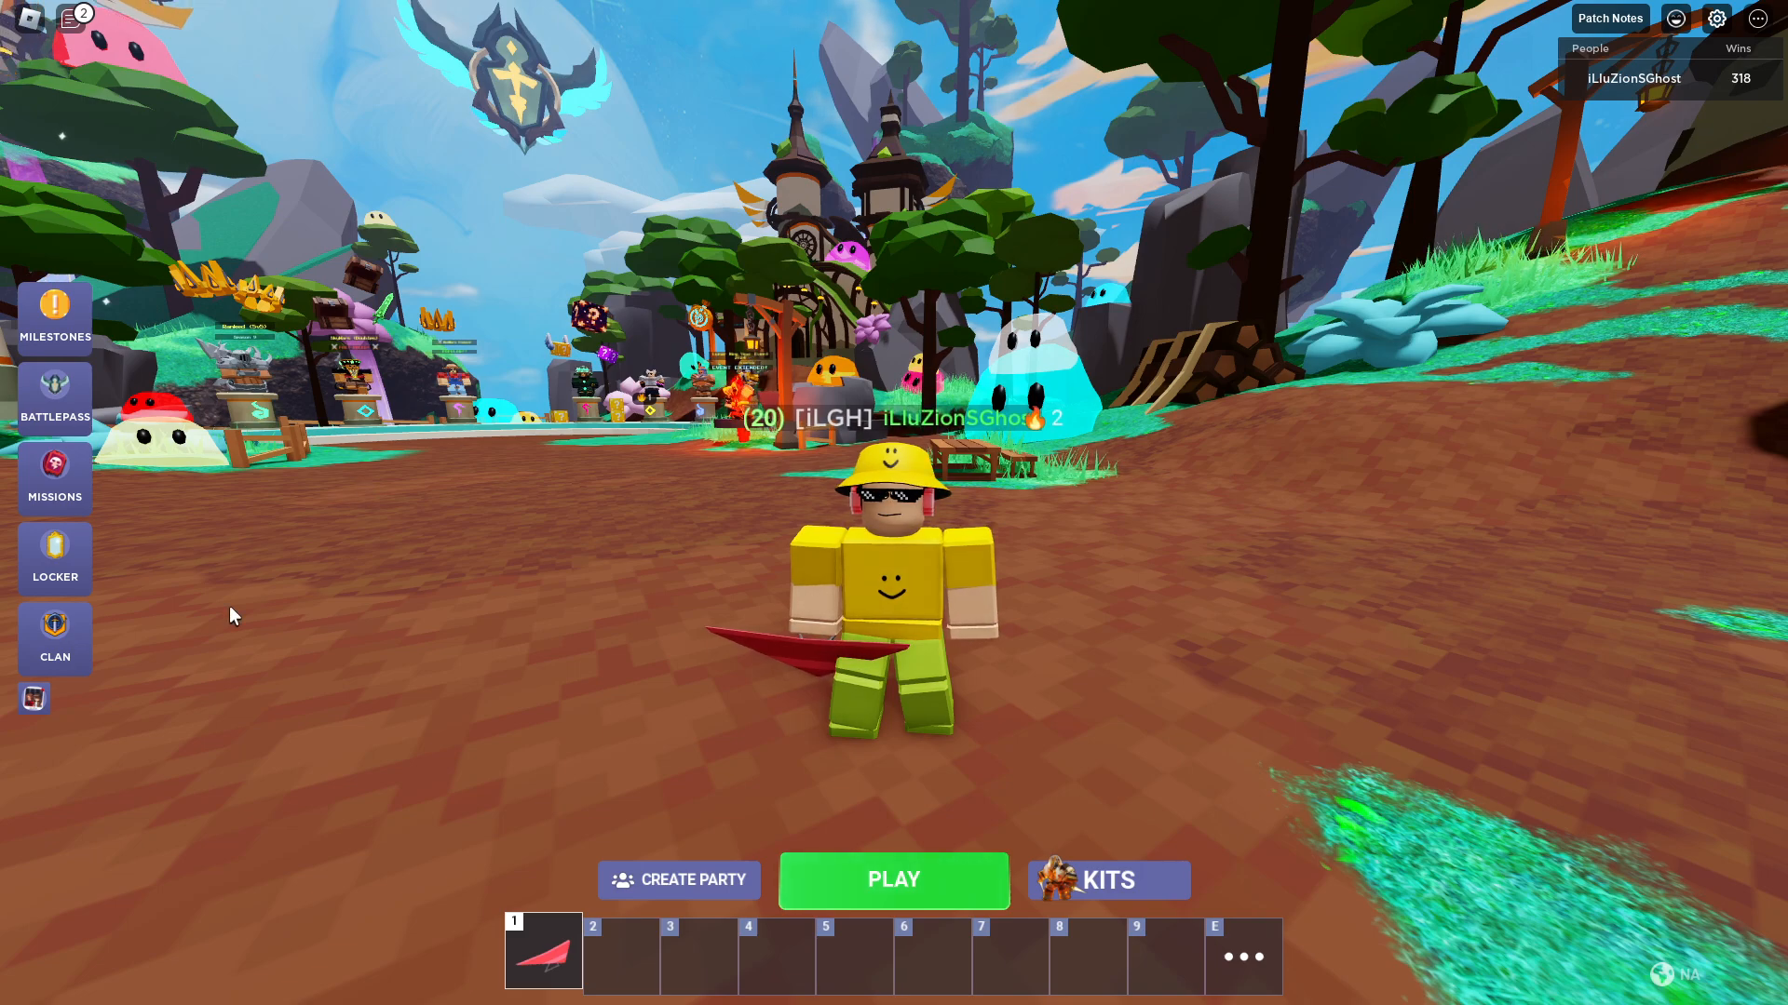
pyautogui.moveTo(54, 638)
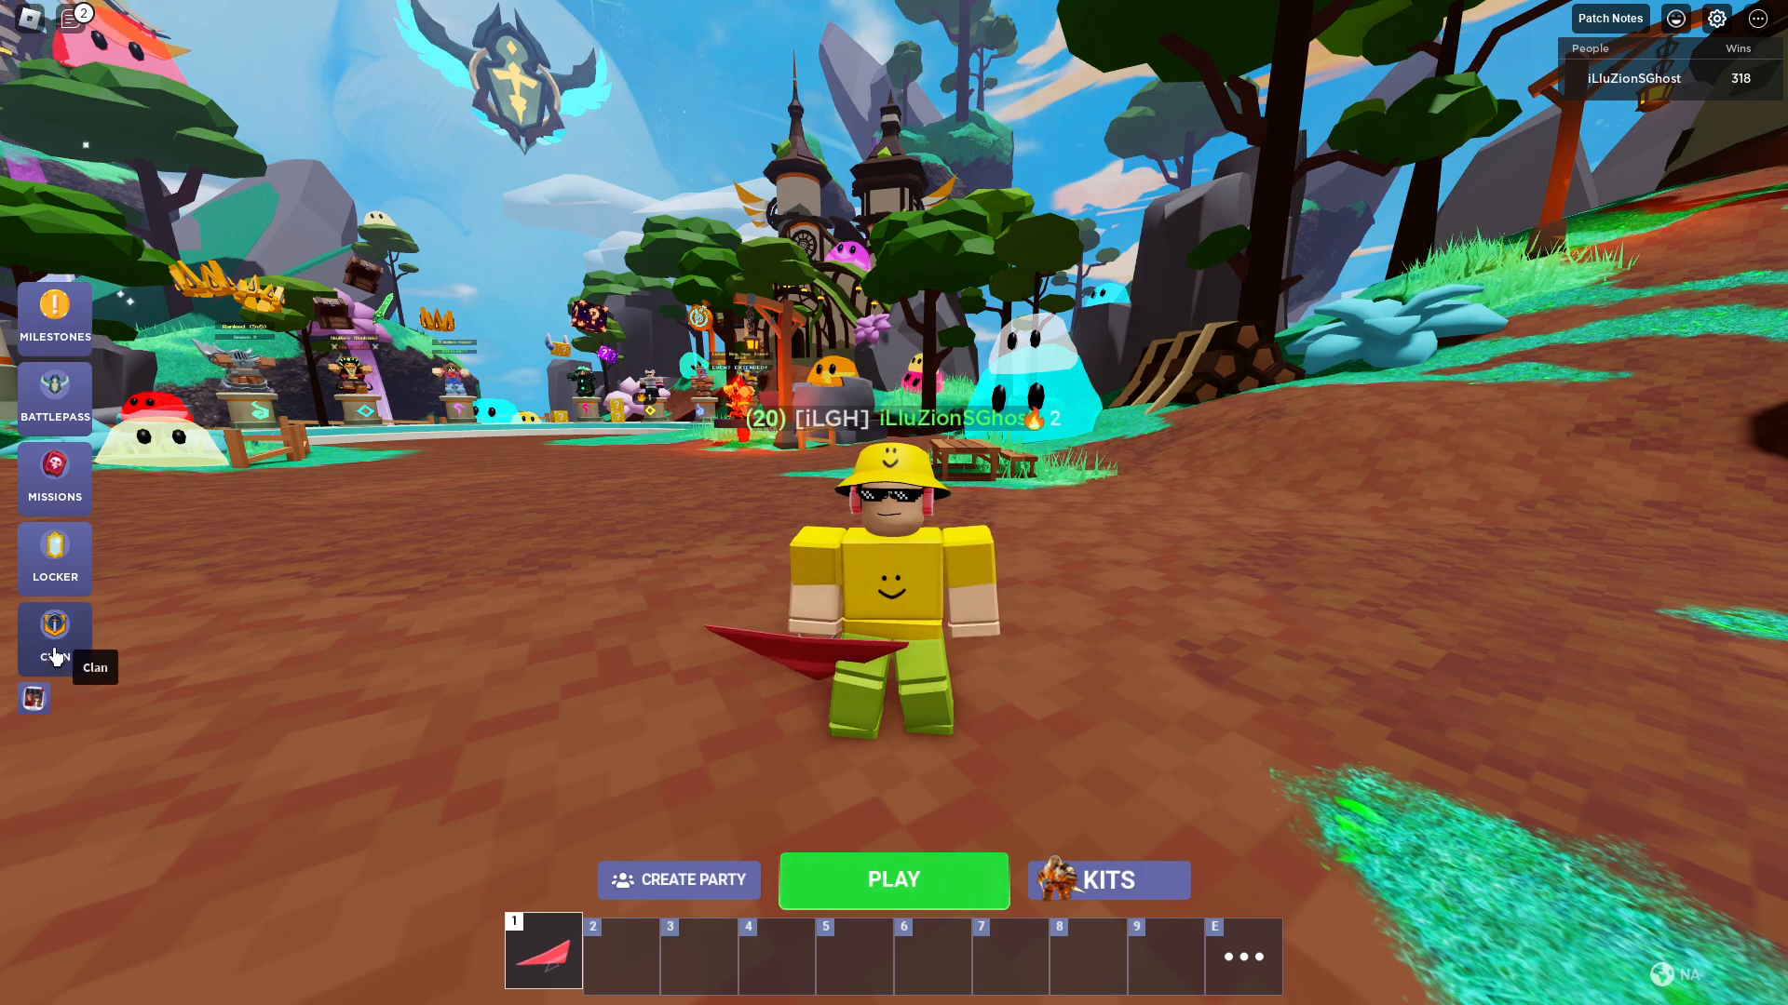
# Step: Show the clan profile's Management page with emblem, name, tag and introduction settings
pyautogui.click(54, 639)
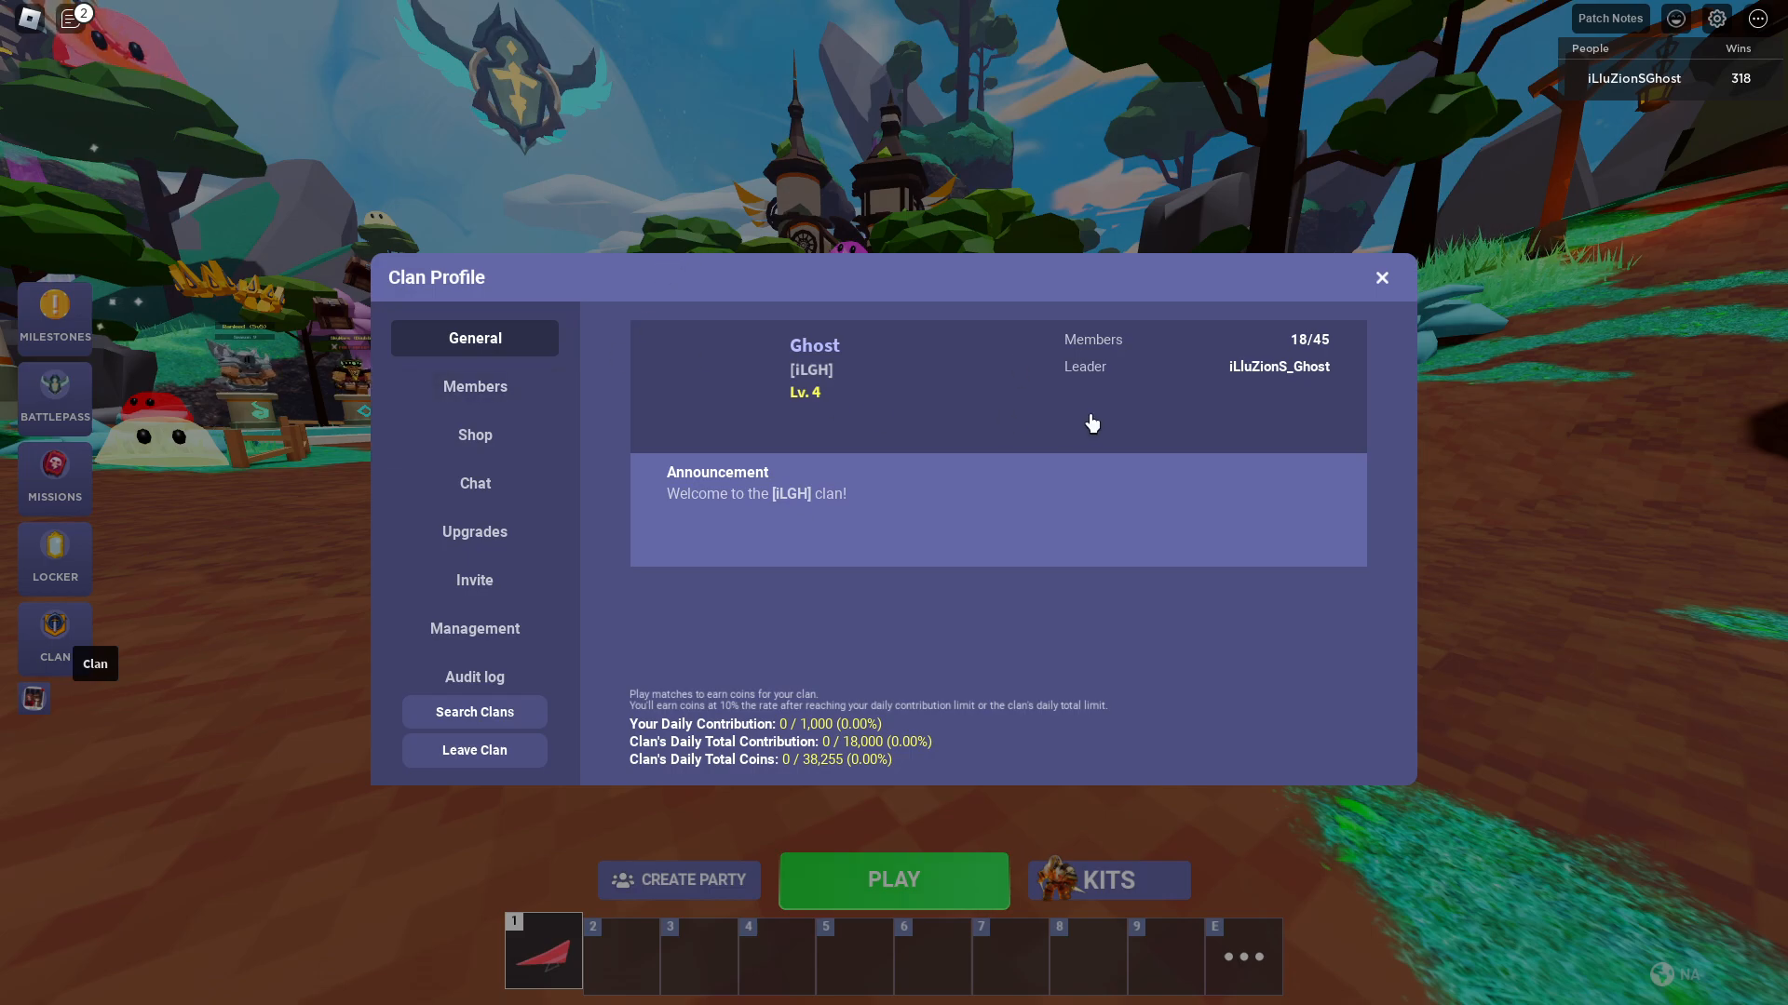
pyautogui.moveTo(1325, 493)
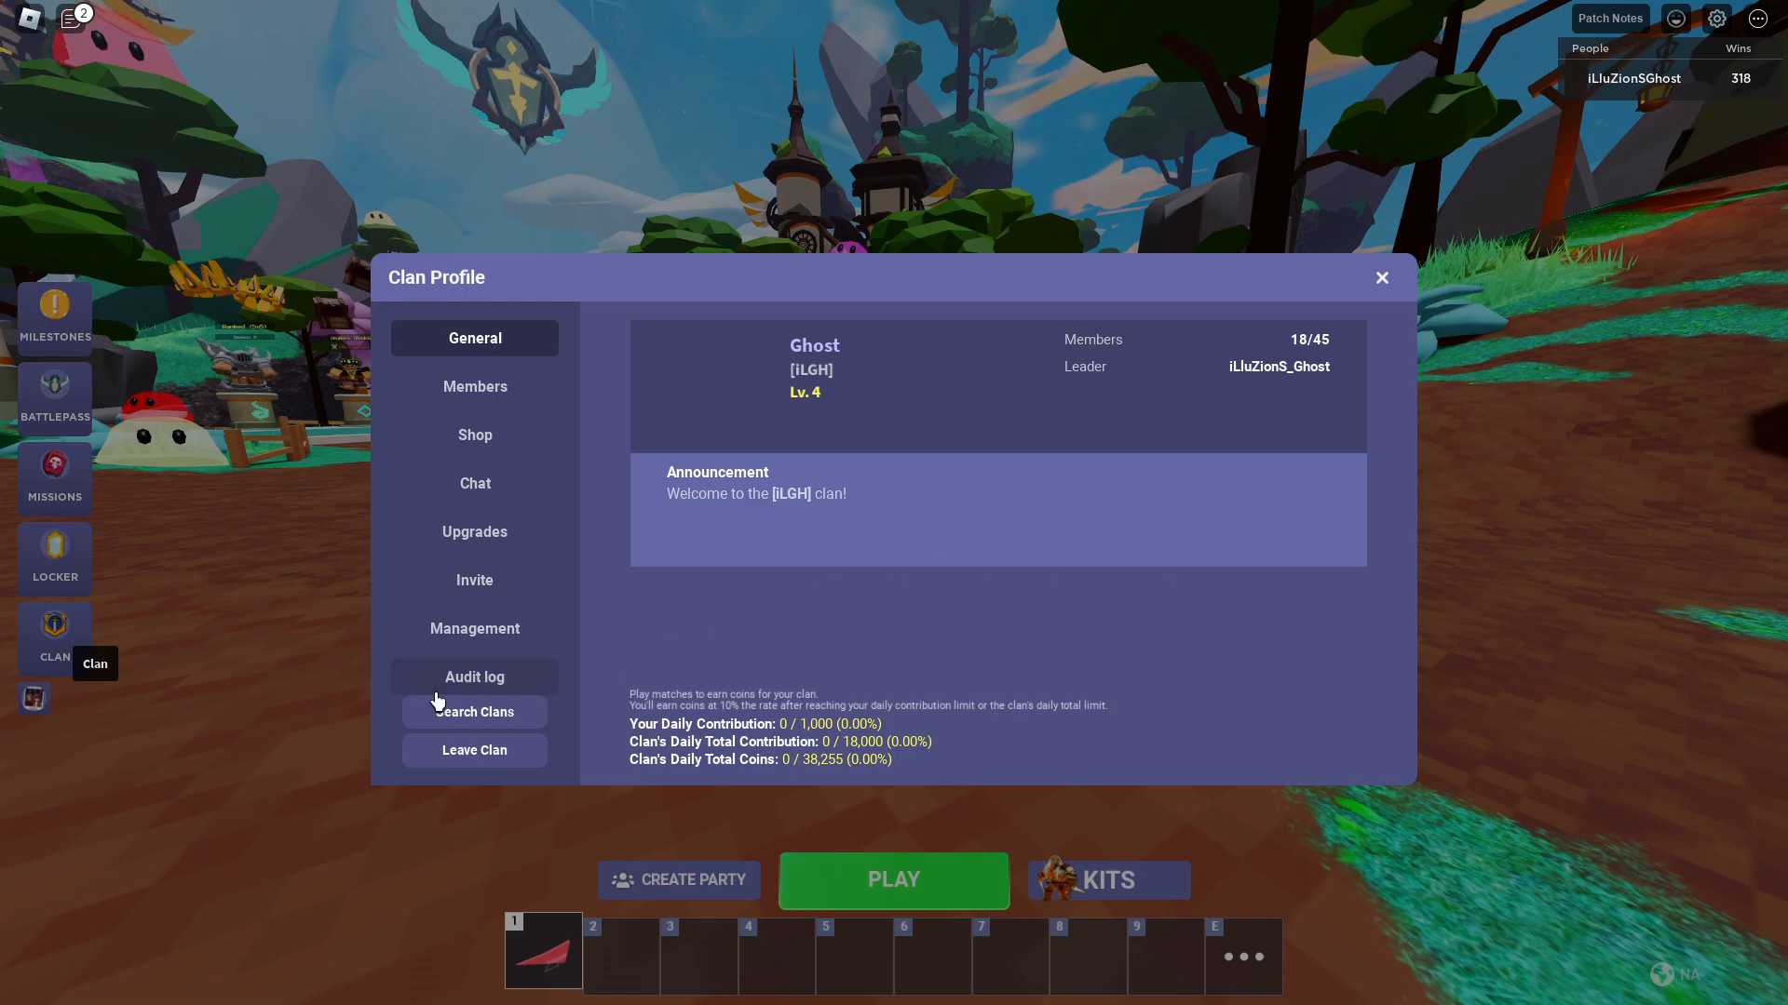
pyautogui.click(473, 627)
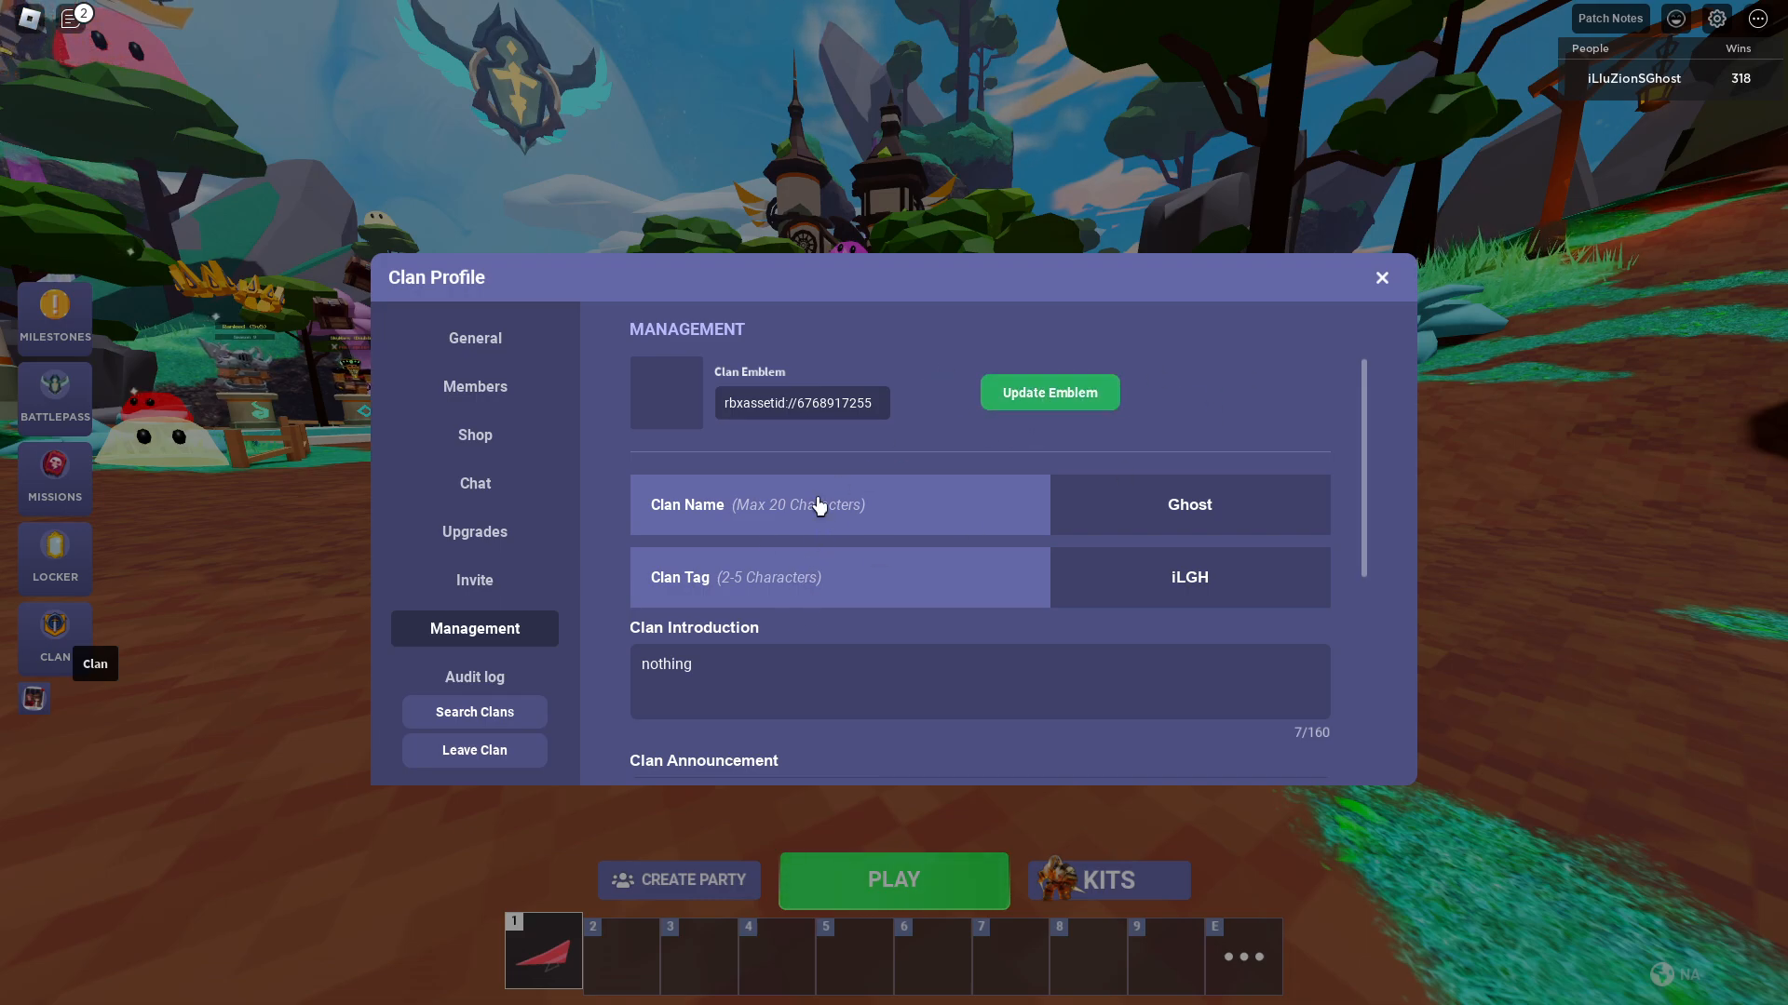
# Step: View the Clan Level 5 upgrade priced at 2,000,000 coins in the Upgrades list
pyautogui.click(473, 531)
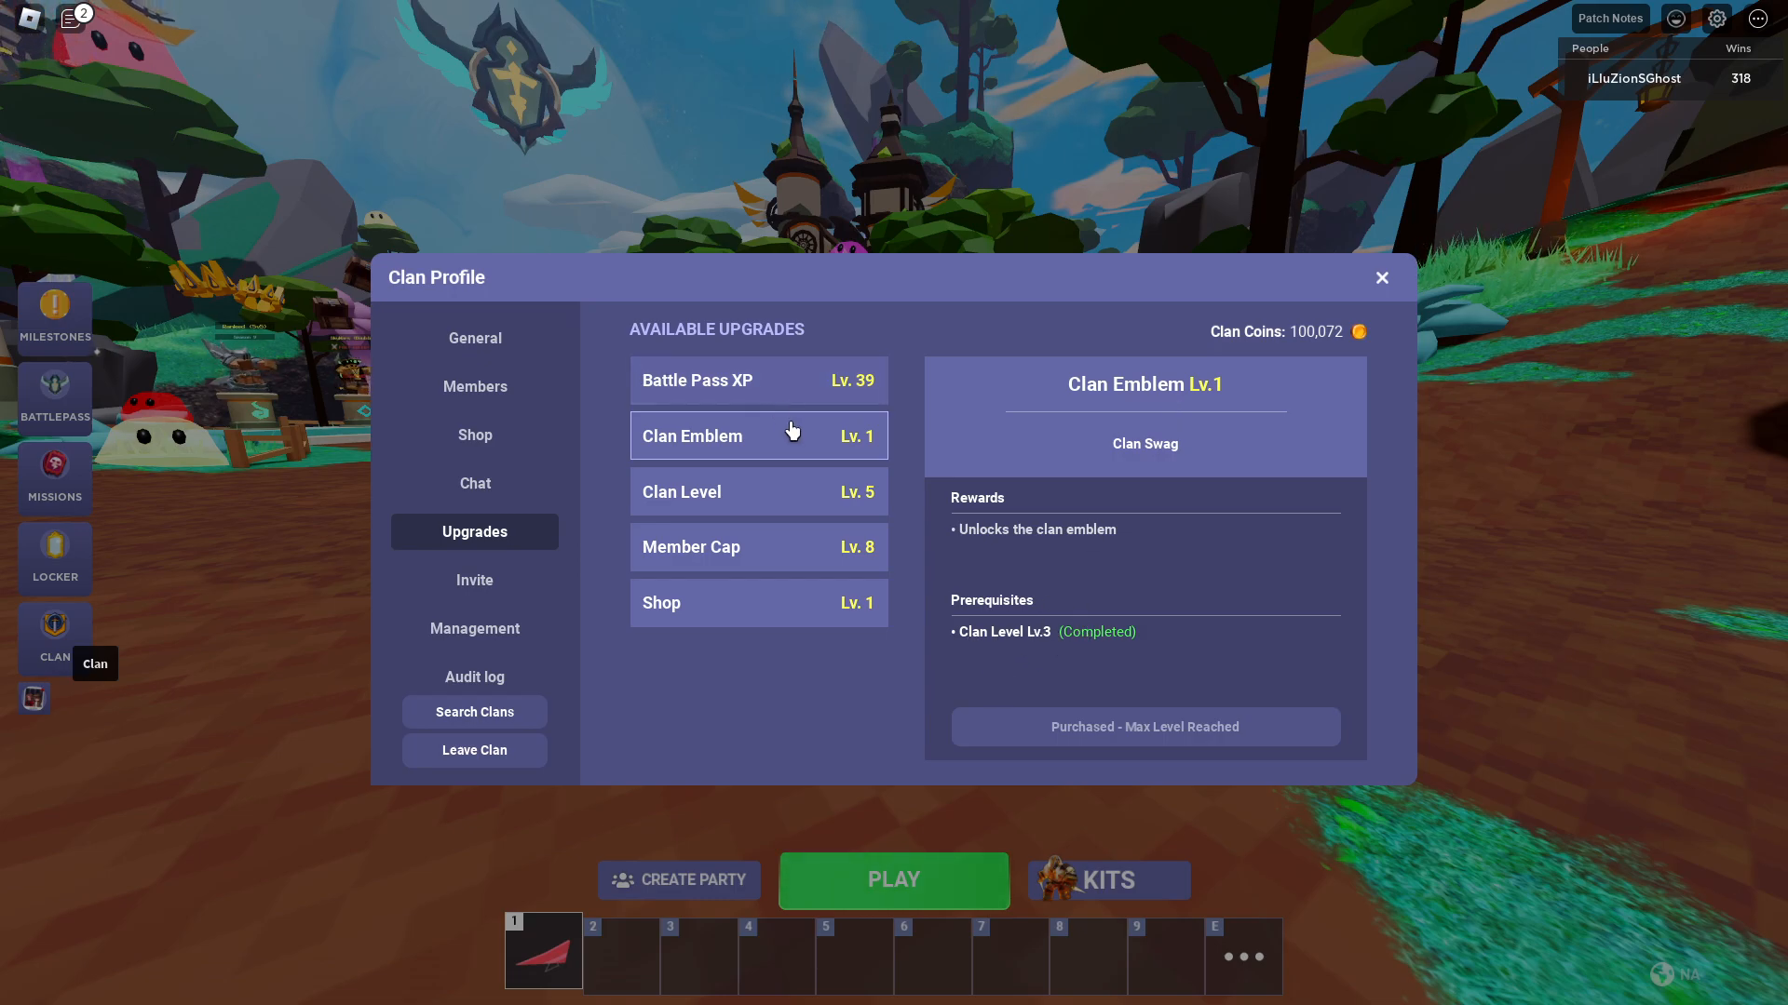
pyautogui.click(681, 492)
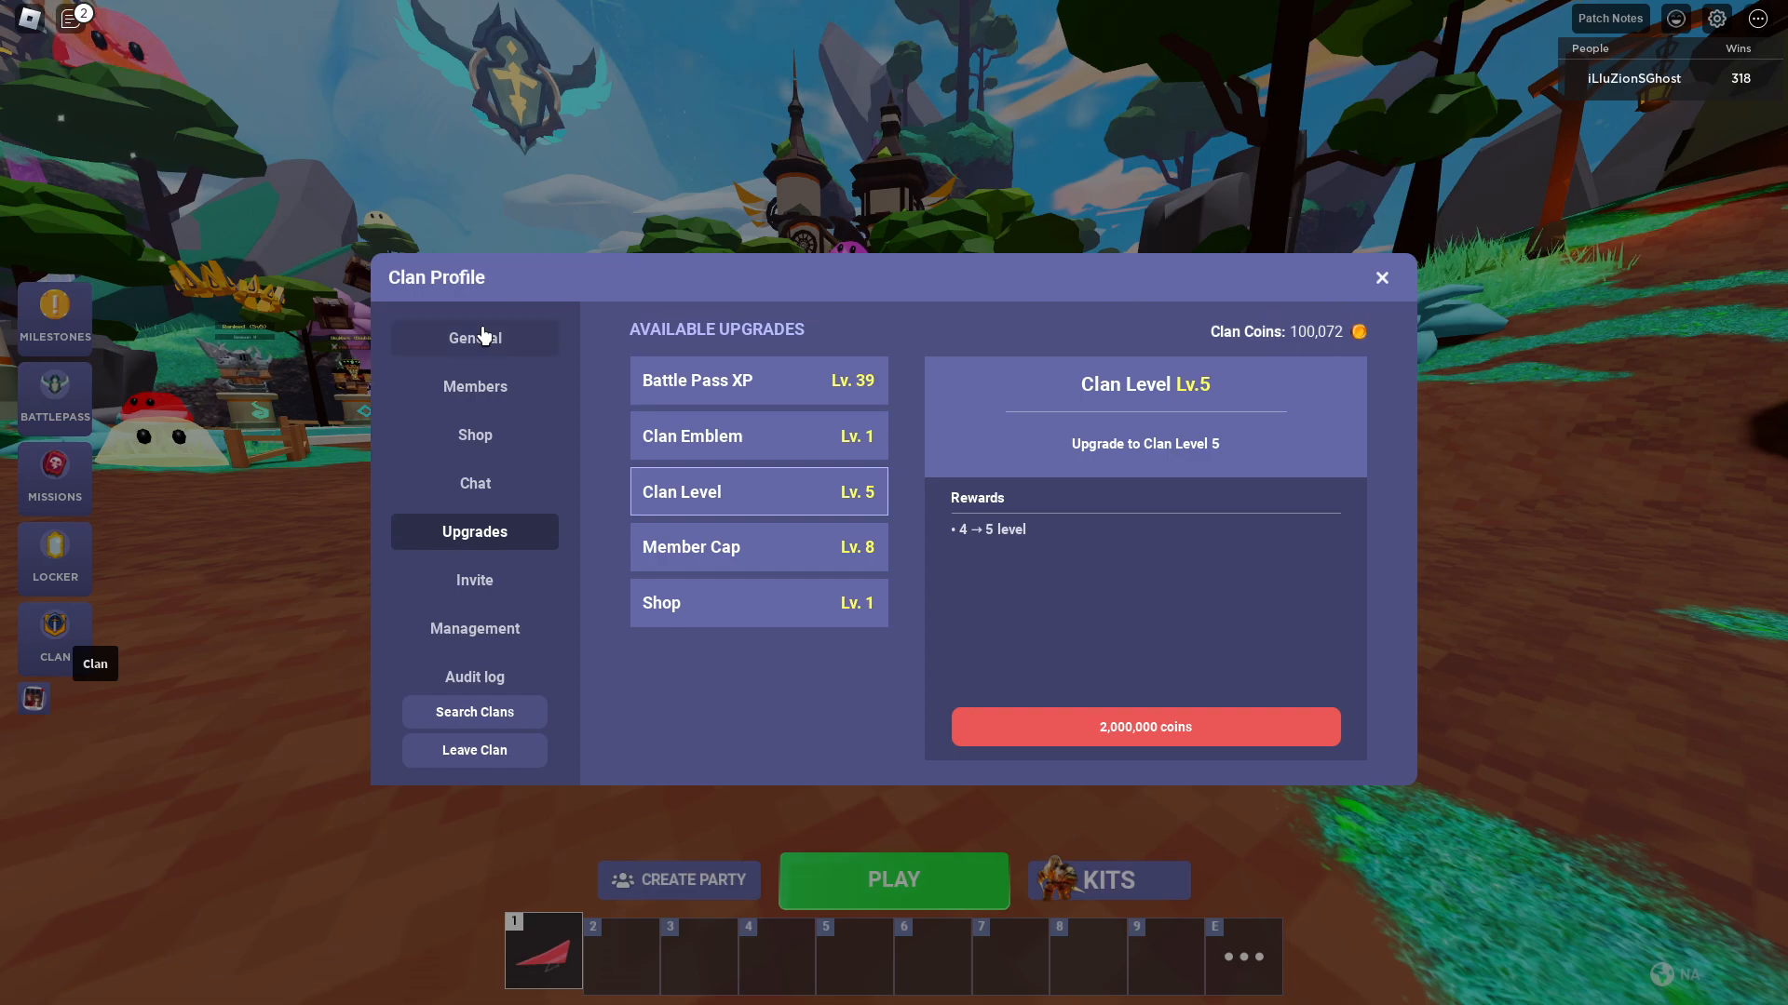
pyautogui.moveTo(486, 424)
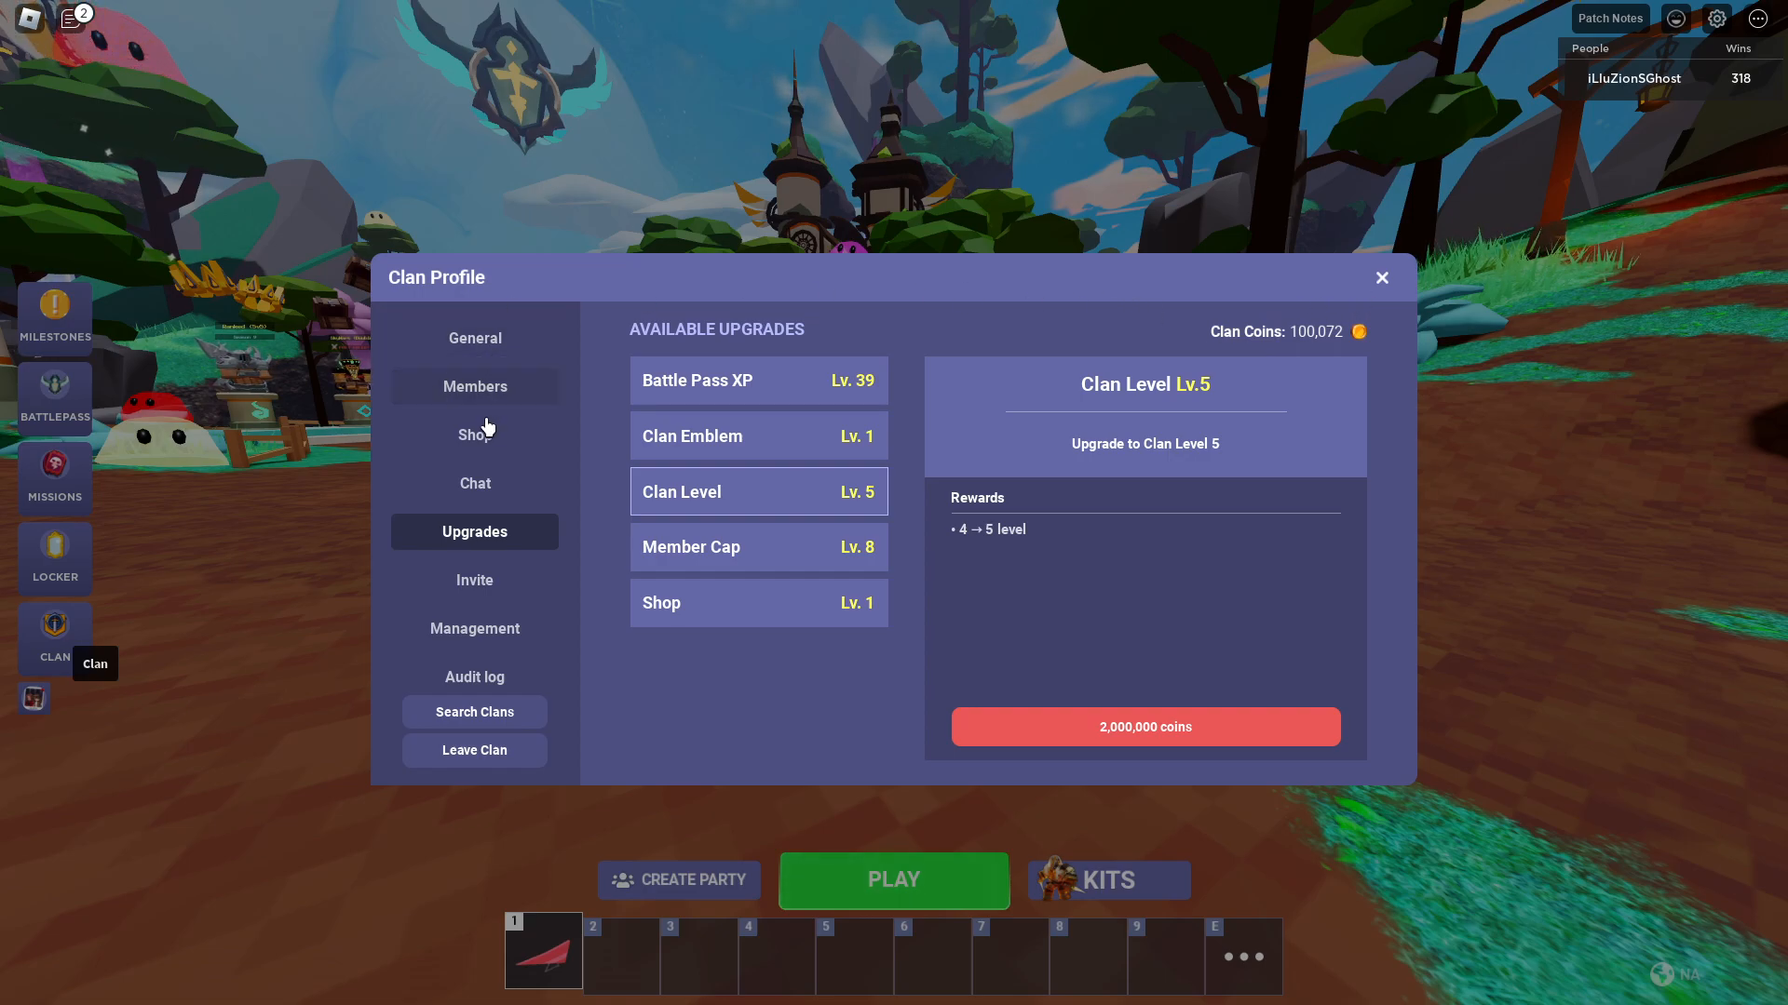
# Step: Browse the clan member list, then return to Upgrades showing Member Cap 45 to 50 for 750,000 coins
pyautogui.click(473, 386)
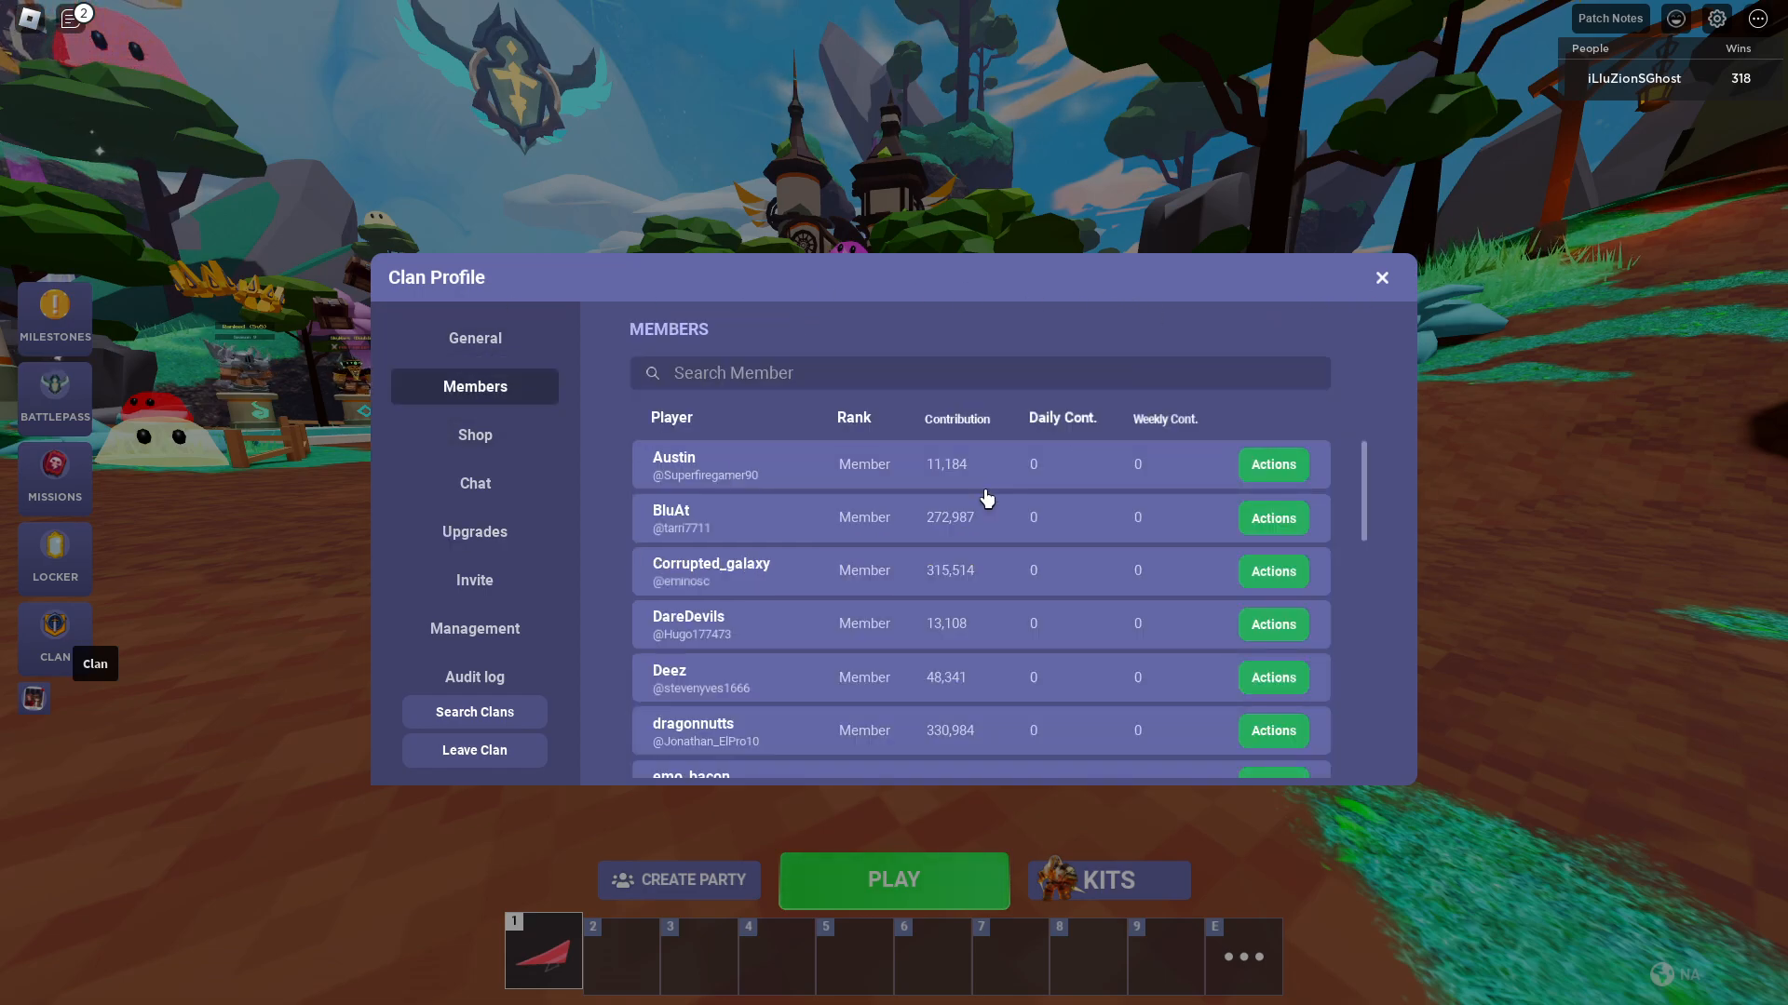
pyautogui.scroll(-3)
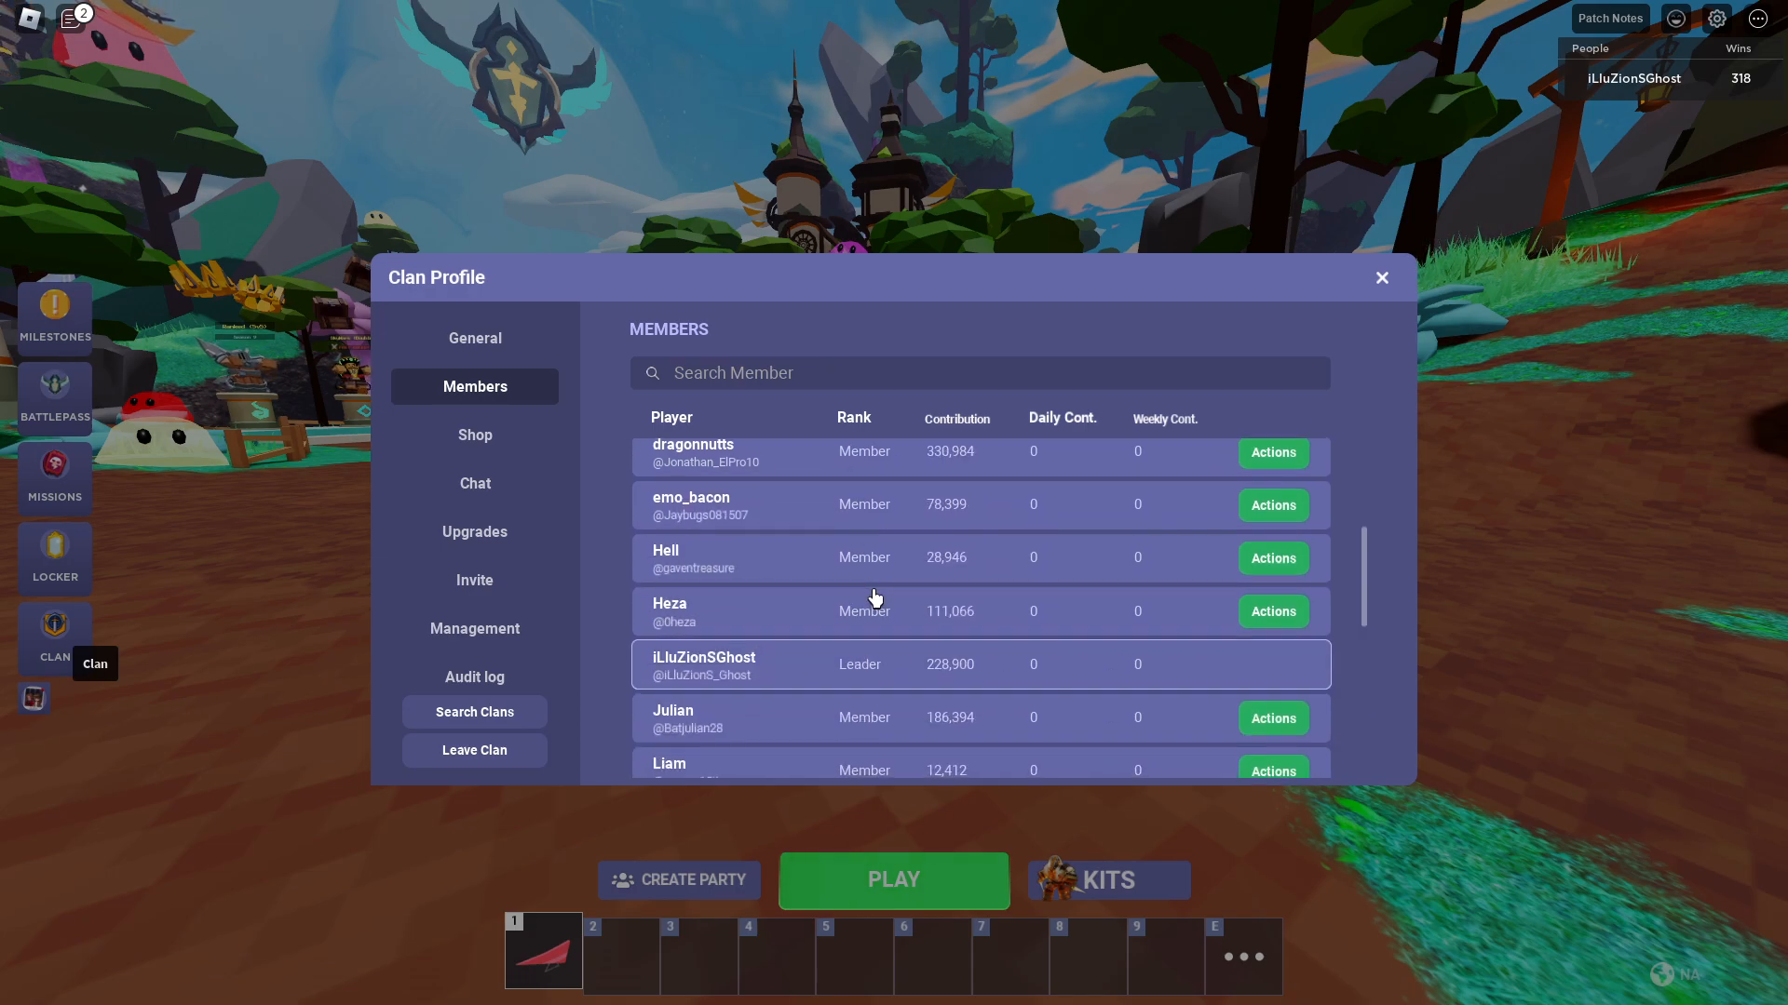
pyautogui.scroll(-3)
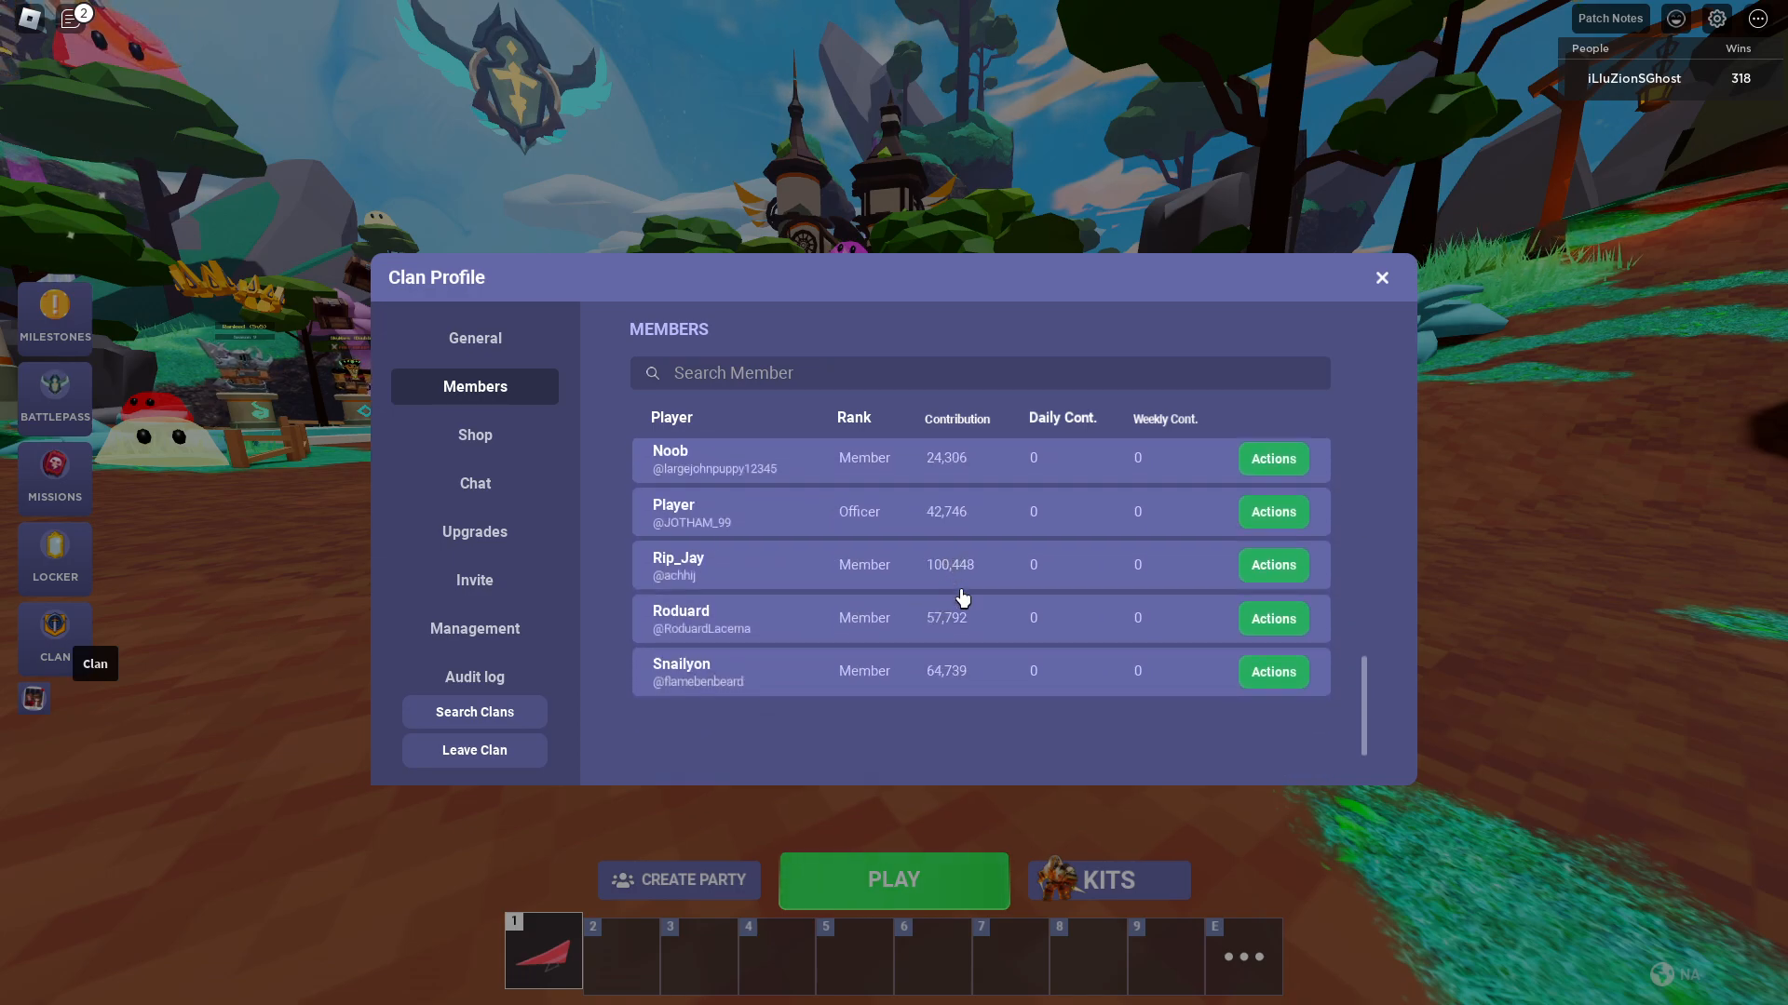
pyautogui.scroll(-3)
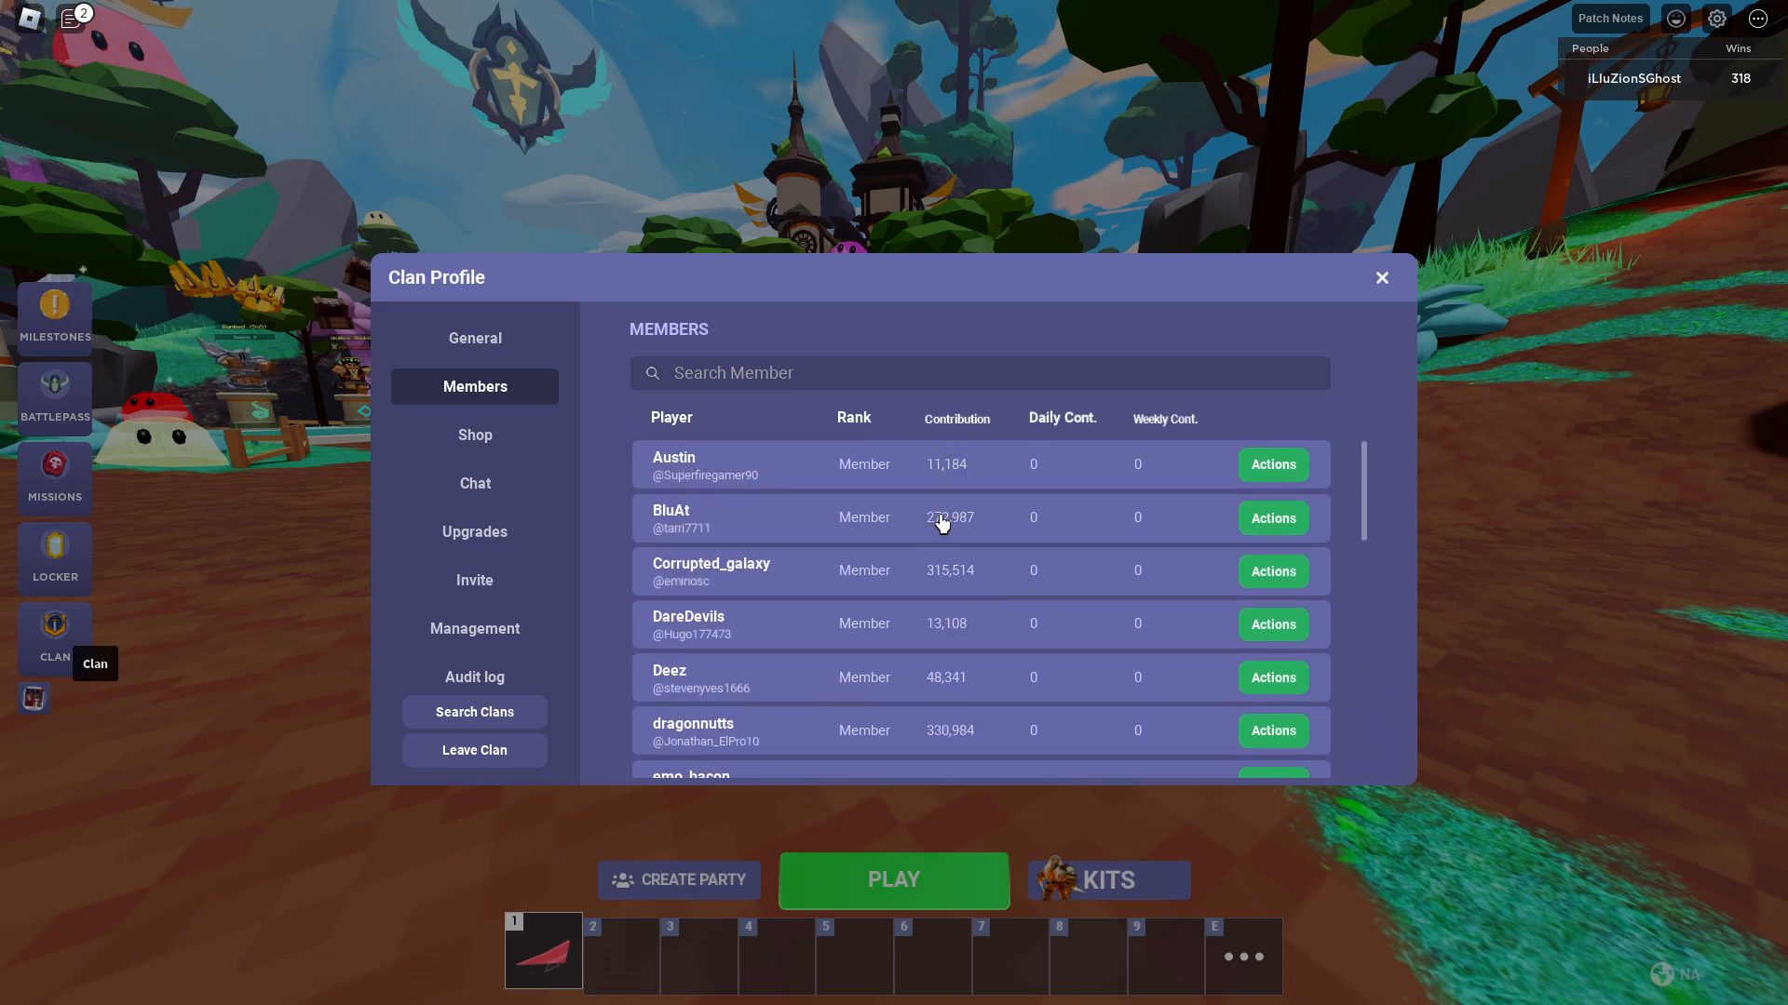
pyautogui.moveTo(955, 587)
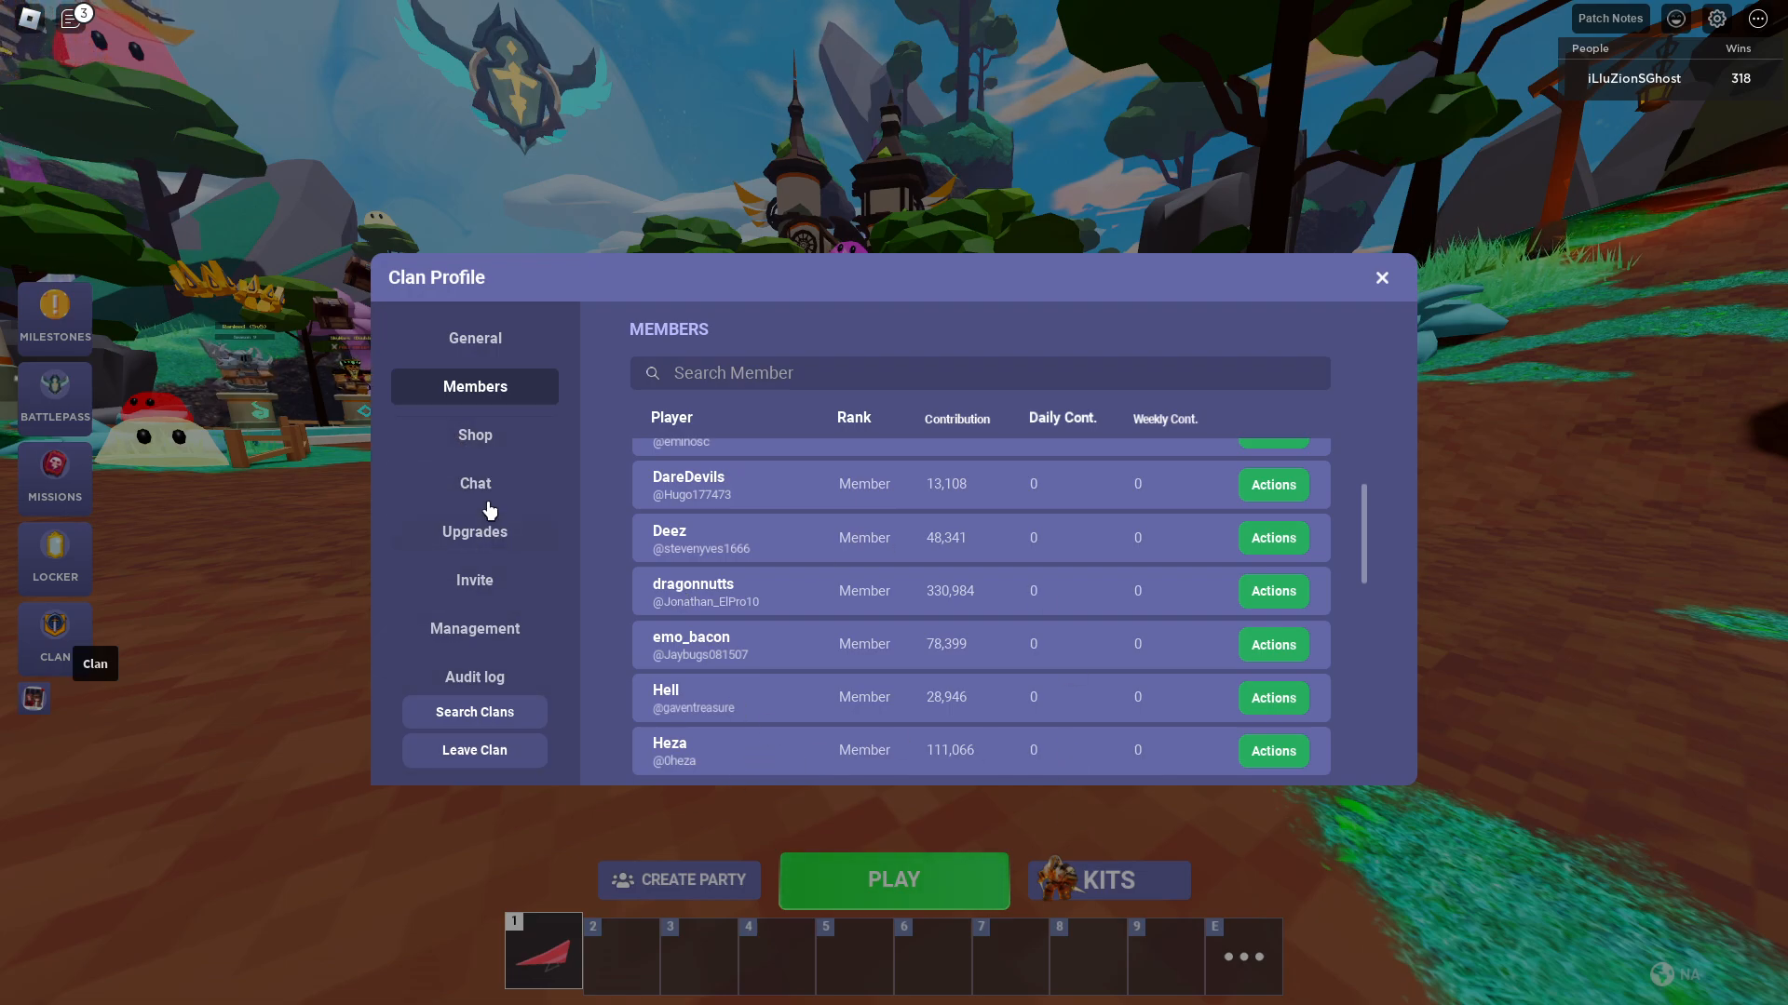
pyautogui.click(473, 531)
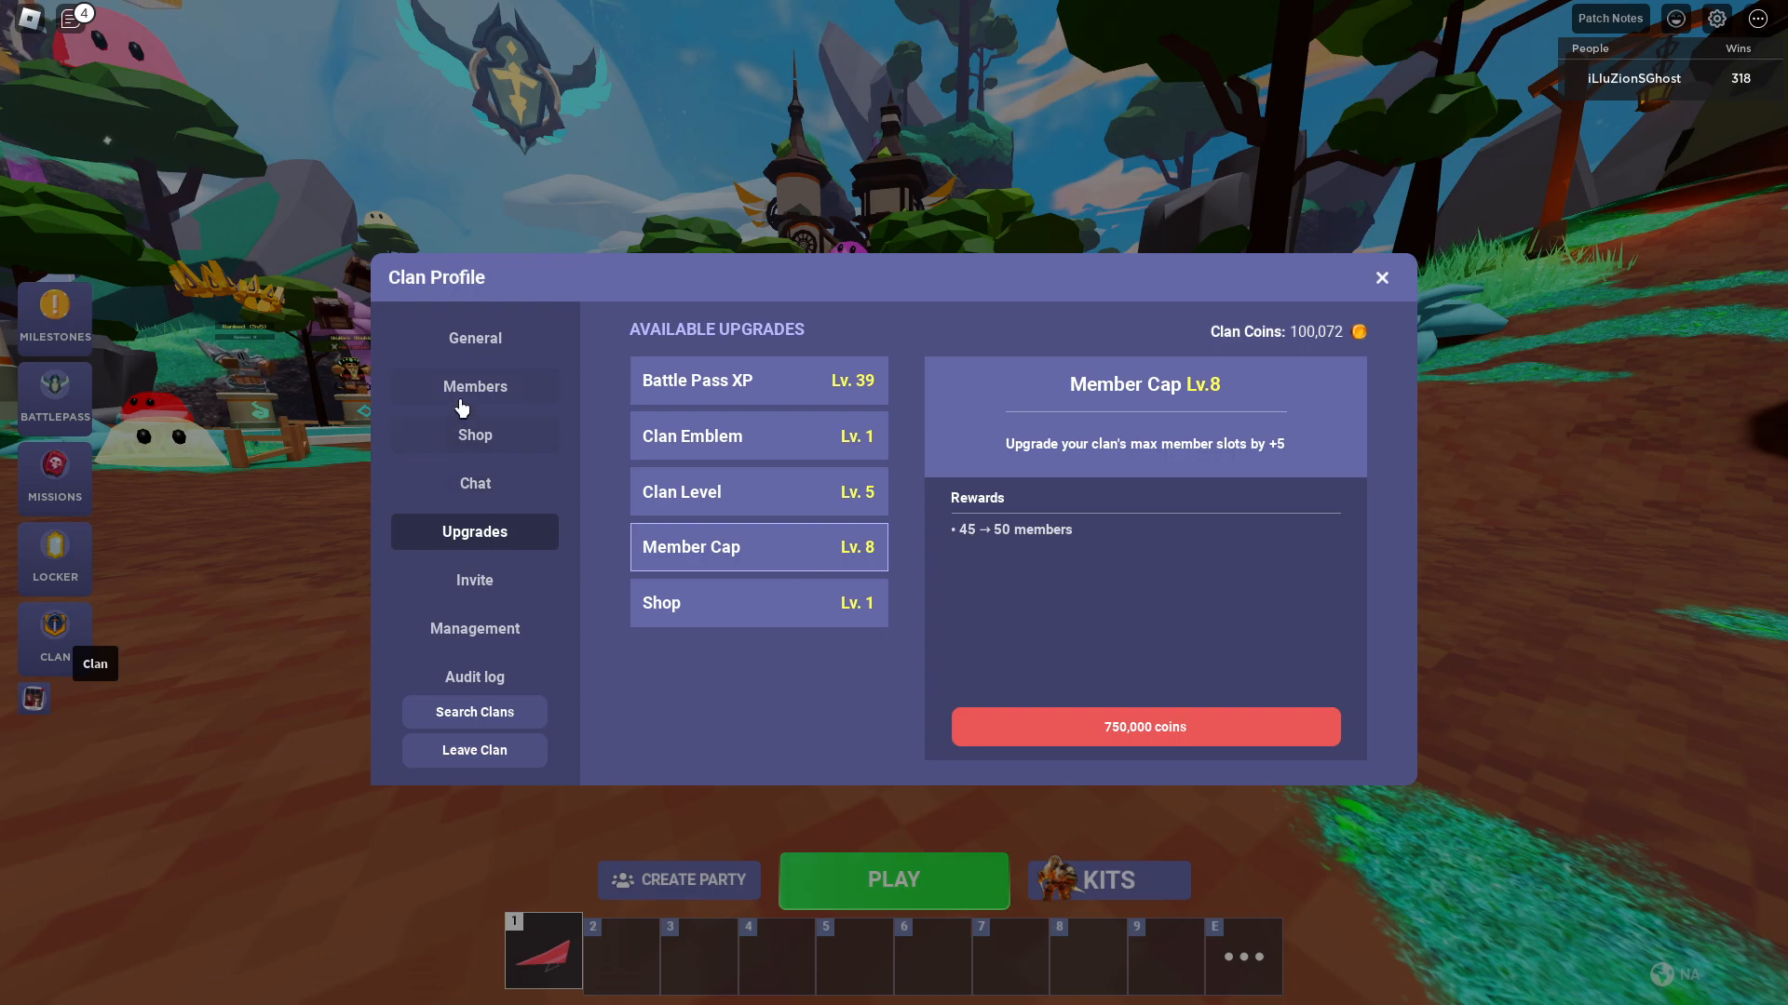
# Step: Review Management settings, then confirm the Clan Emblem upgrade is purchased at max level
pyautogui.click(473, 627)
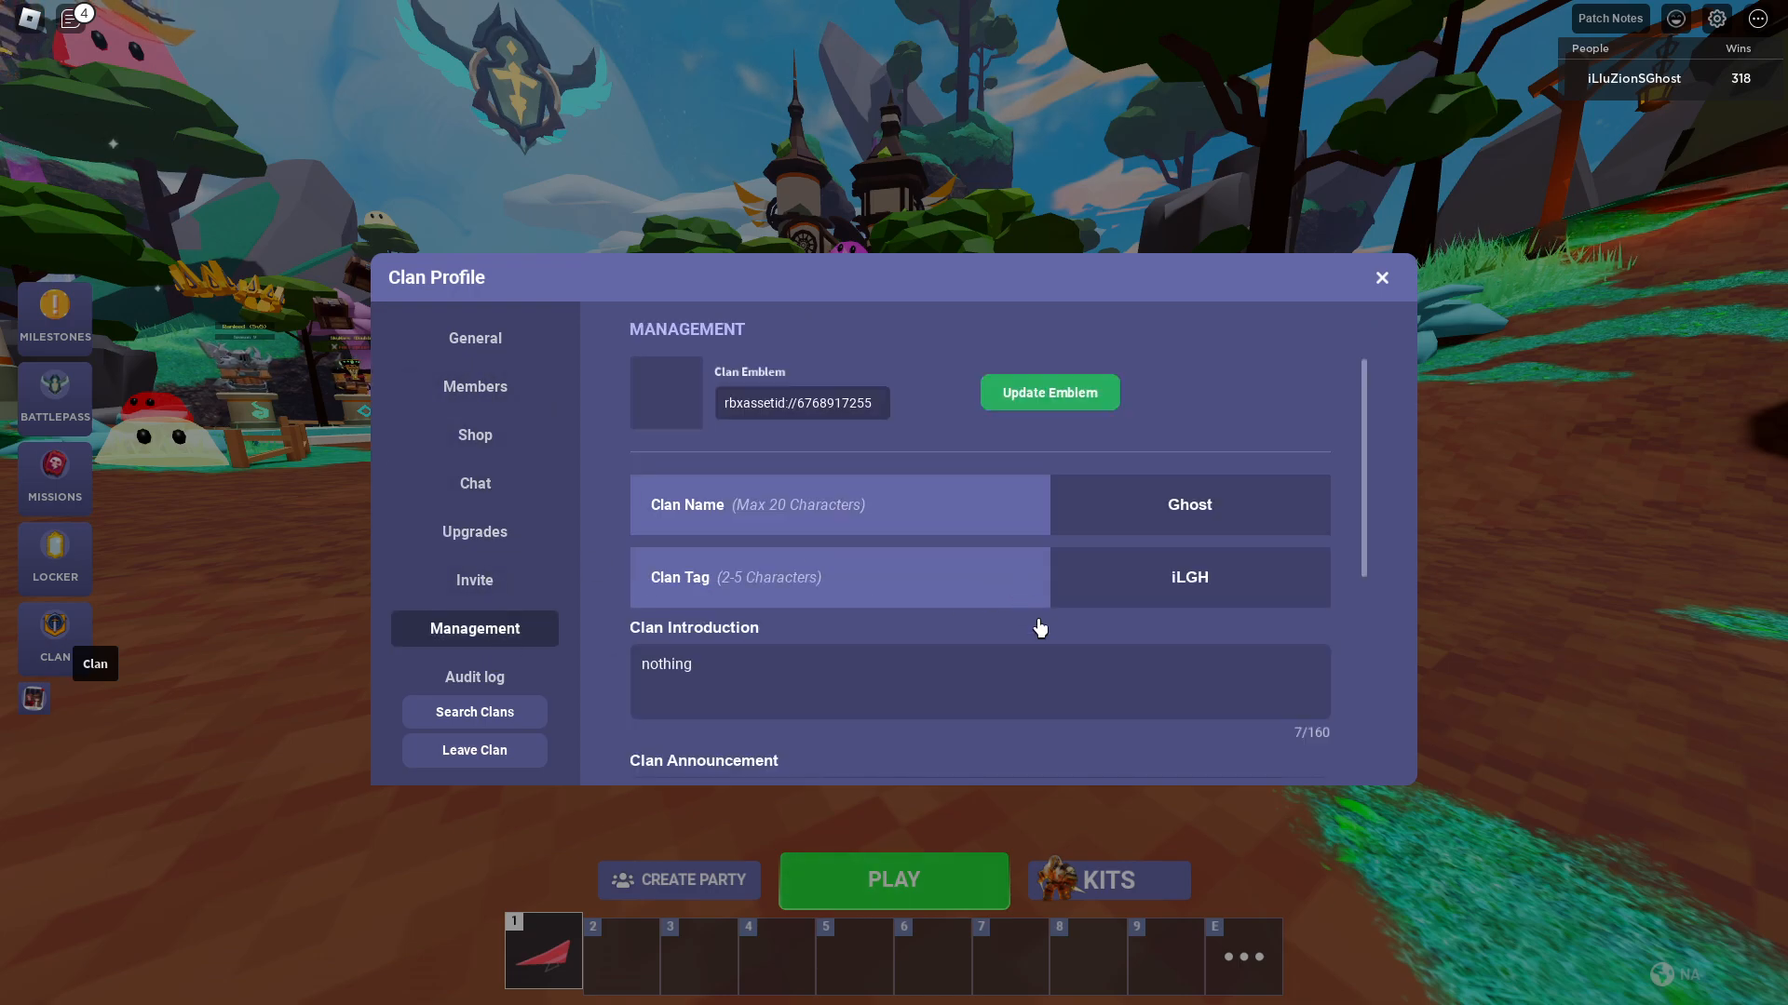
pyautogui.scroll(-3)
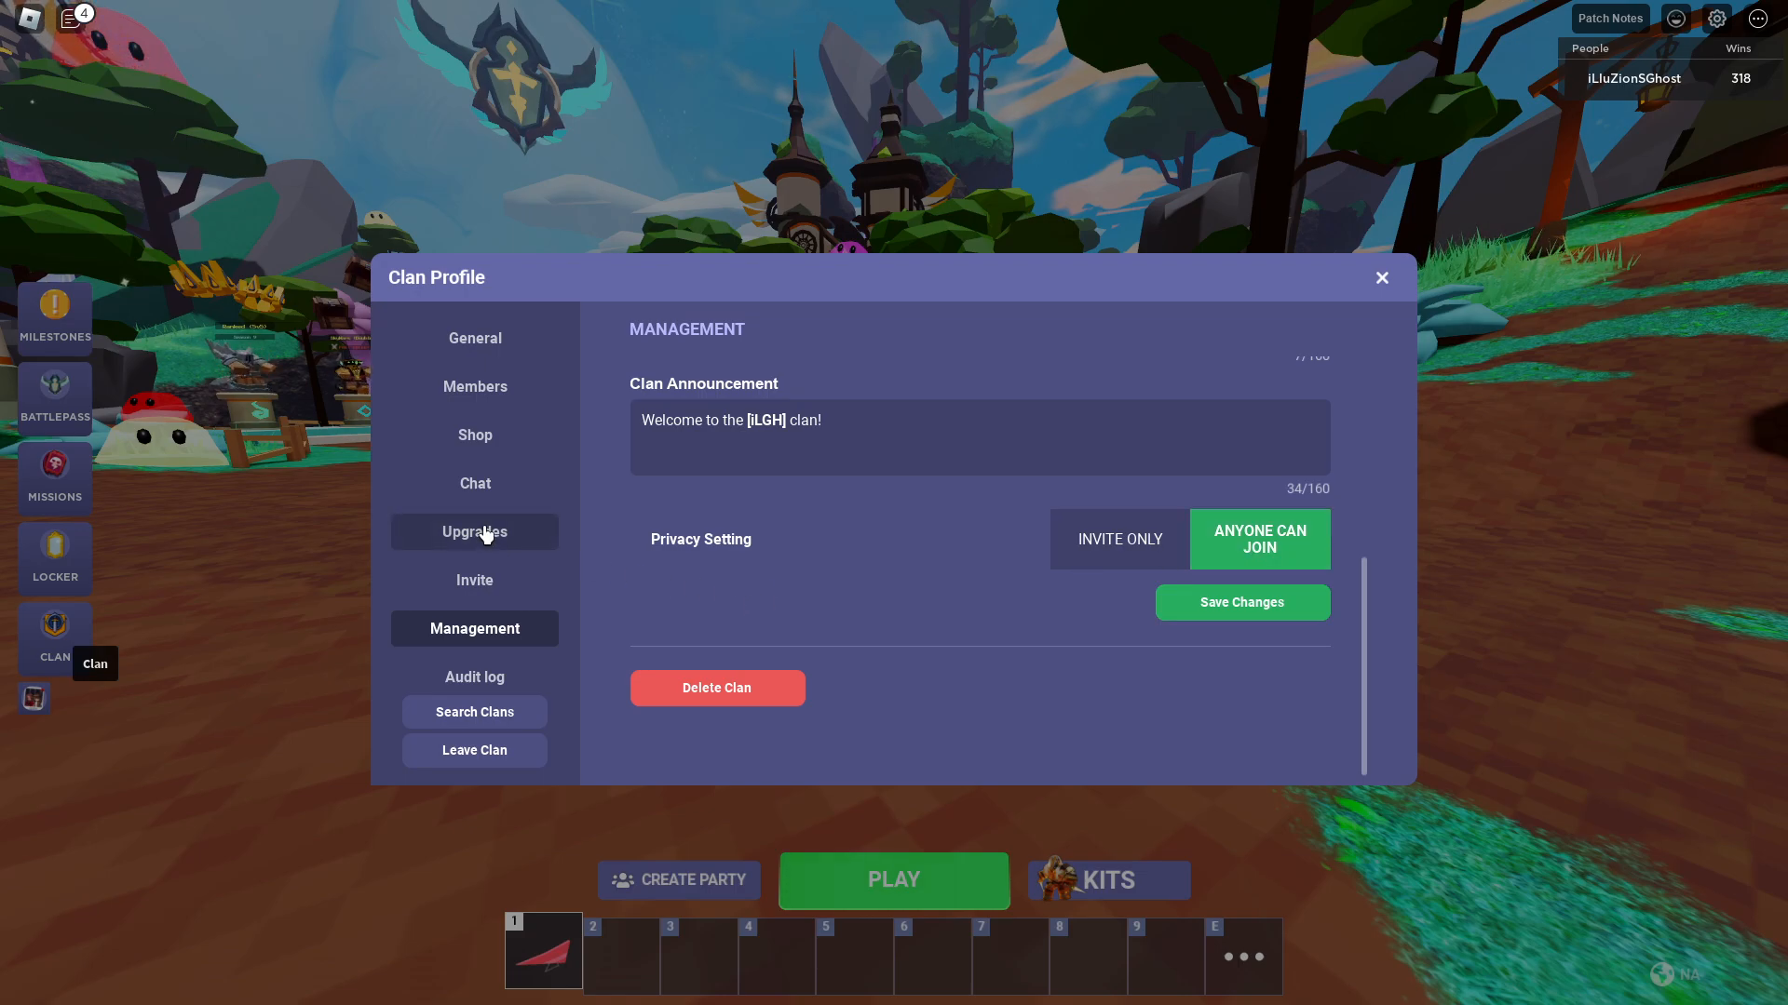
pyautogui.click(474, 530)
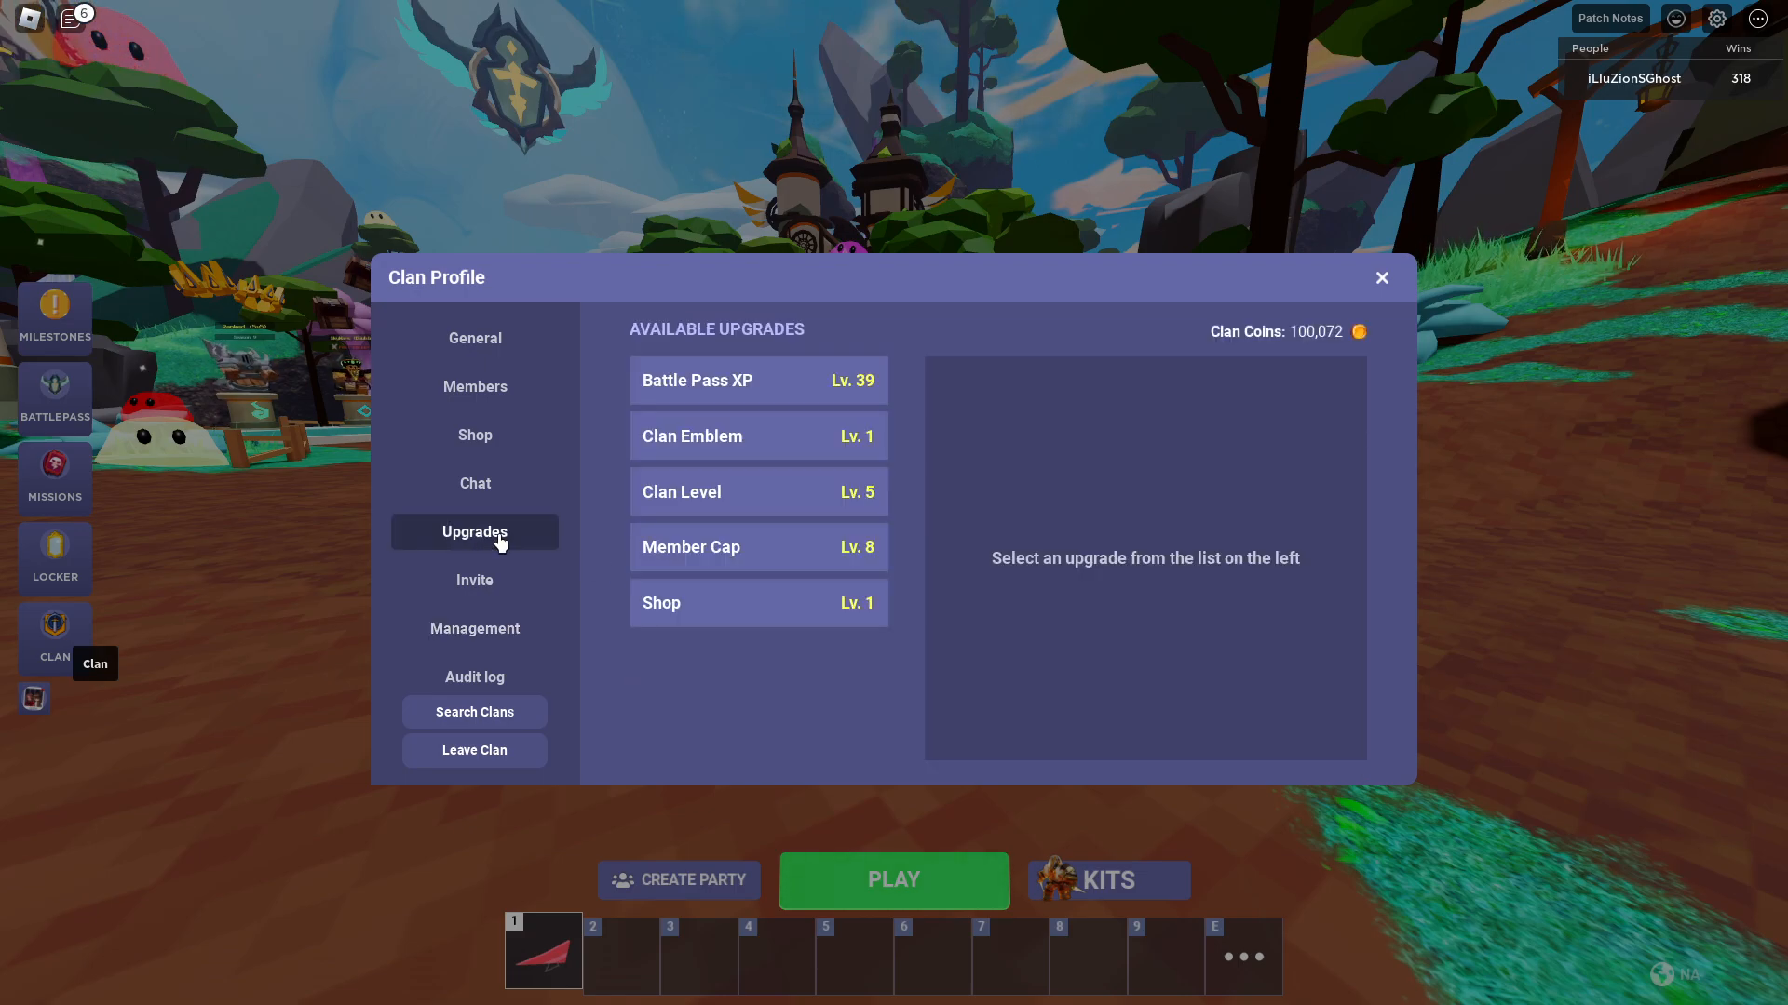
pyautogui.moveTo(747, 501)
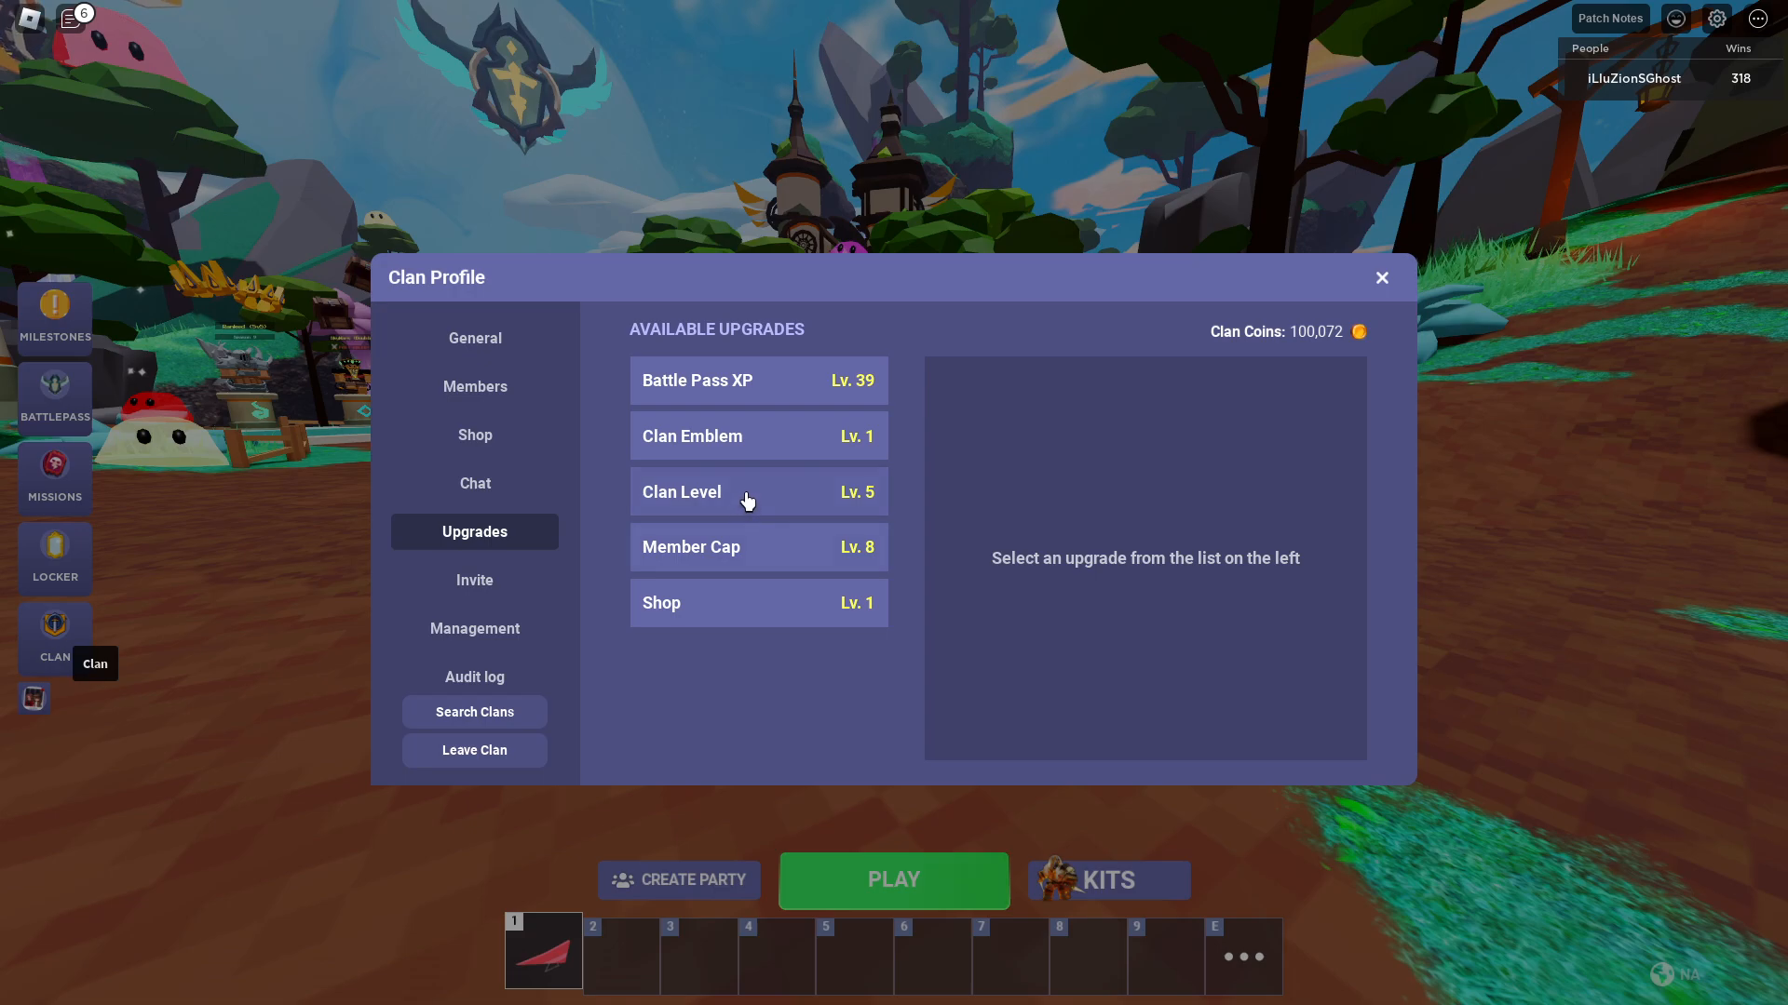
pyautogui.click(758, 436)
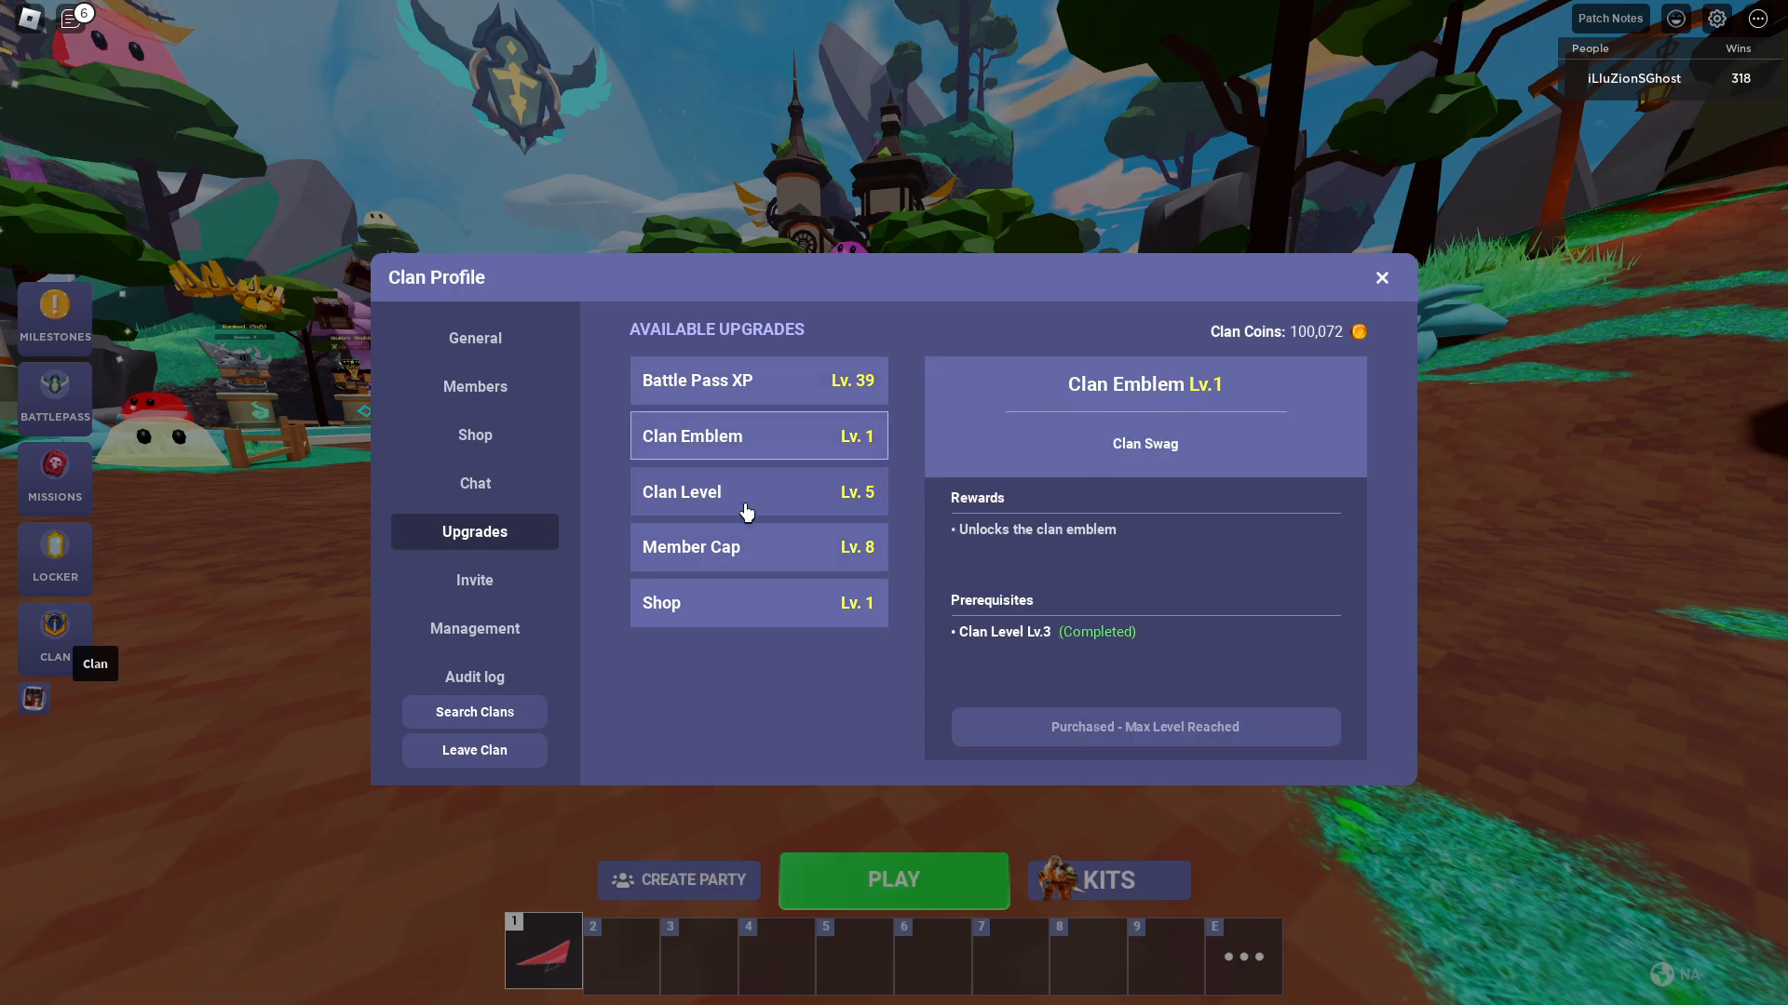
pyautogui.moveTo(1175, 734)
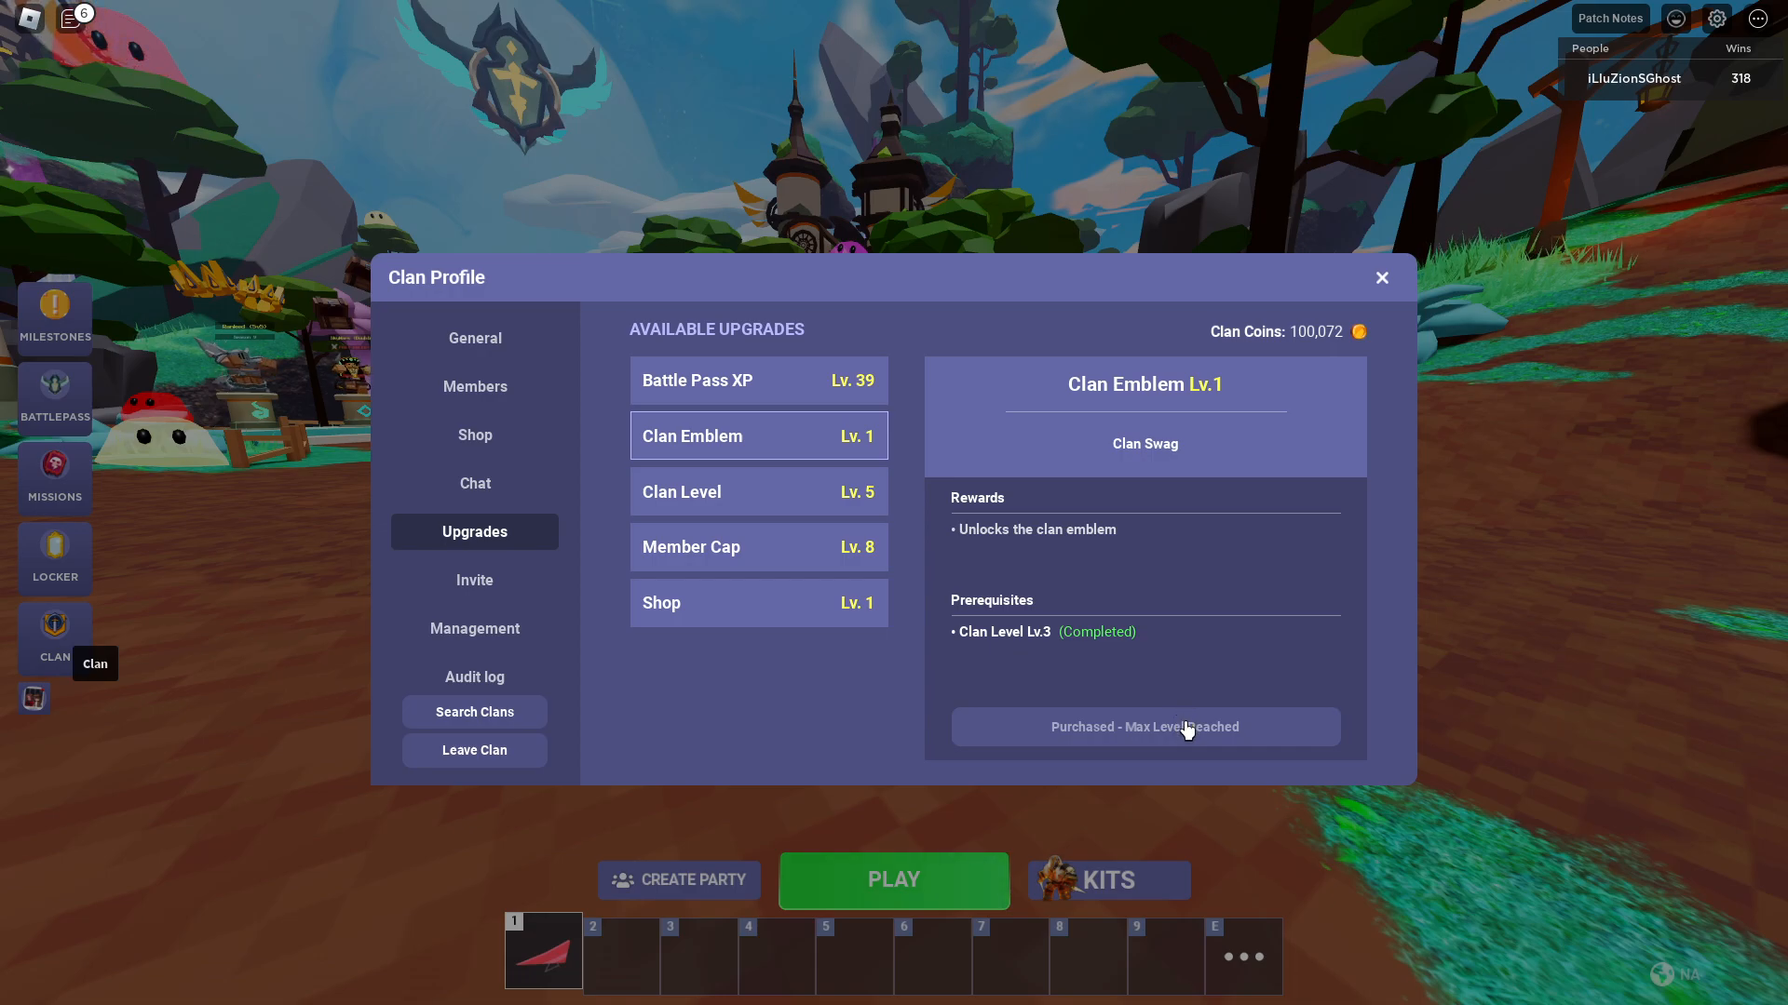
pyautogui.moveTo(1194, 537)
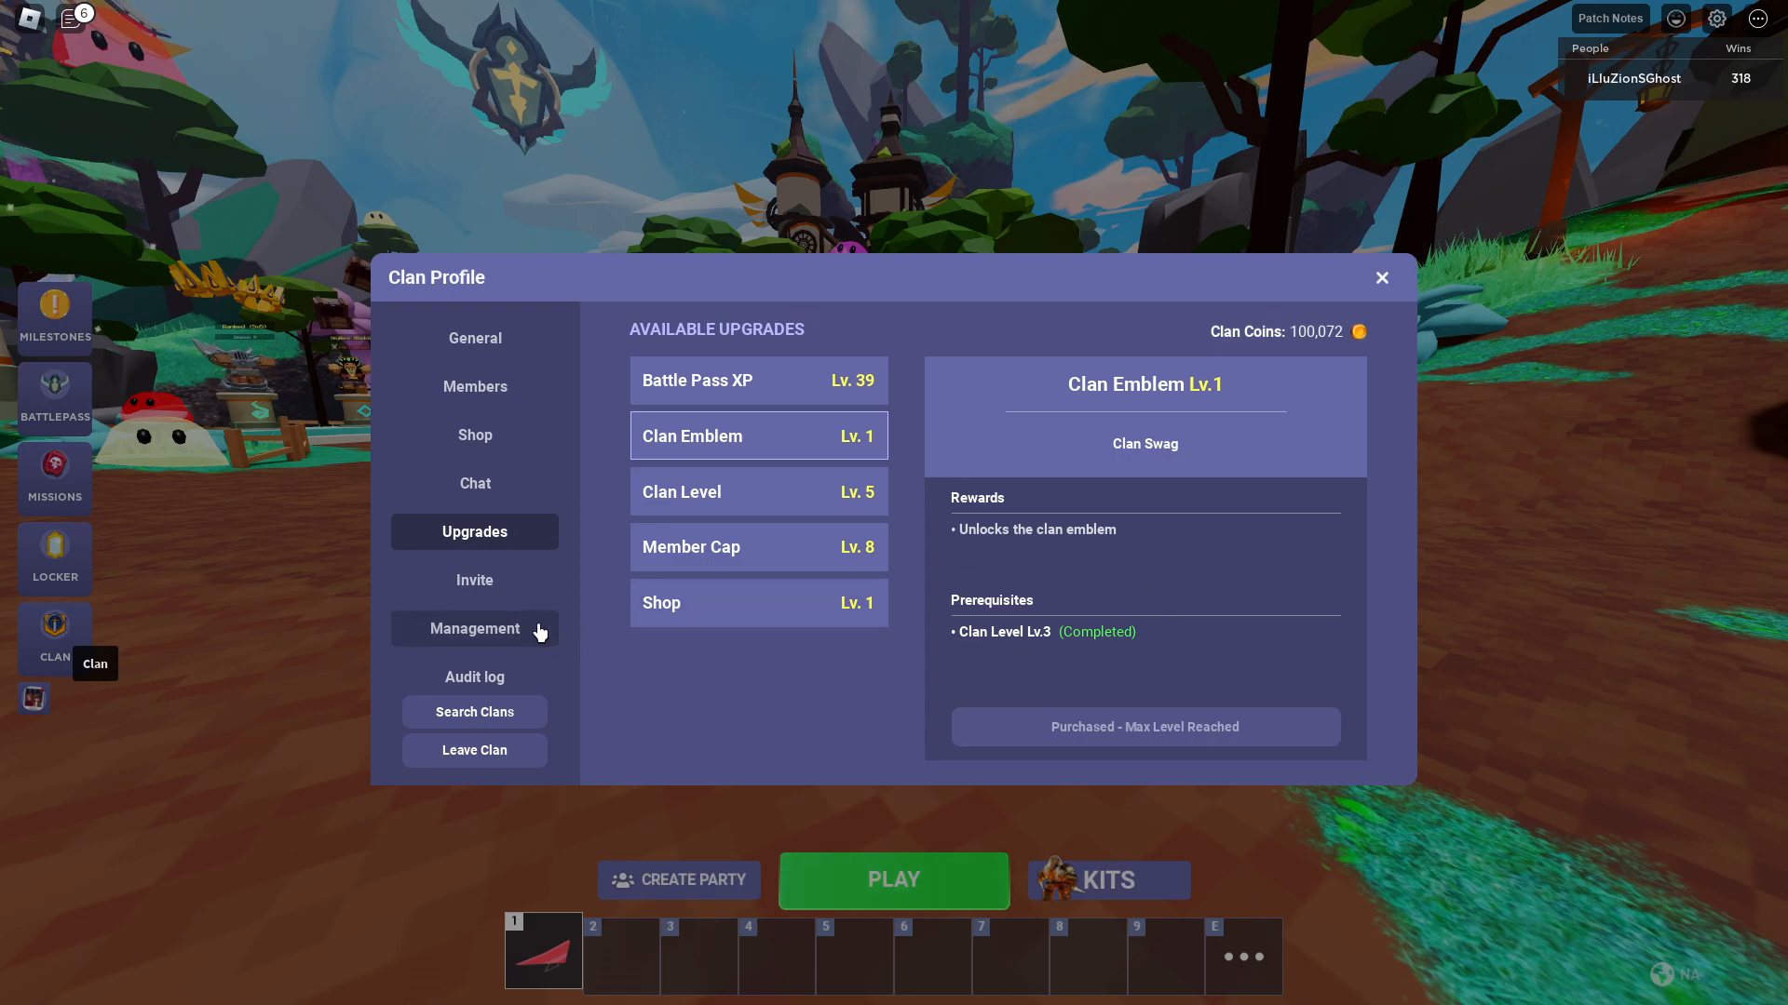
# Step: Return to Management briefly and close the Clan Profile window back to the lobby
pyautogui.click(473, 627)
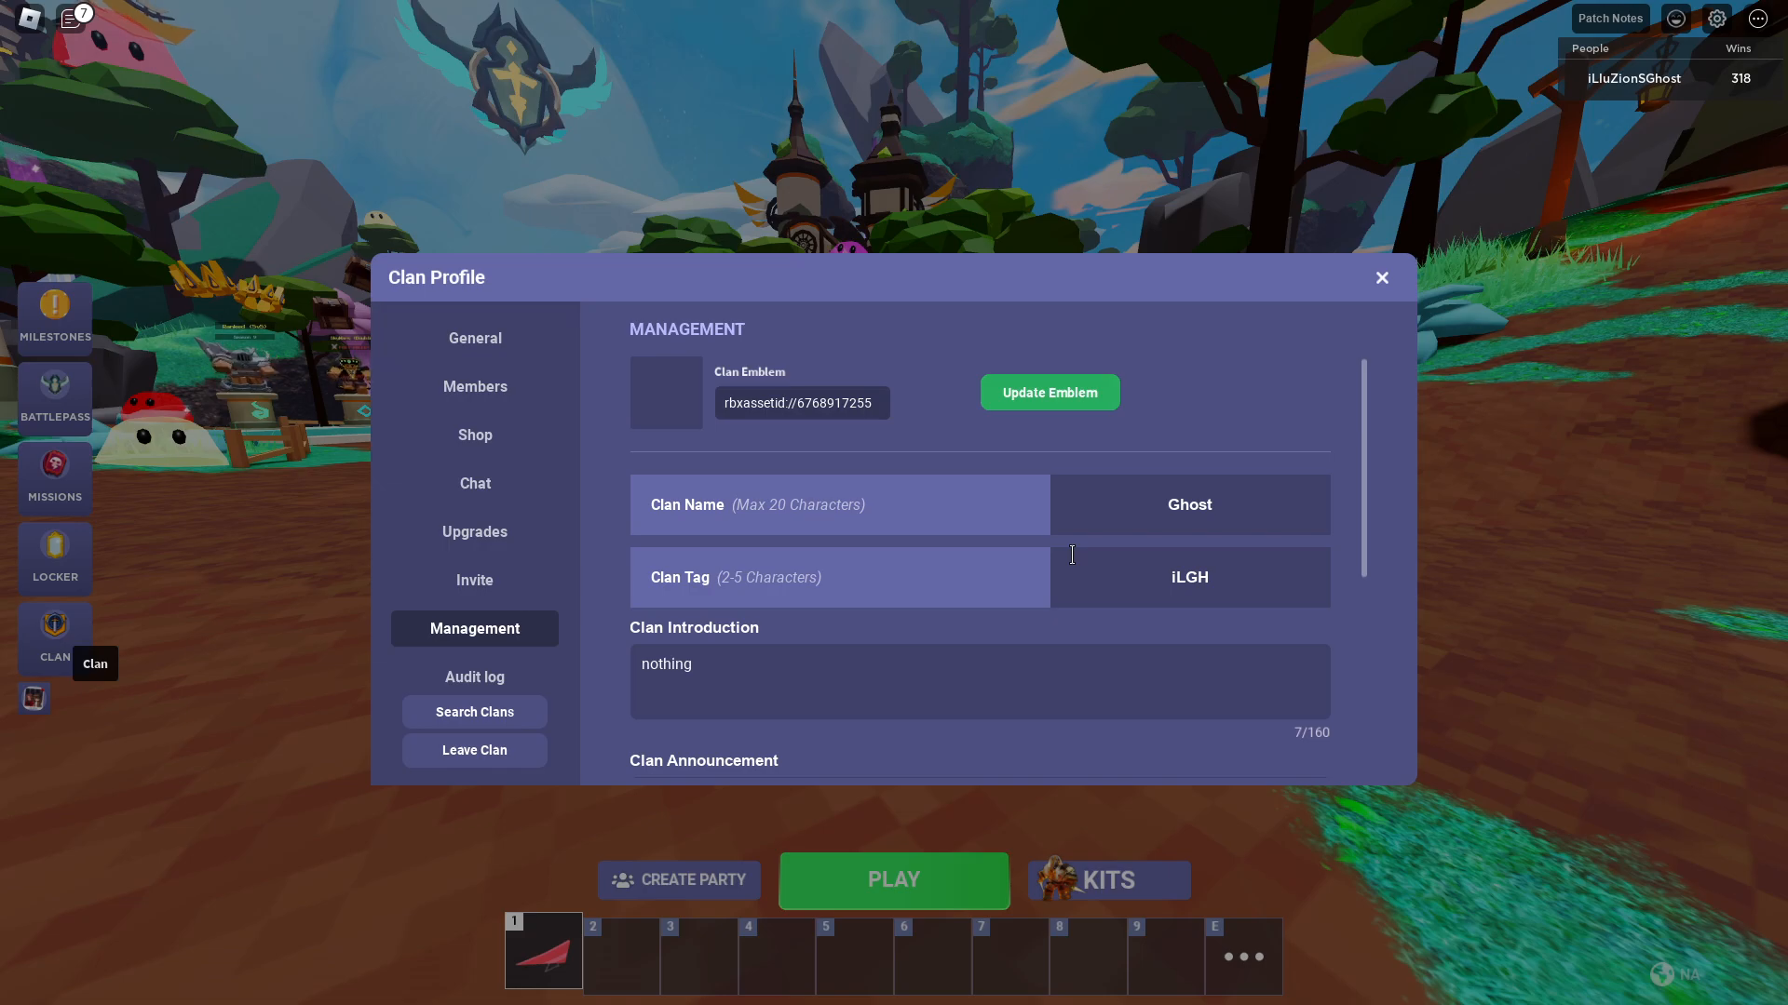
pyautogui.moveTo(1162, 461)
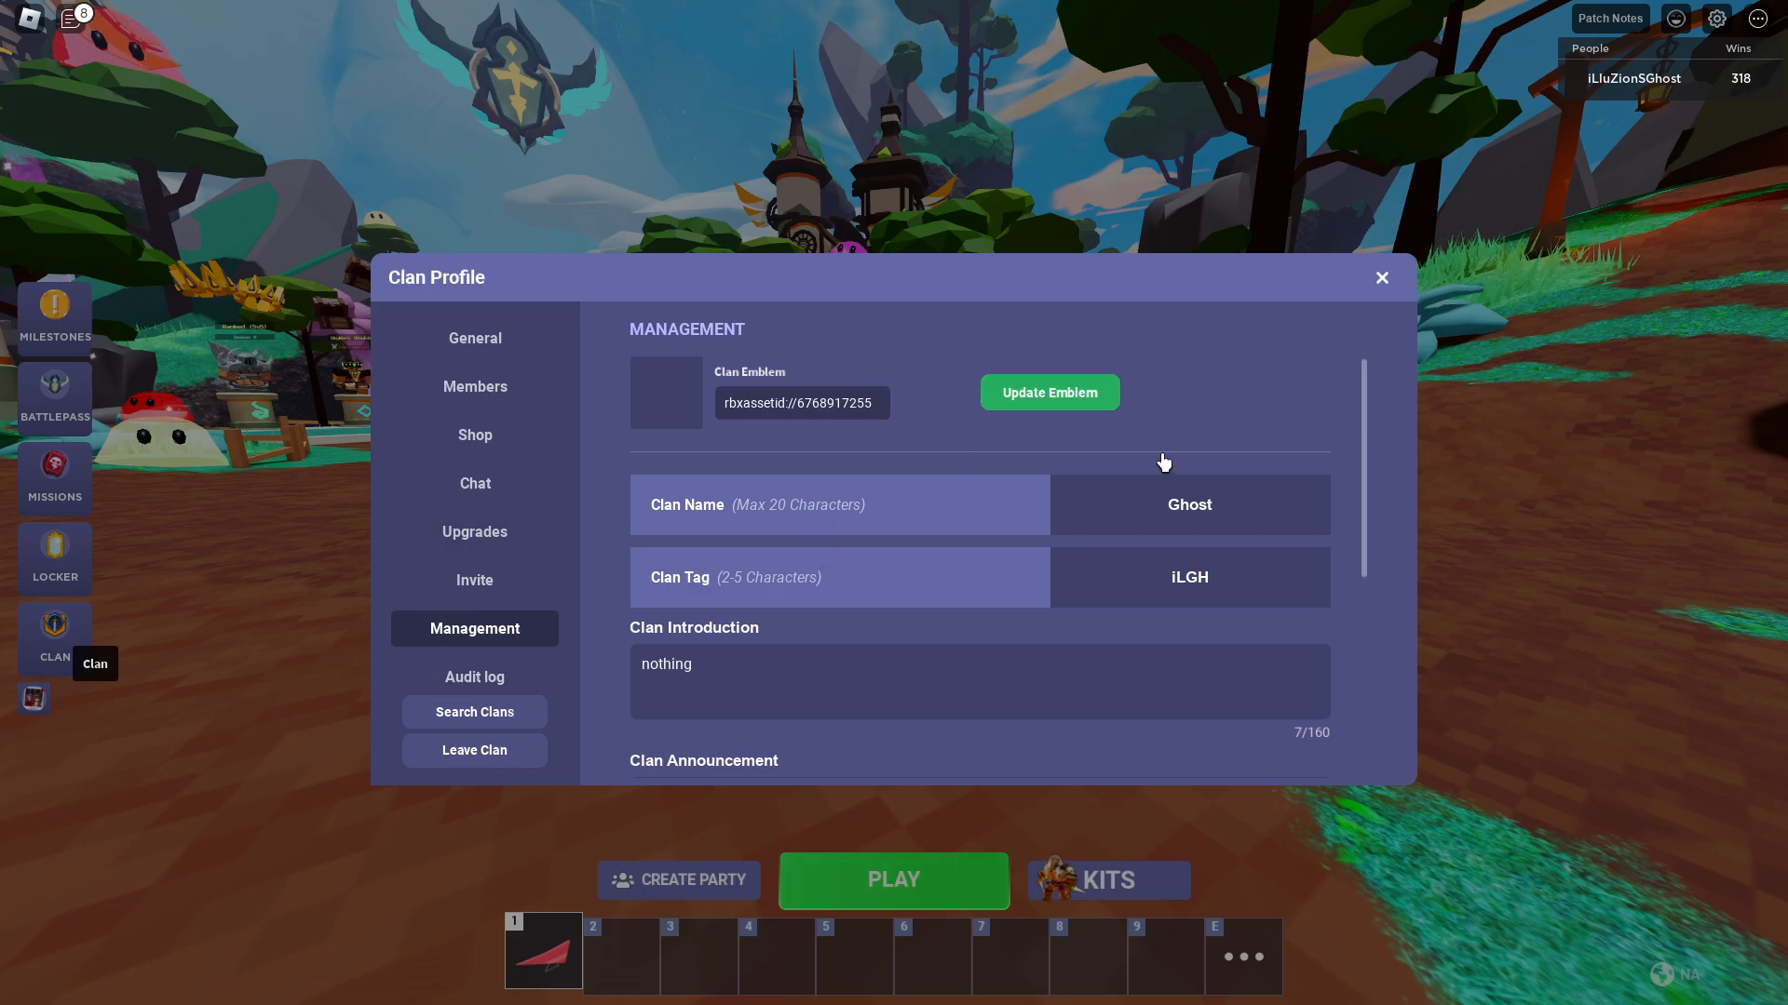
pyautogui.moveTo(635, 454)
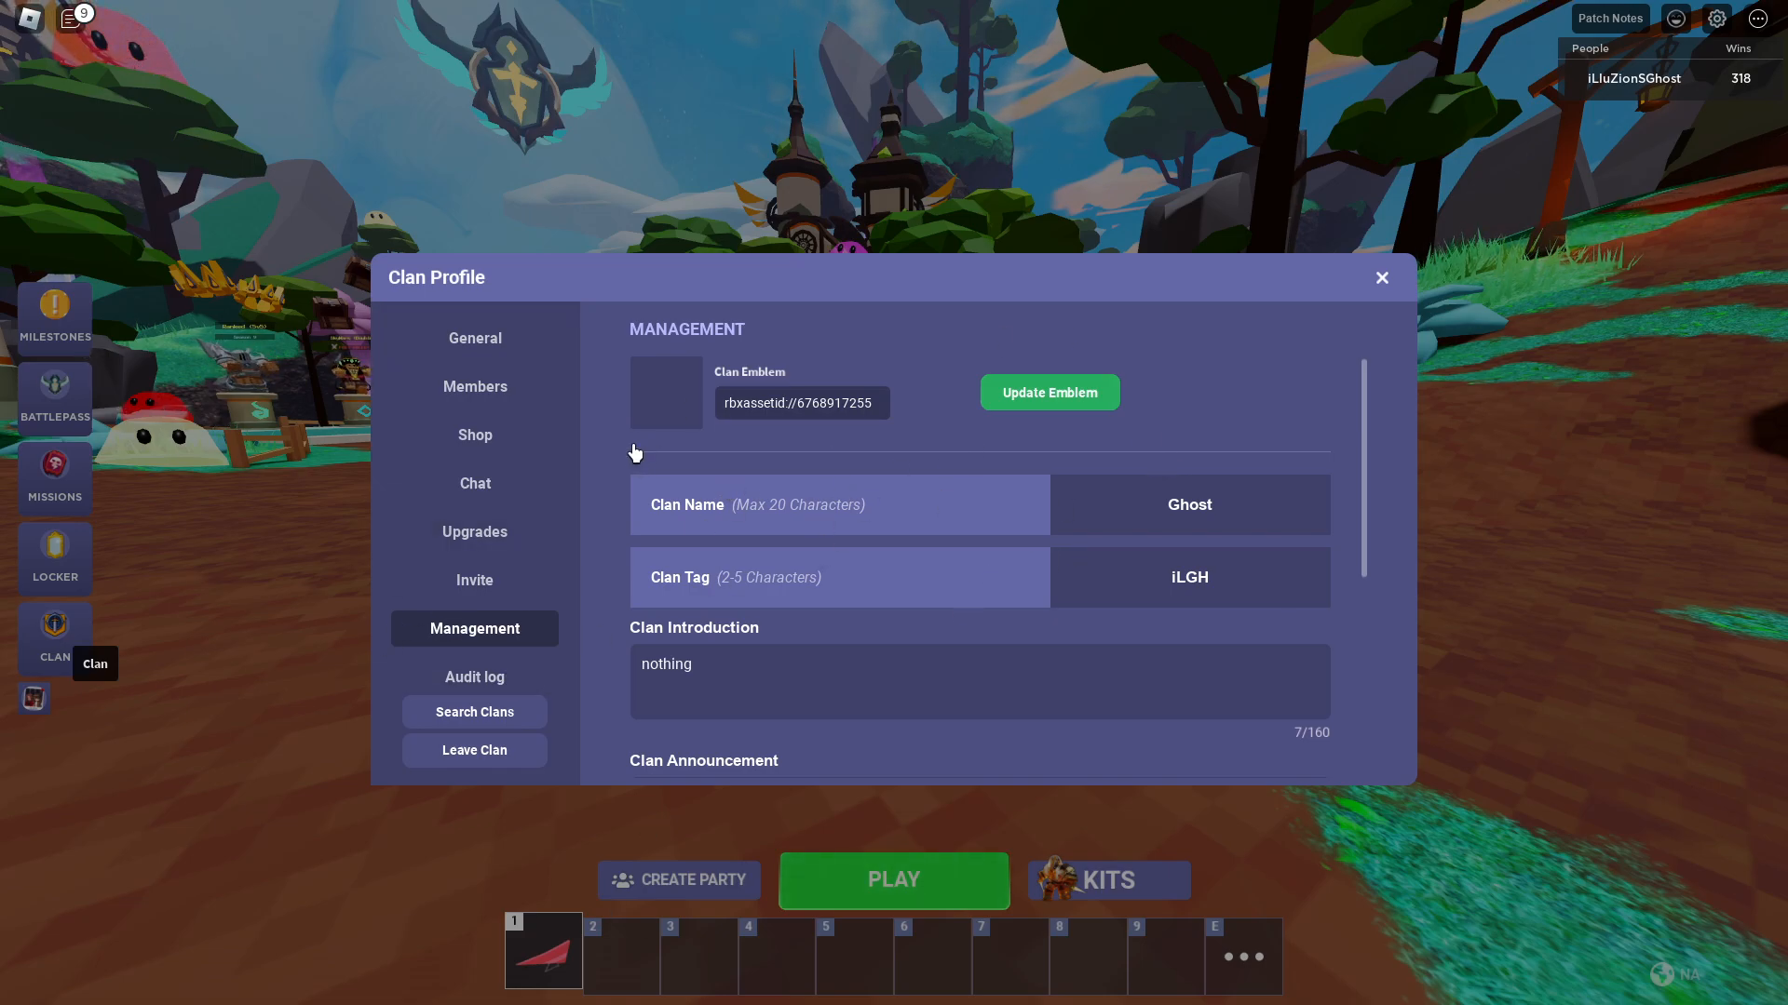
pyautogui.moveTo(674, 400)
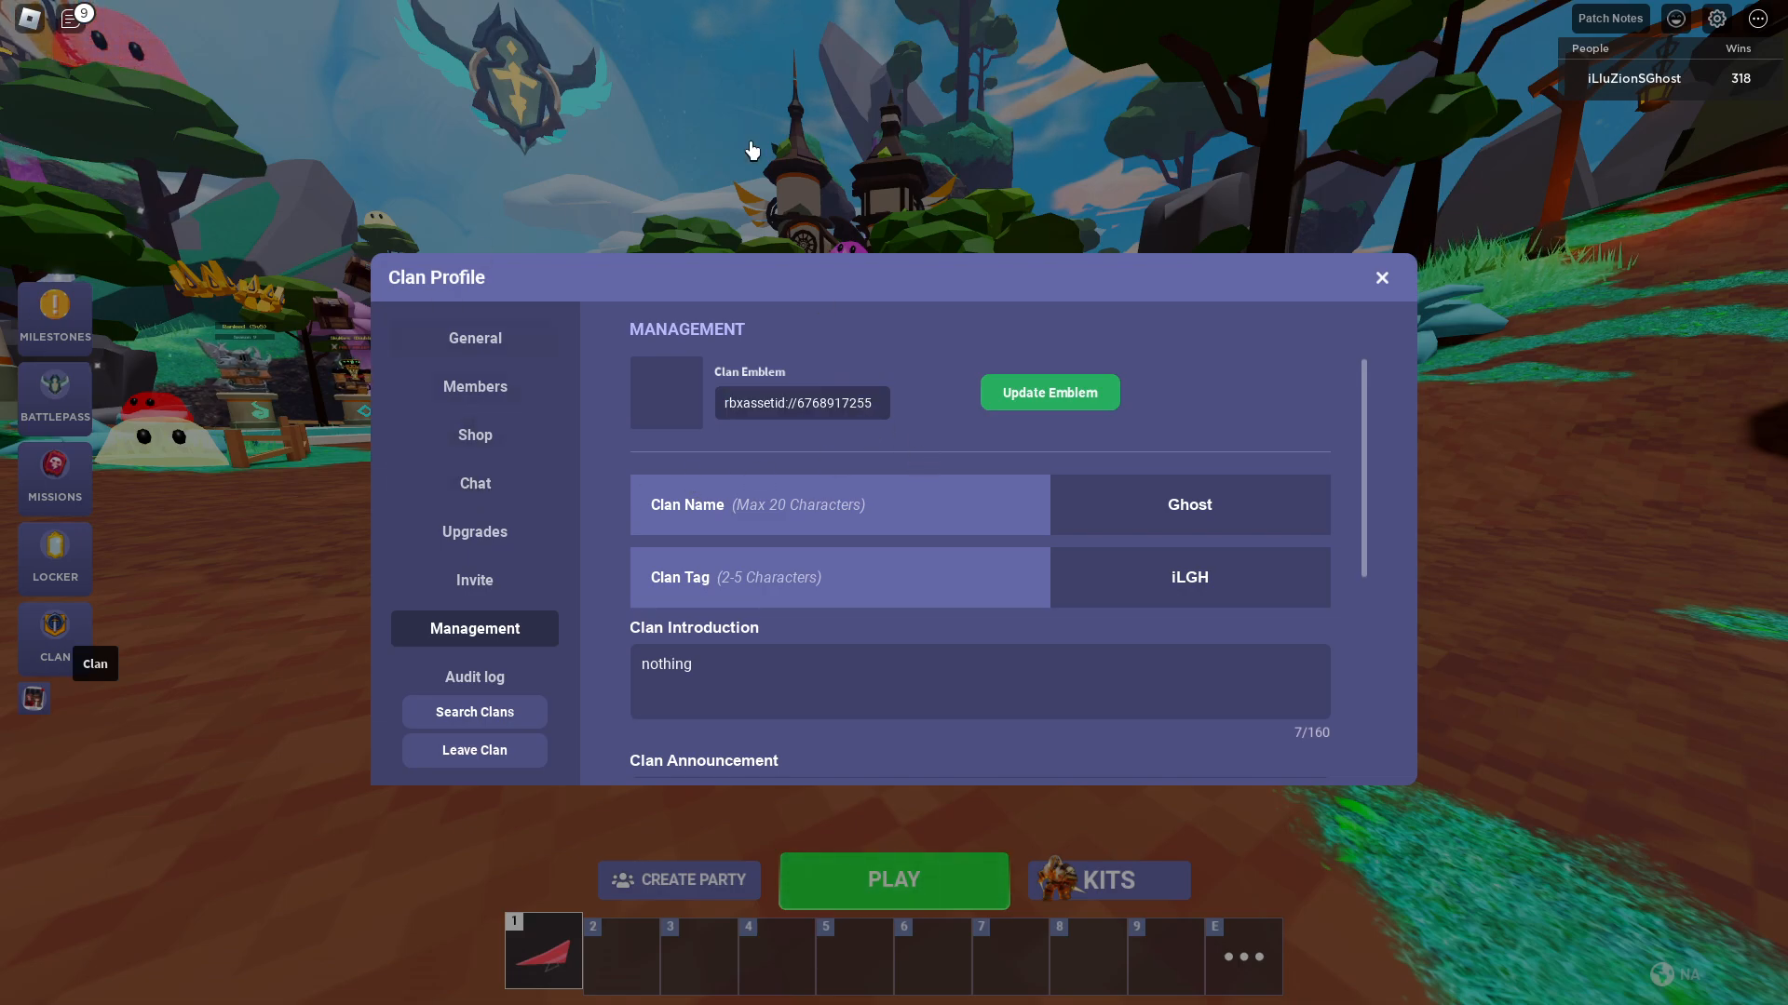
pyautogui.click(1380, 278)
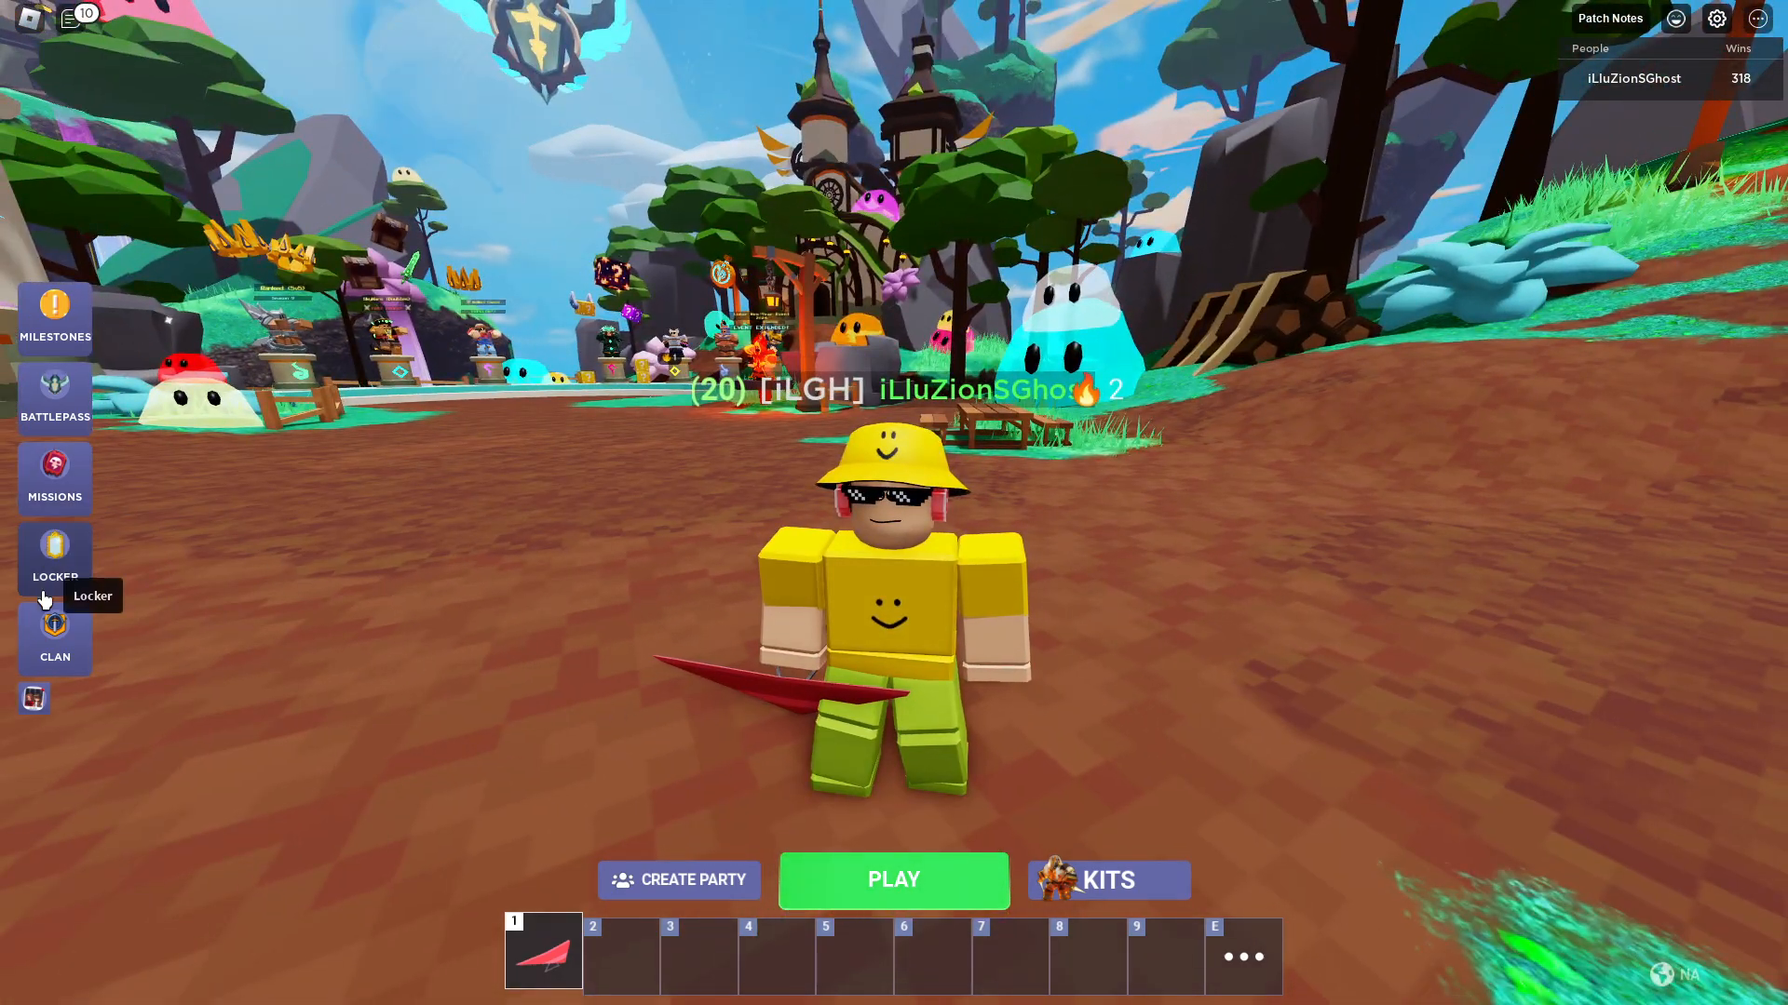
pyautogui.click(54, 633)
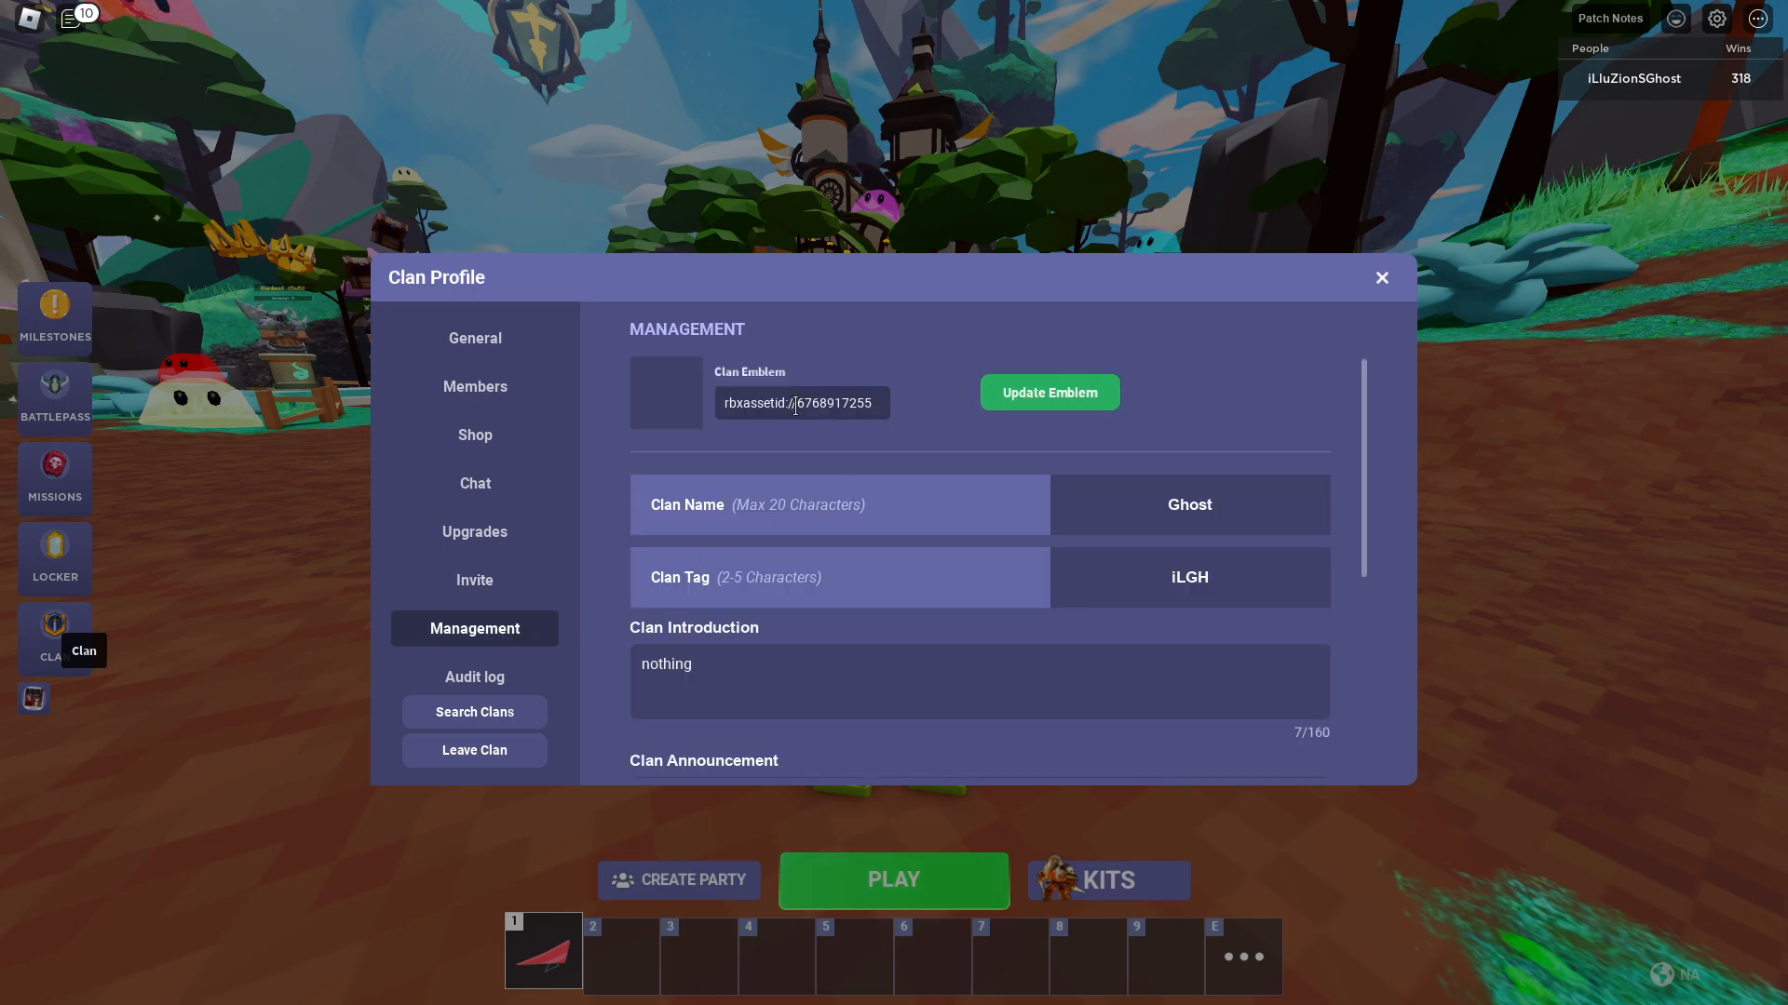
pyautogui.doubleClick(833, 402)
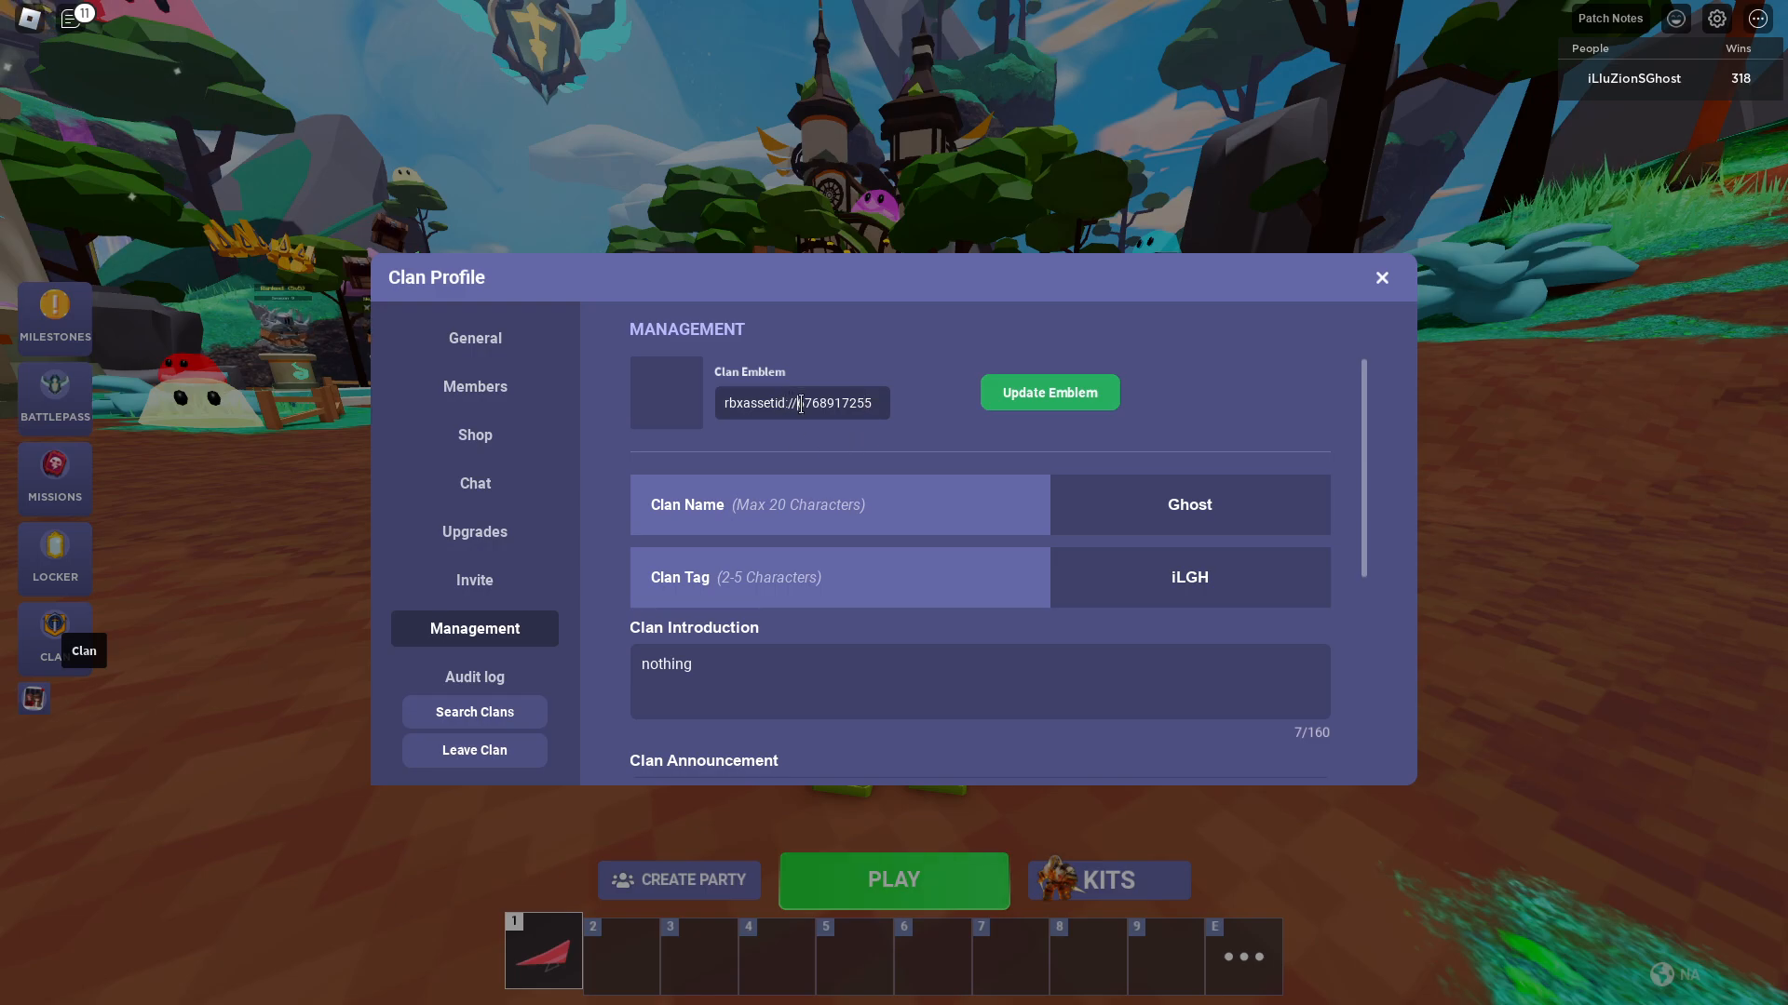
pyautogui.click(1048, 393)
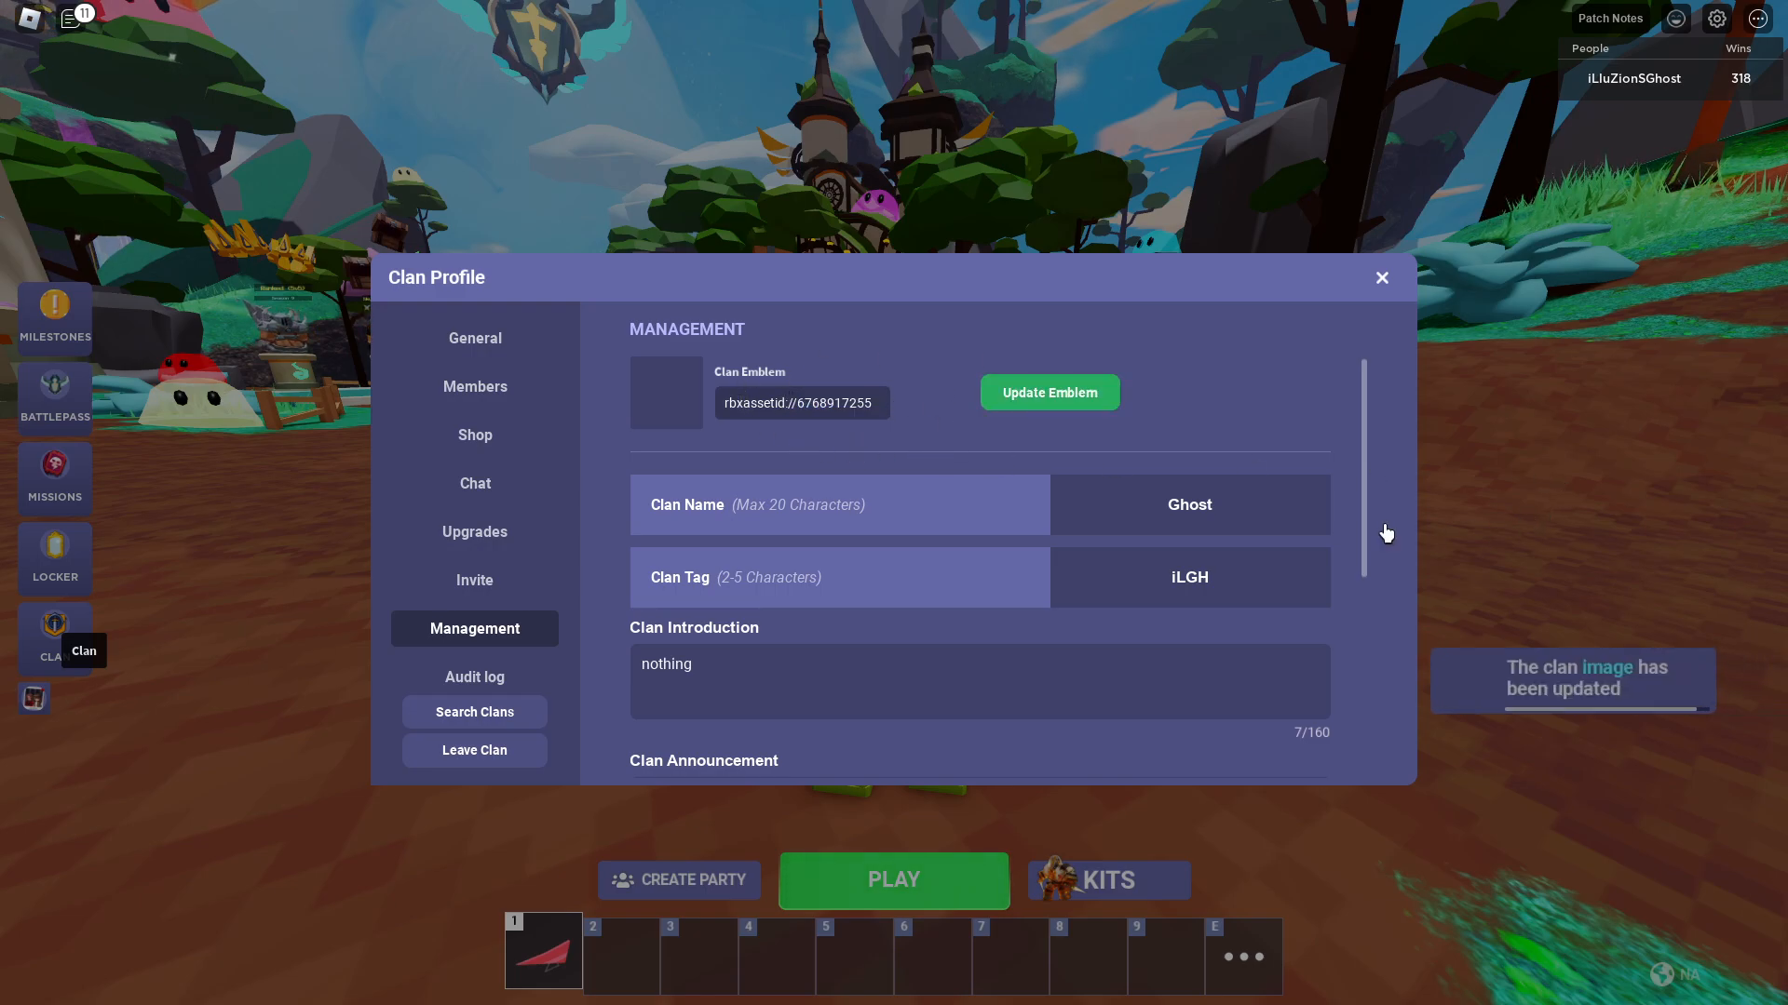
pyautogui.moveTo(1586, 730)
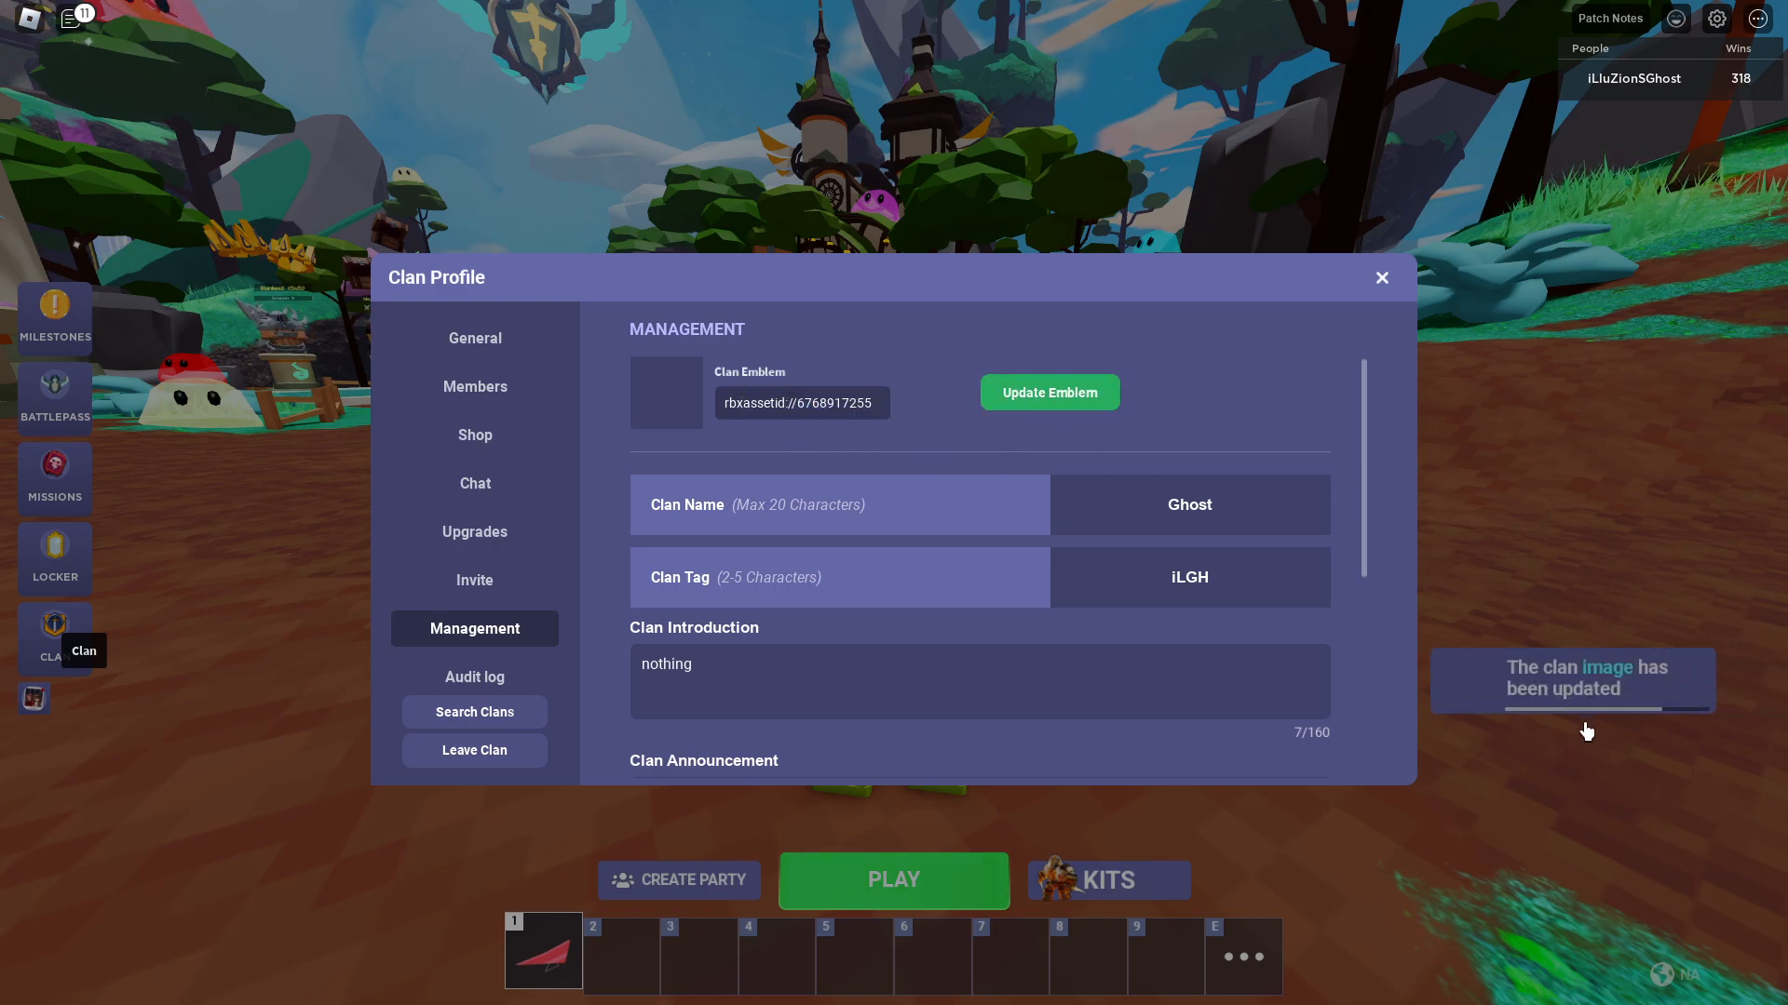
pyautogui.moveTo(603, 374)
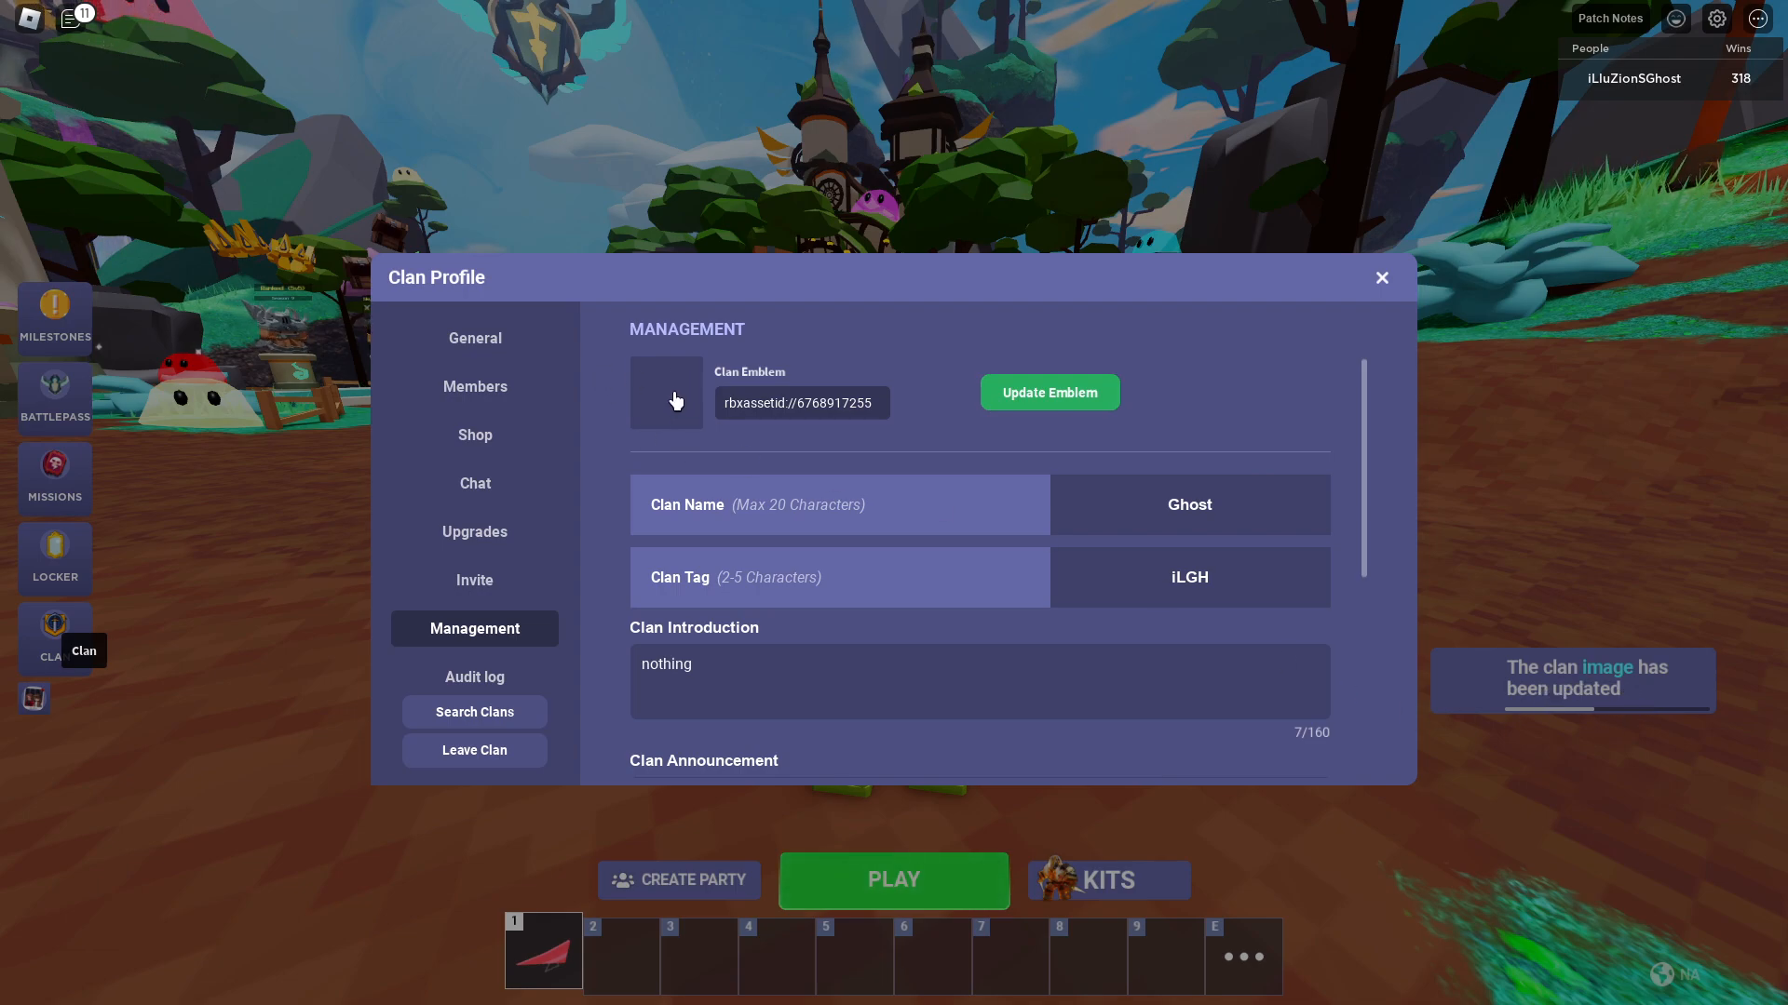
pyautogui.click(1380, 278)
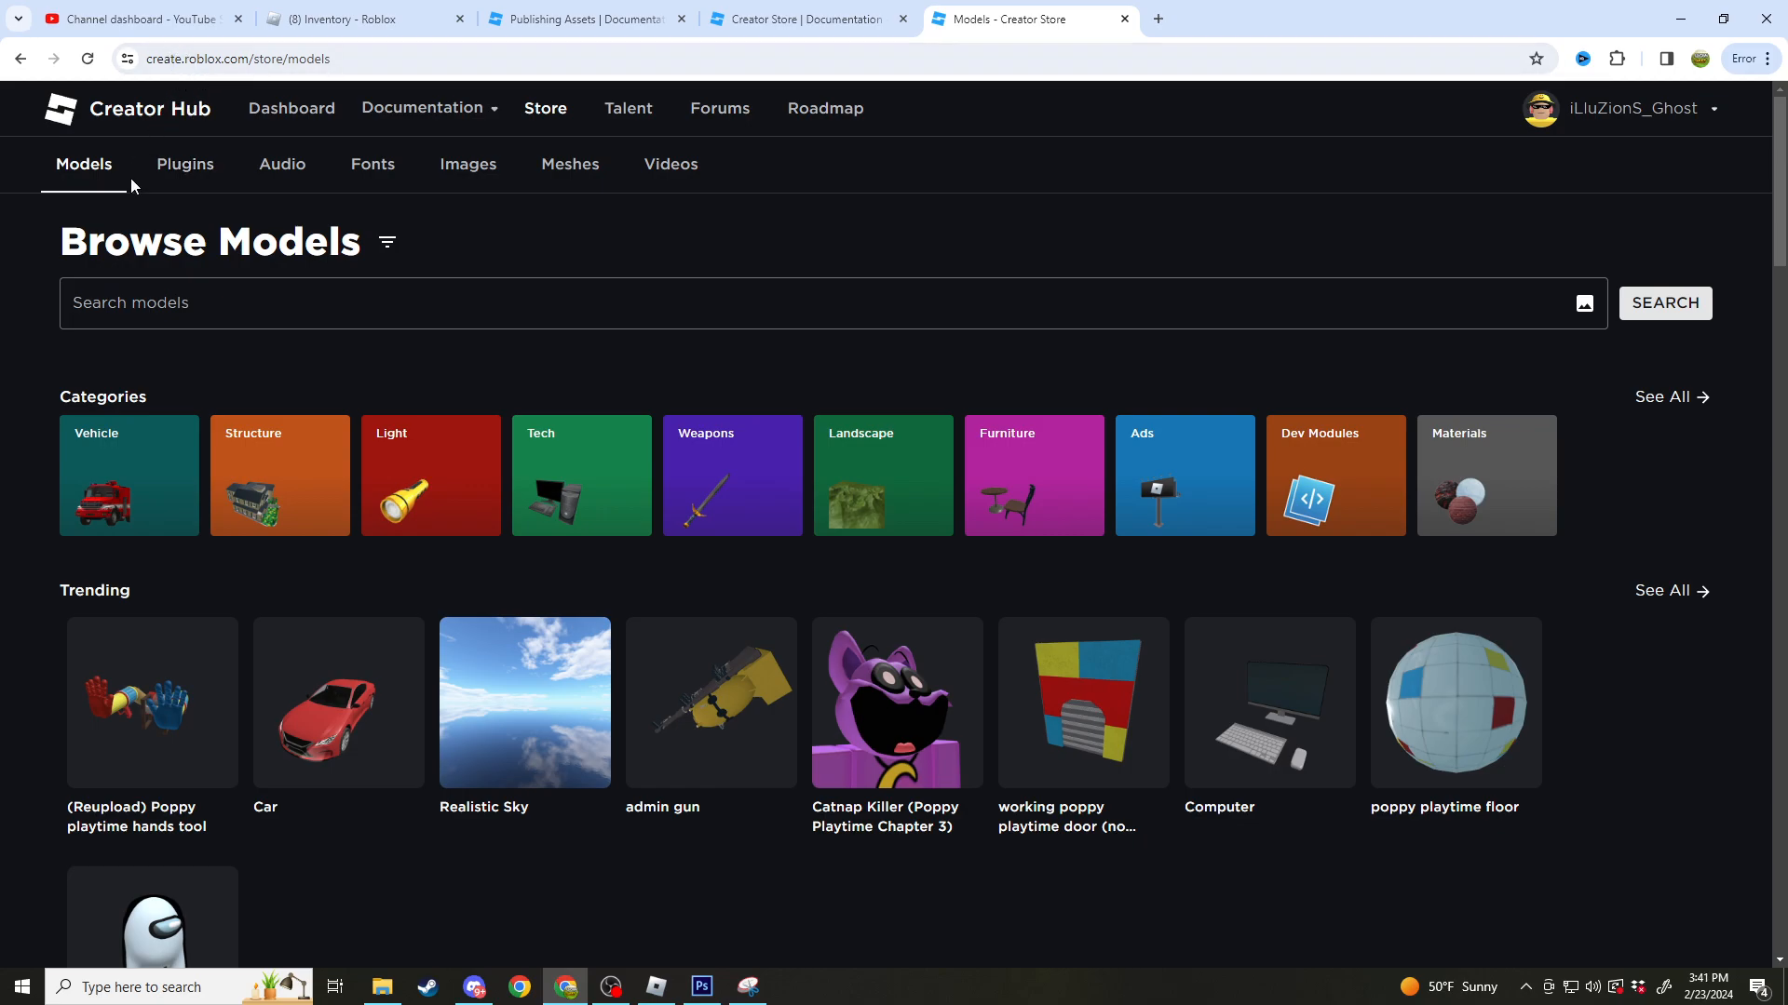
pyautogui.moveTo(428, 108)
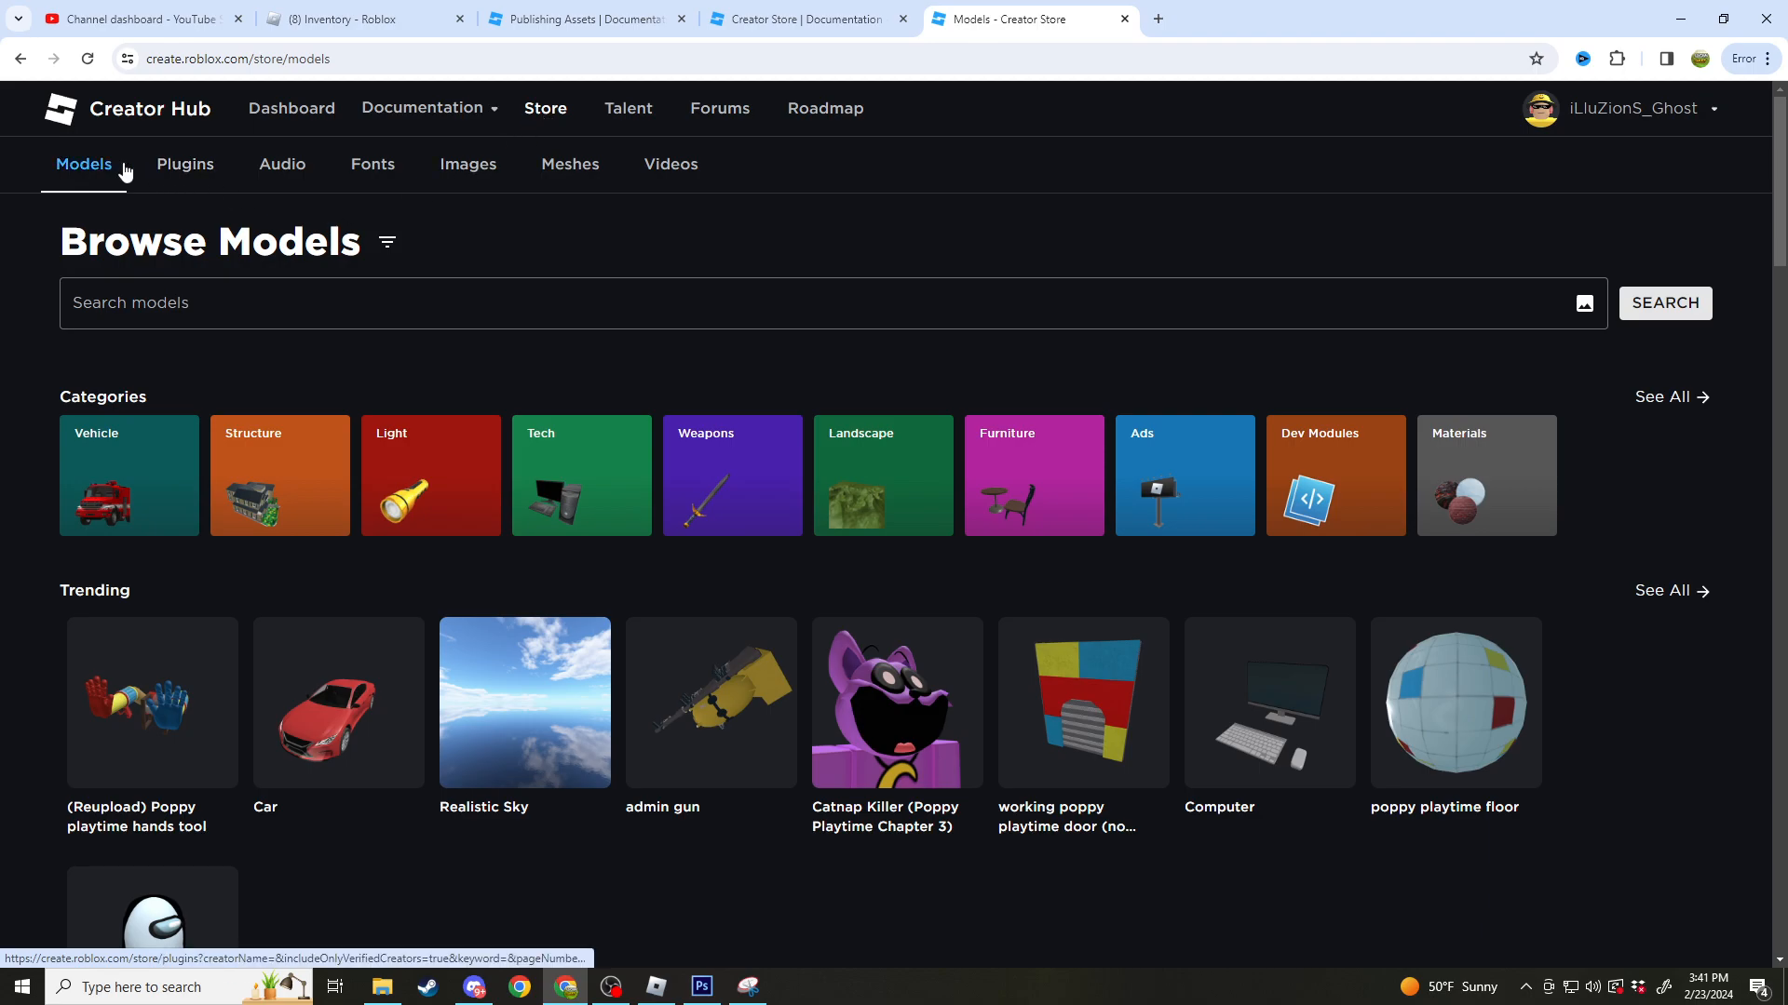
pyautogui.moveTo(546, 108)
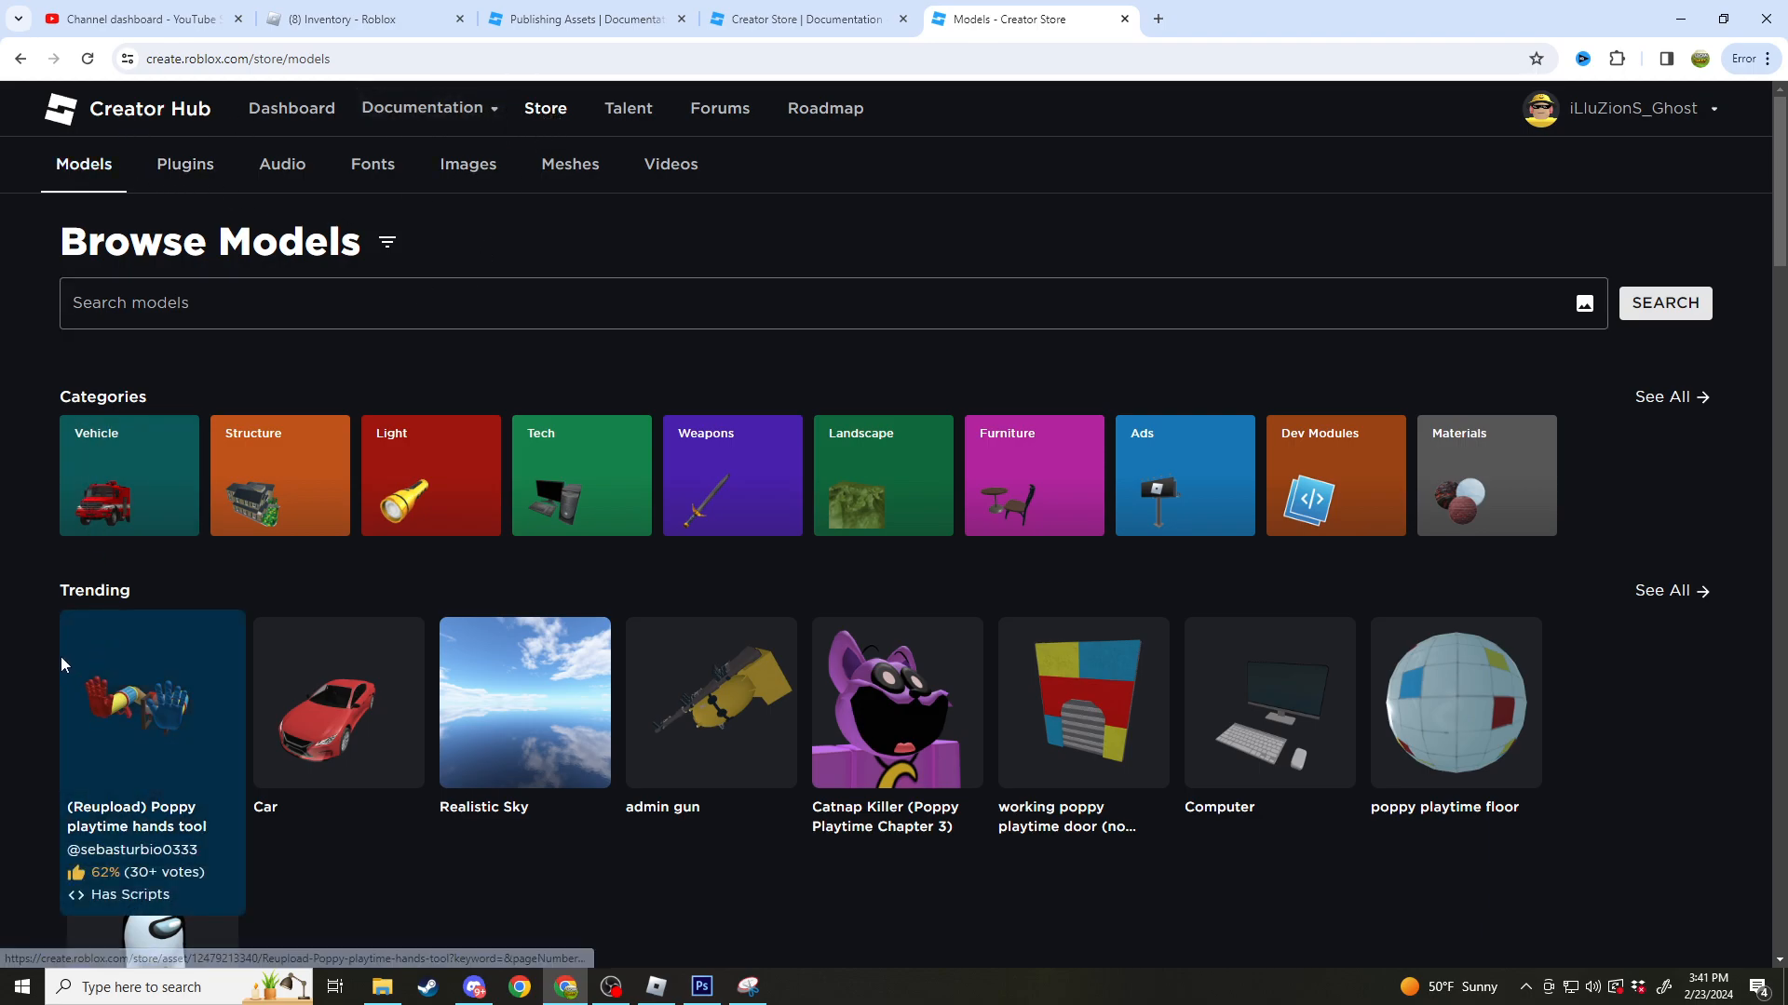
# Step: Preview the SUS MEME Creator Store model, toggling between 2D and 3D views
pyautogui.scroll(-3)
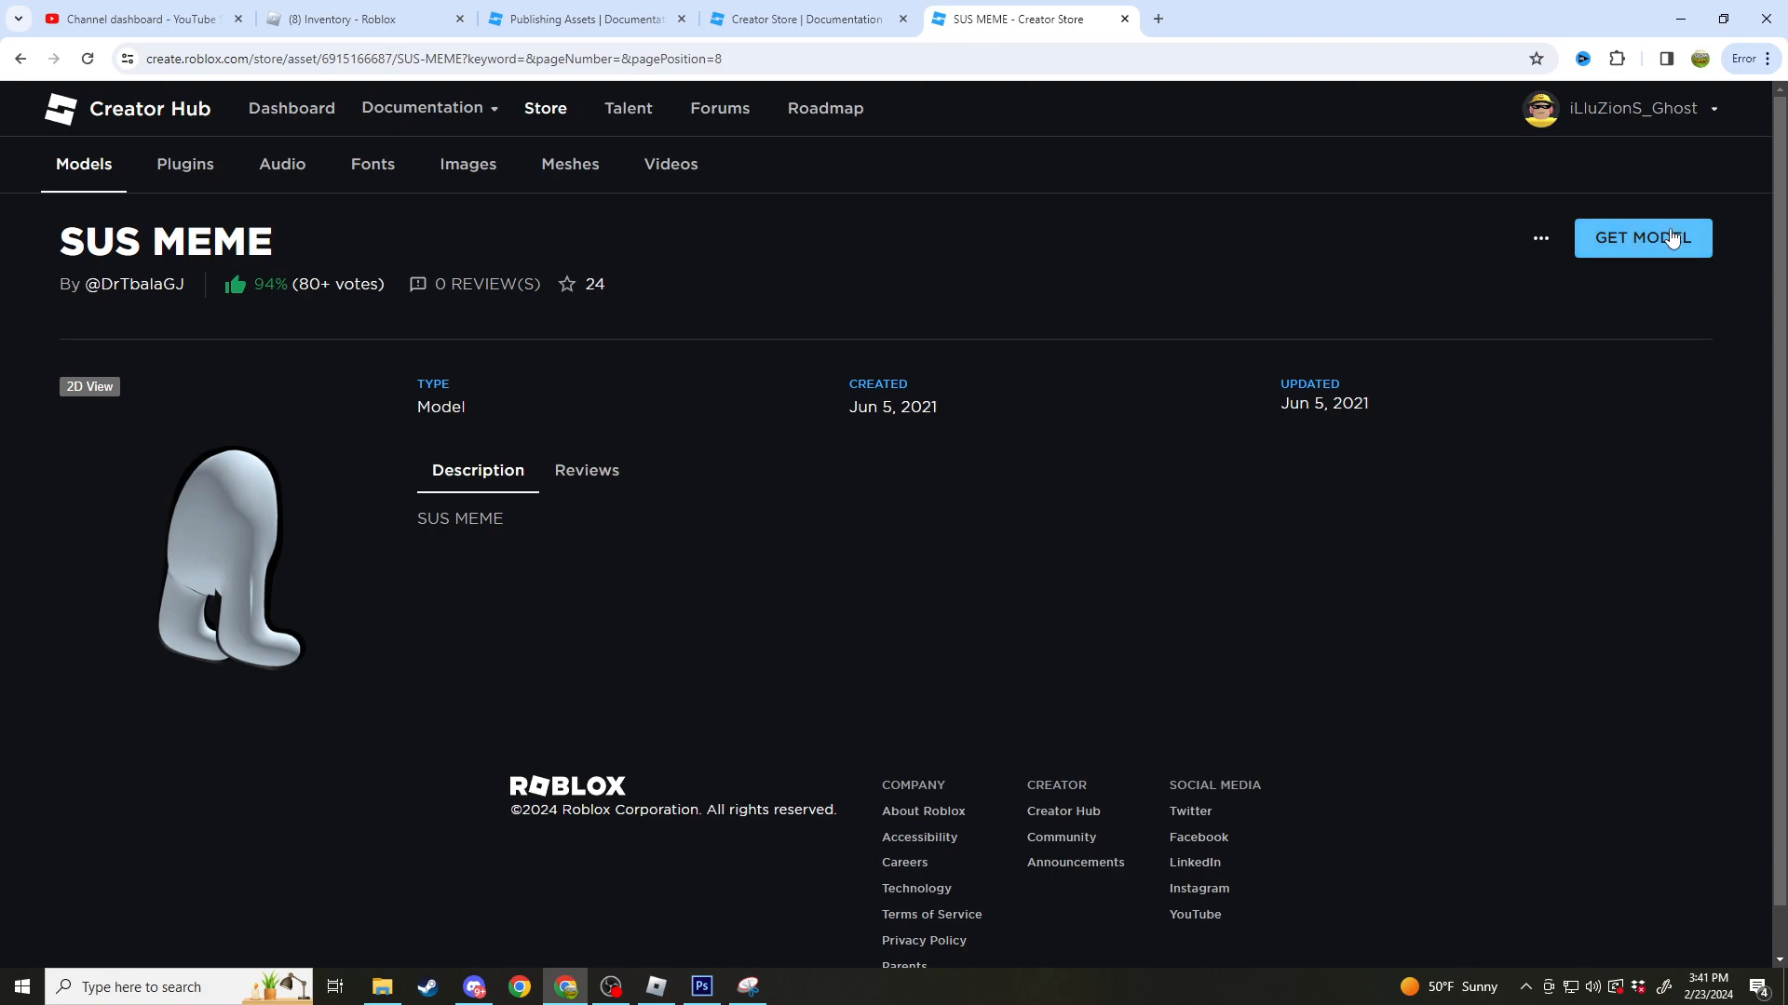
pyautogui.moveTo(466, 507)
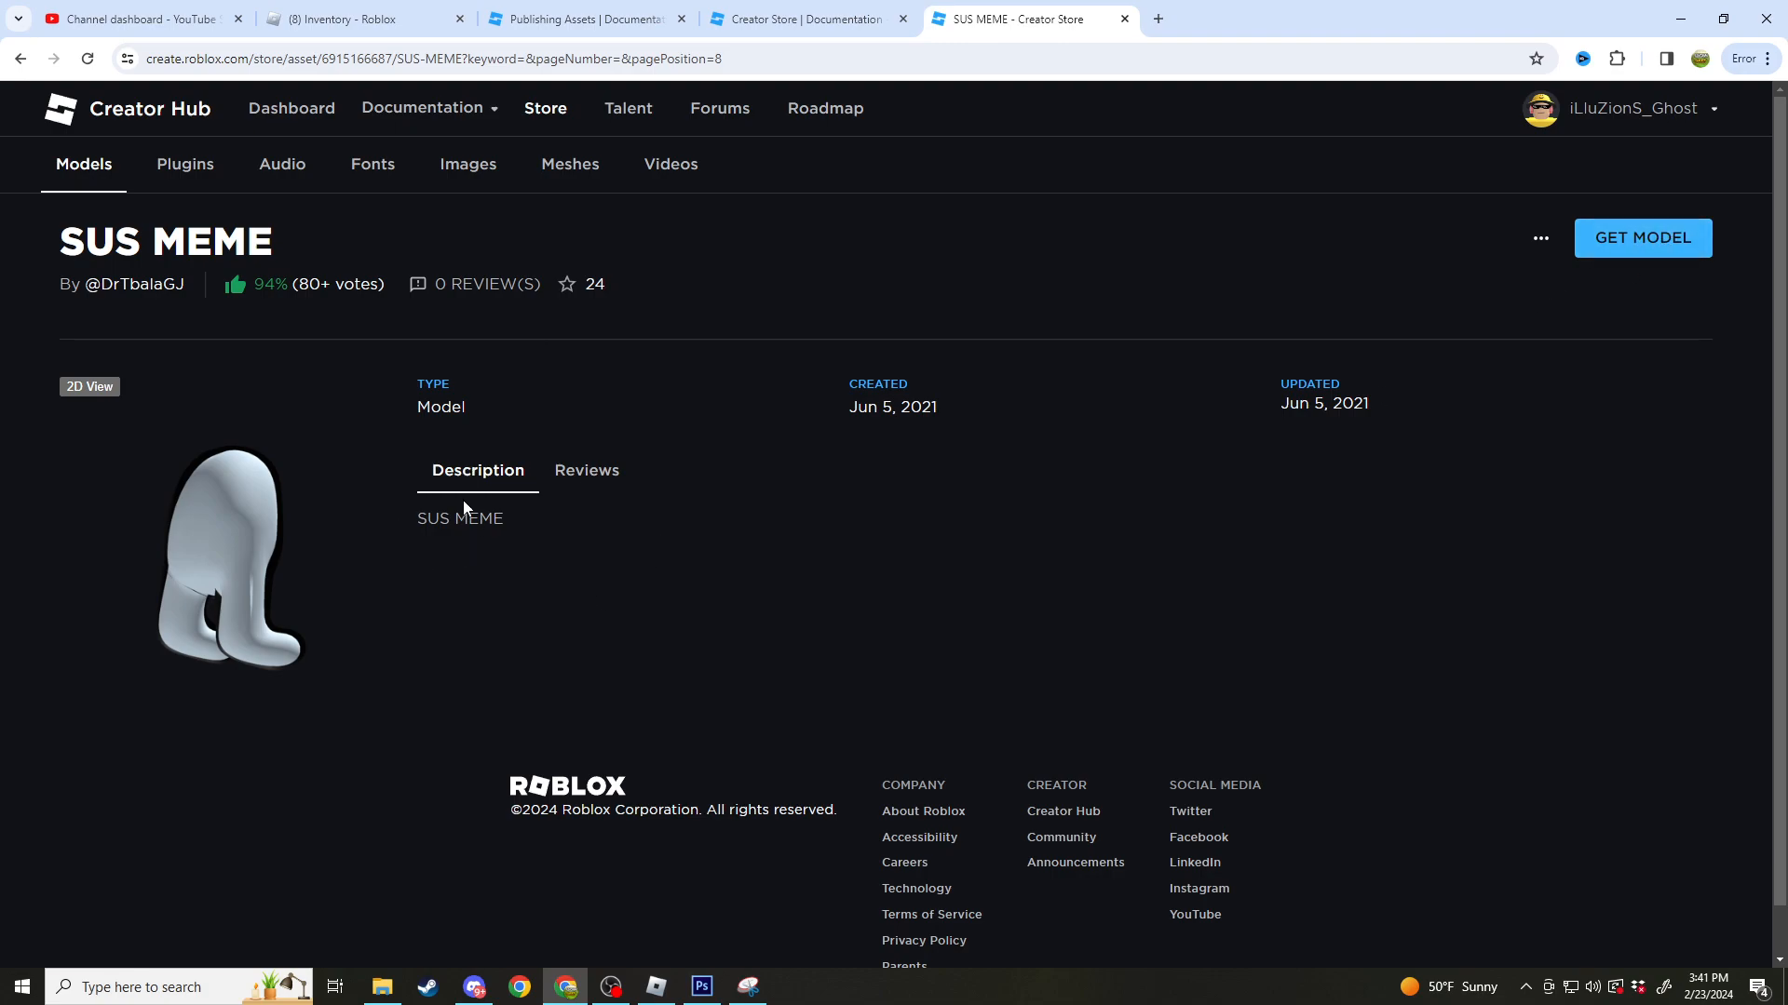
pyautogui.moveTo(409, 515)
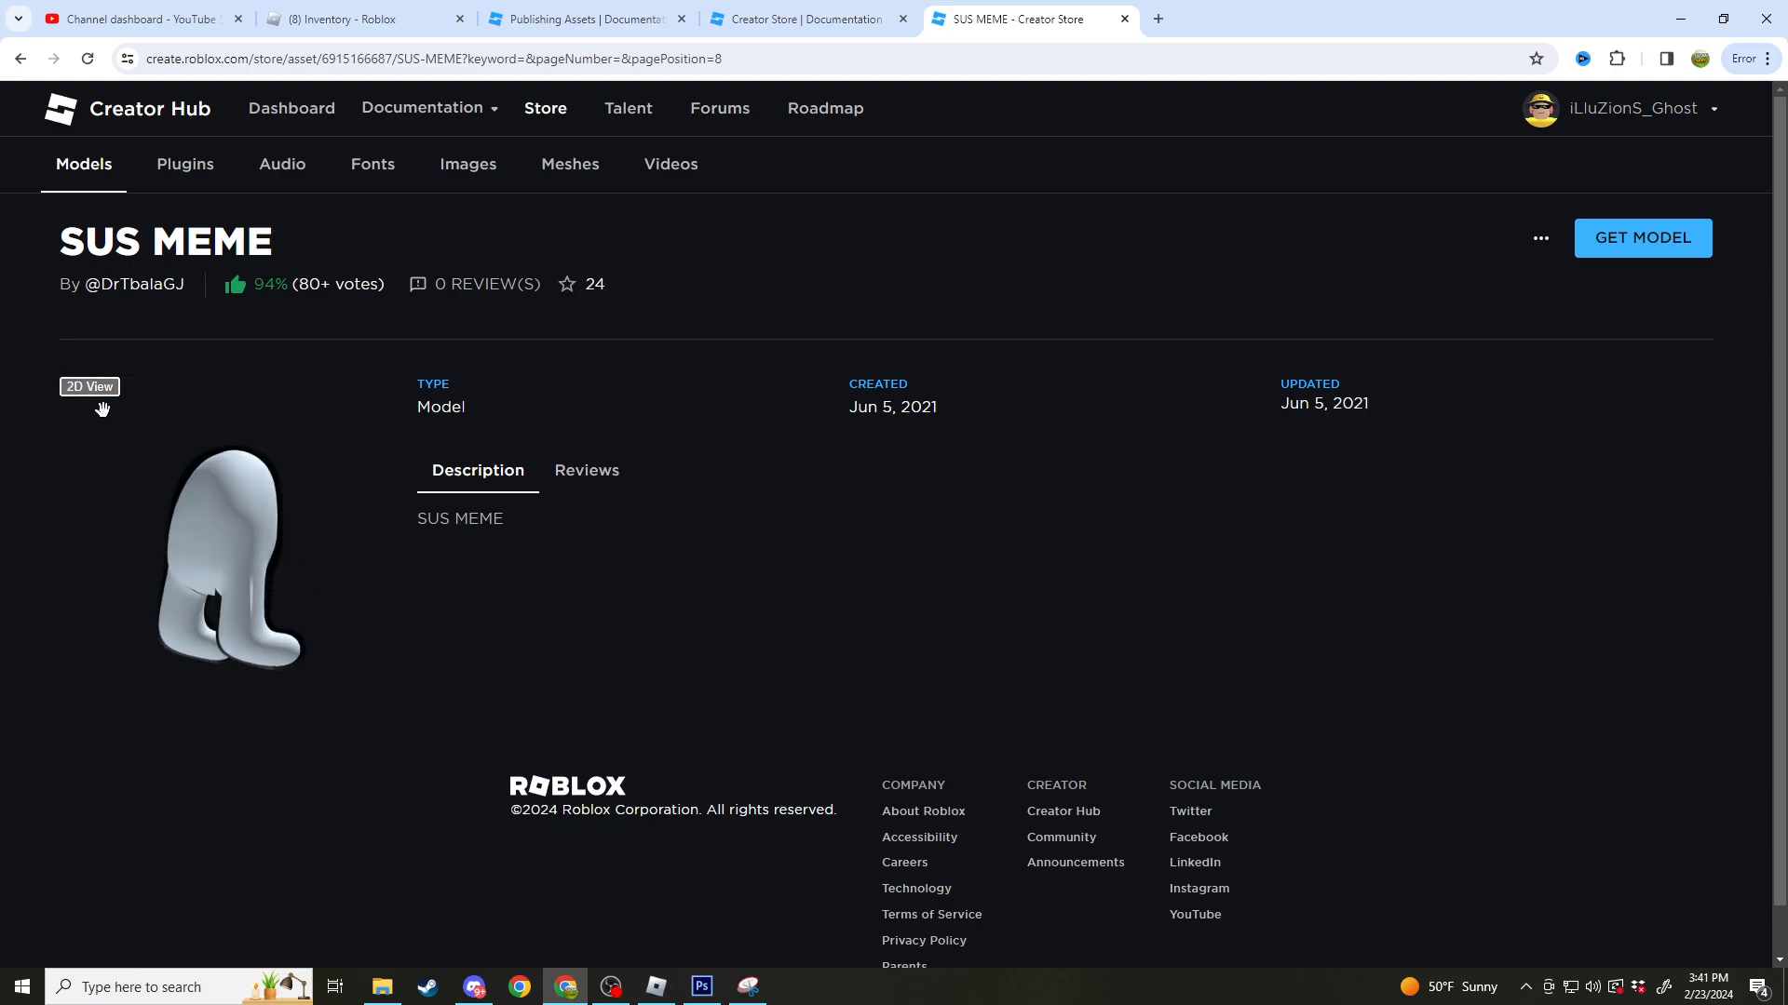
pyautogui.click(89, 386)
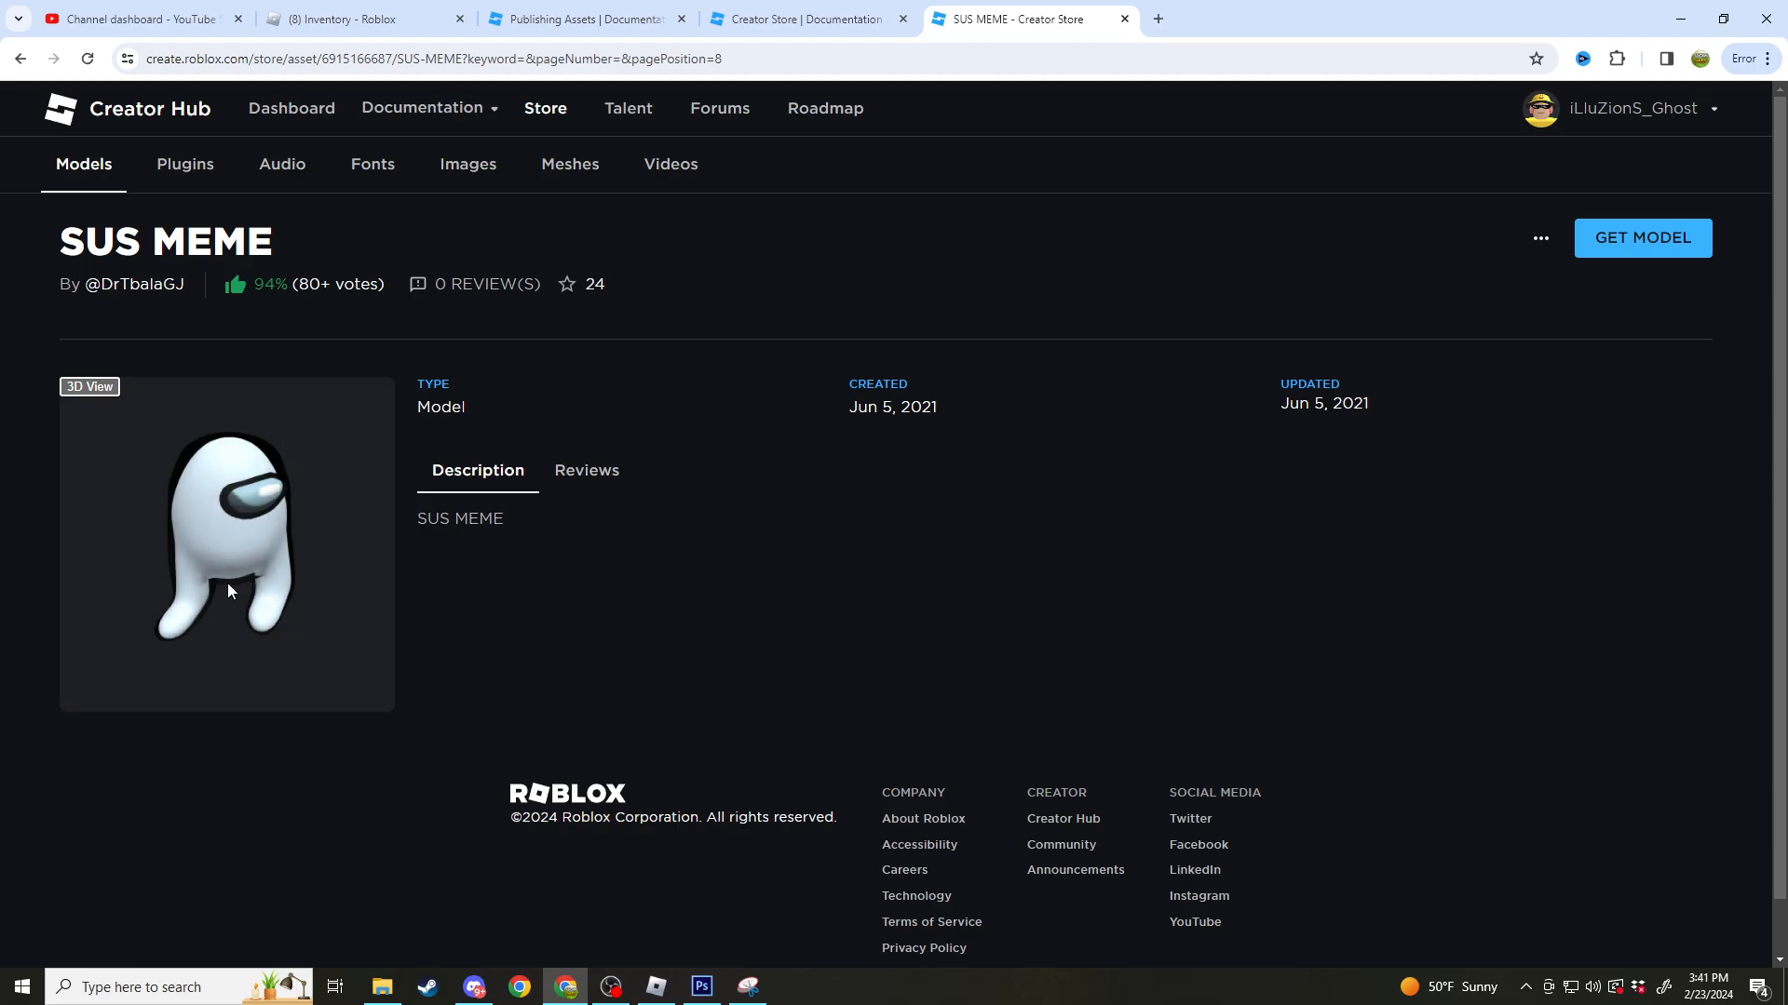
pyautogui.click(1641, 236)
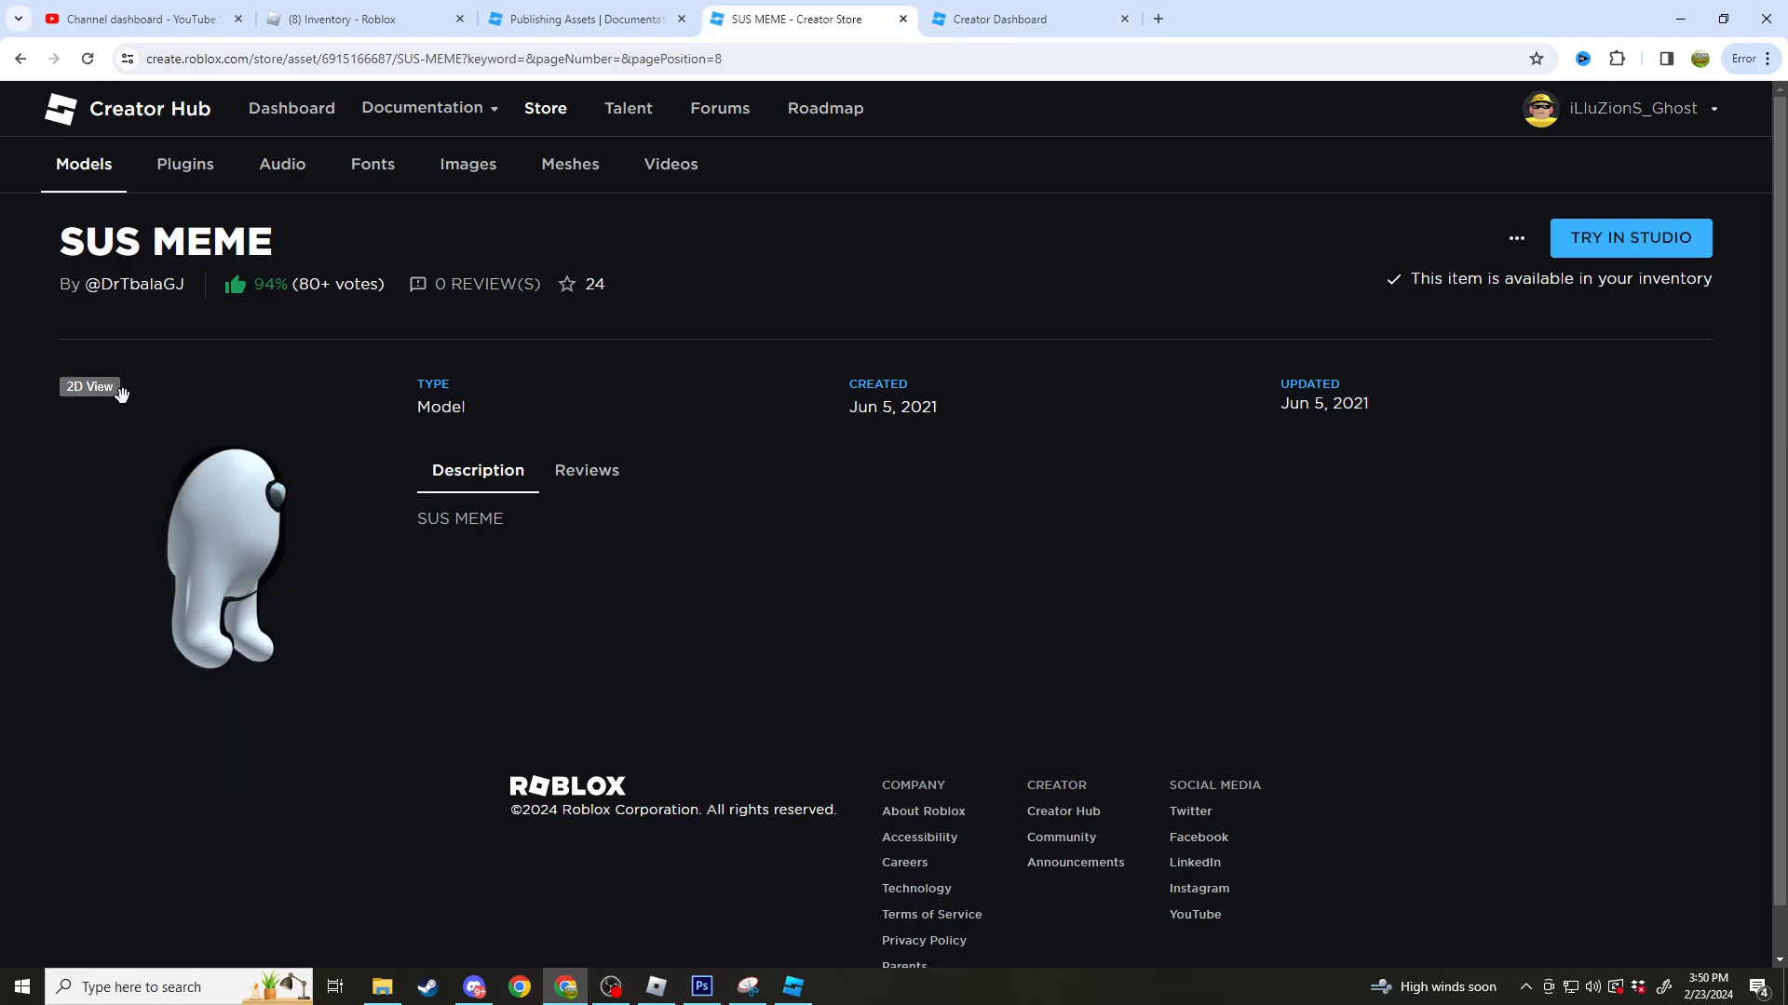
pyautogui.click(90, 388)
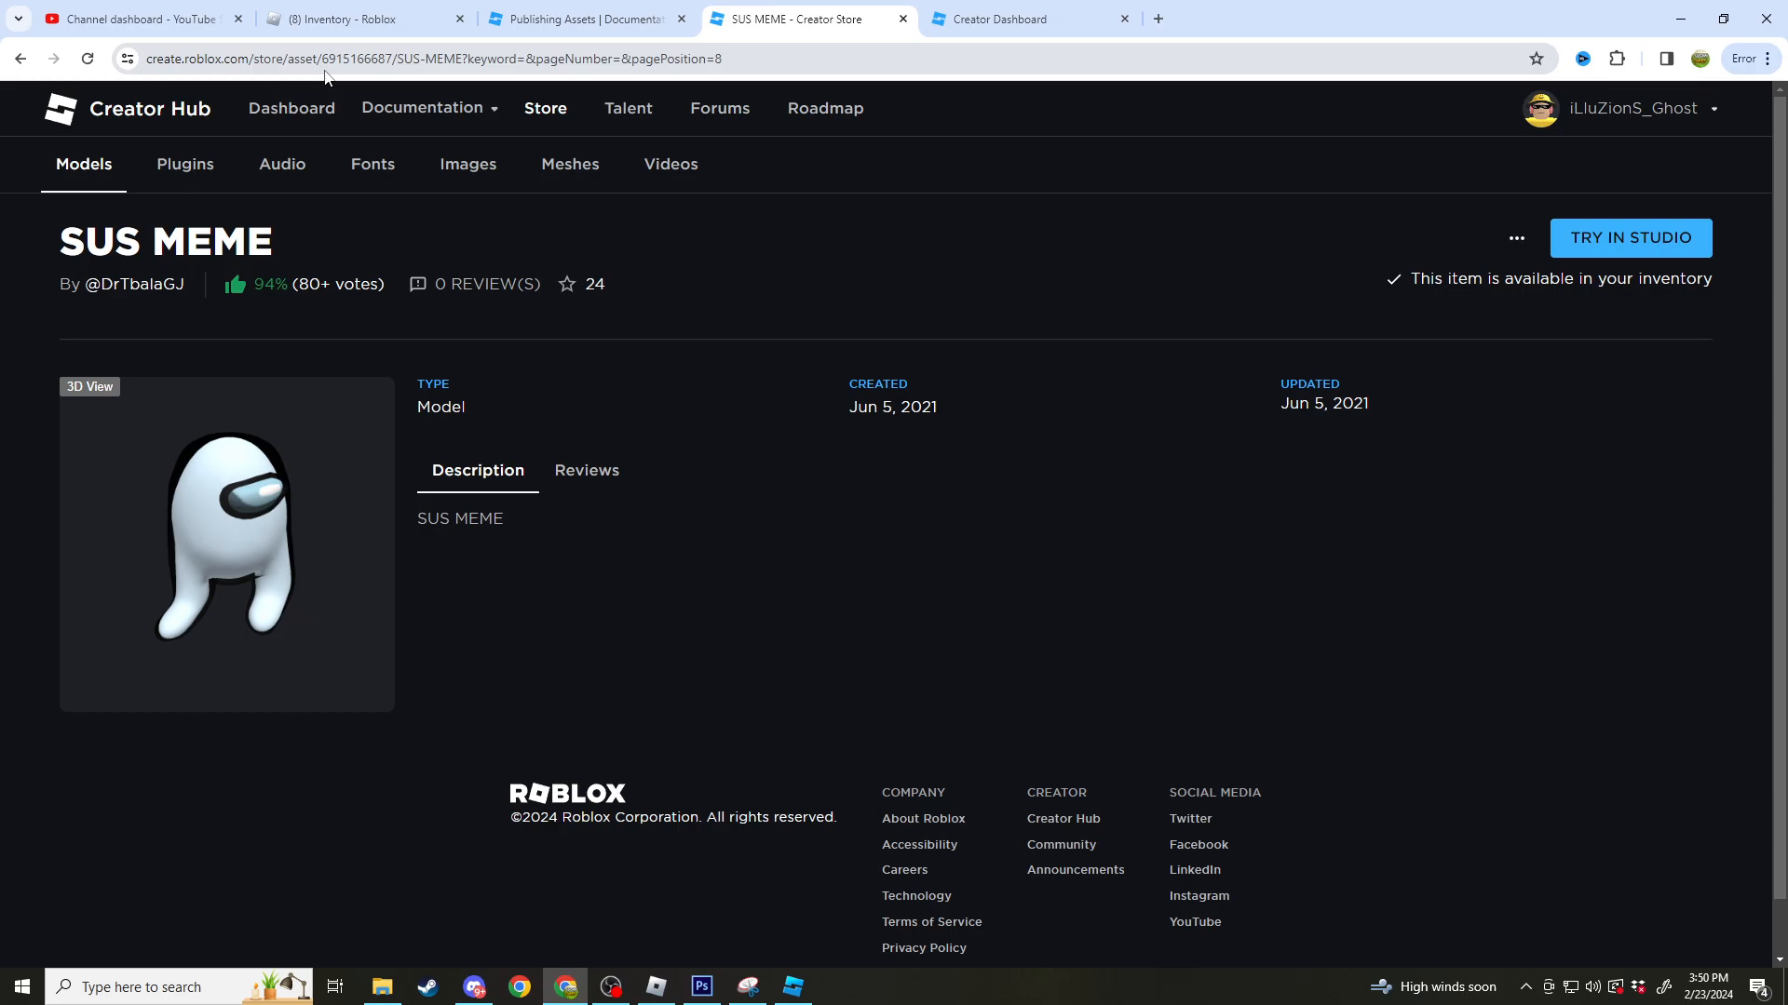
pyautogui.moveTo(369, 78)
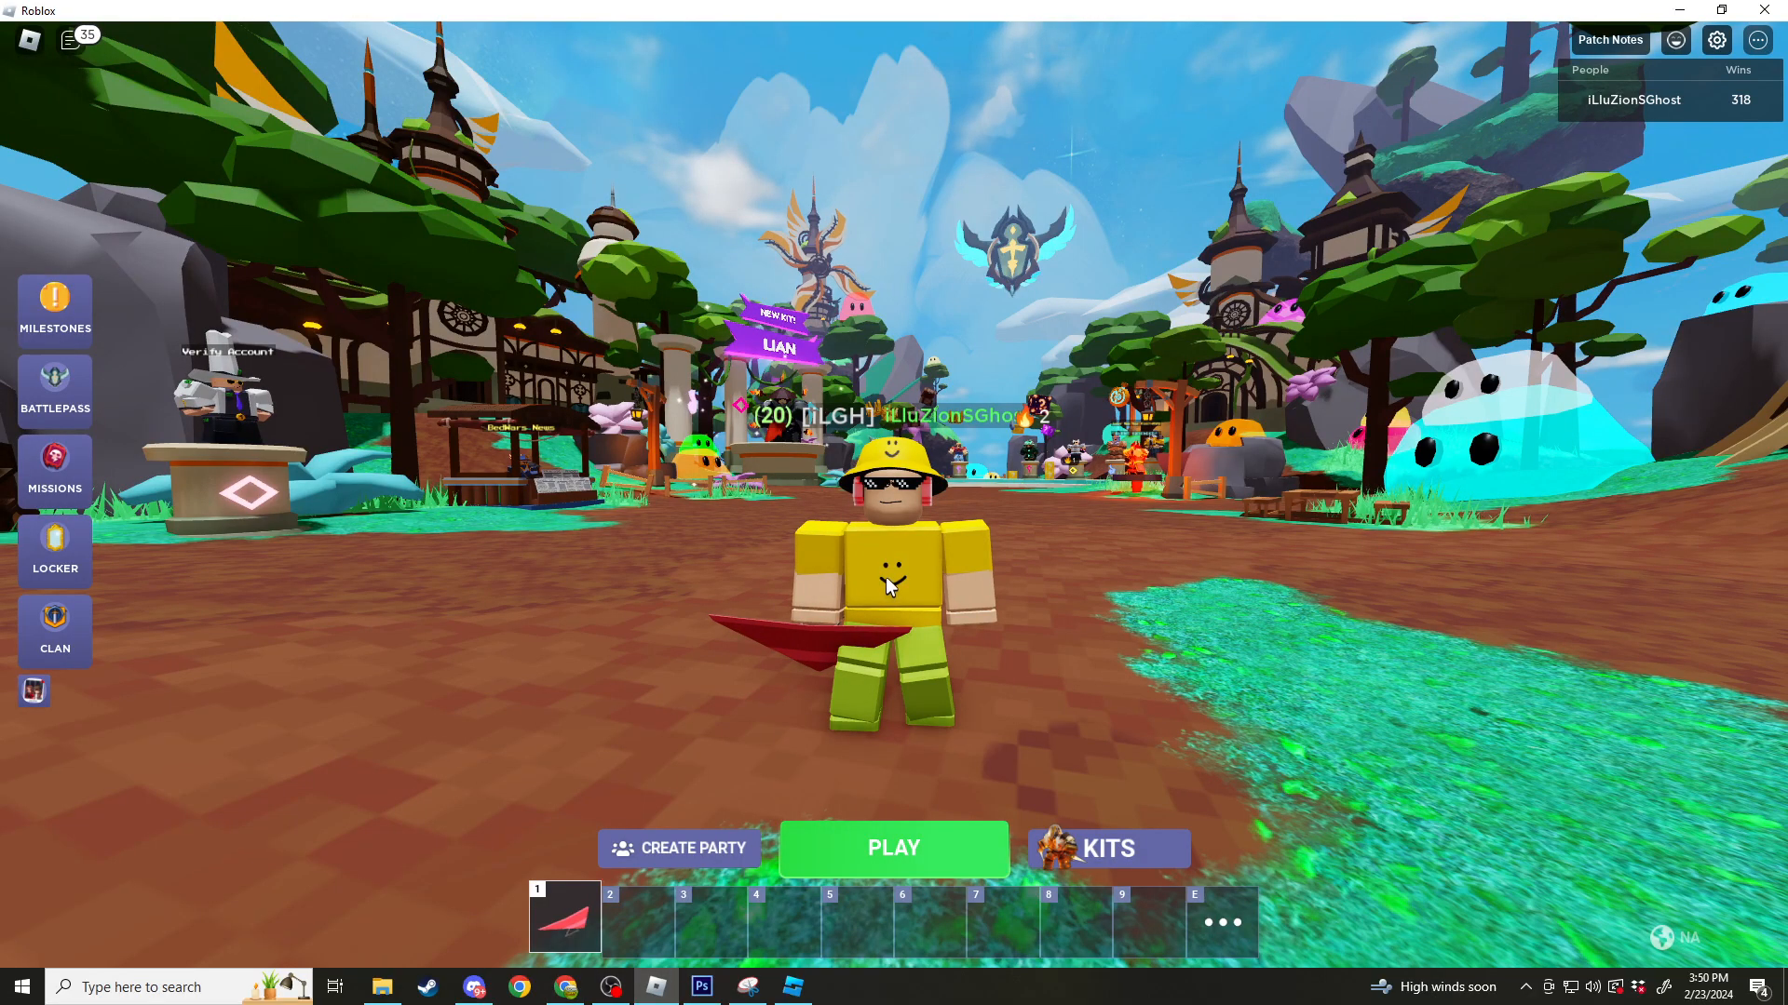
pyautogui.click(54, 631)
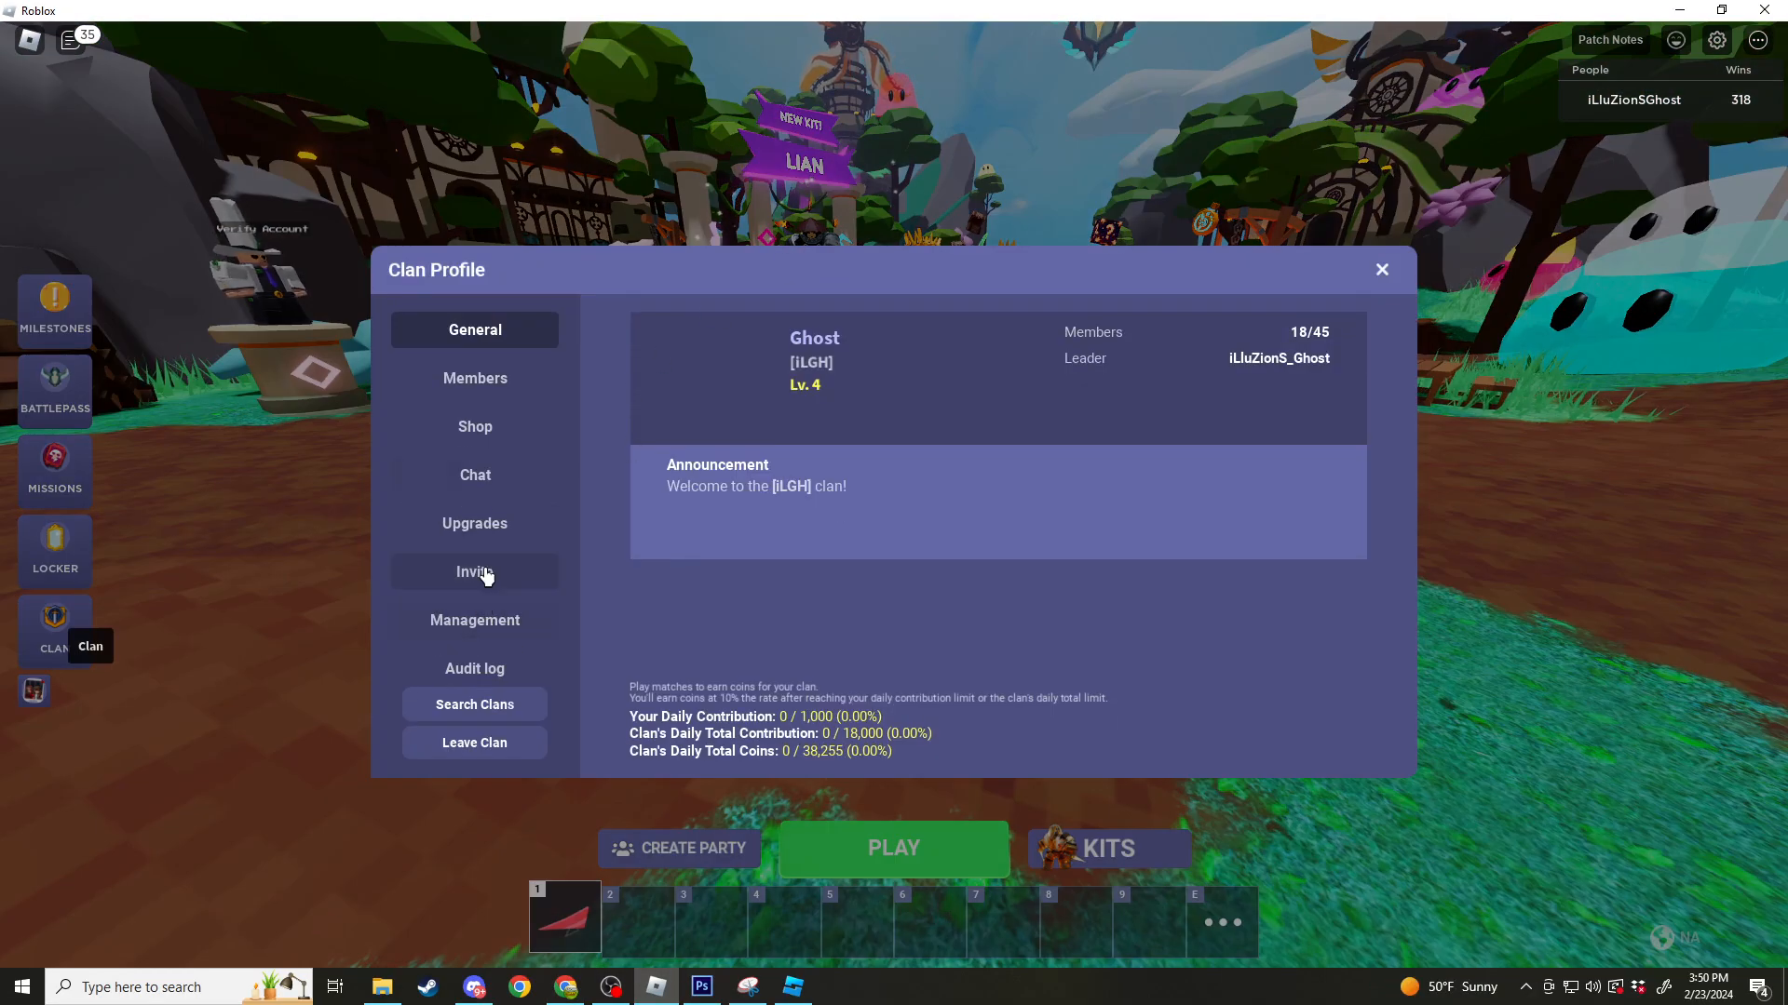
pyautogui.click(475, 620)
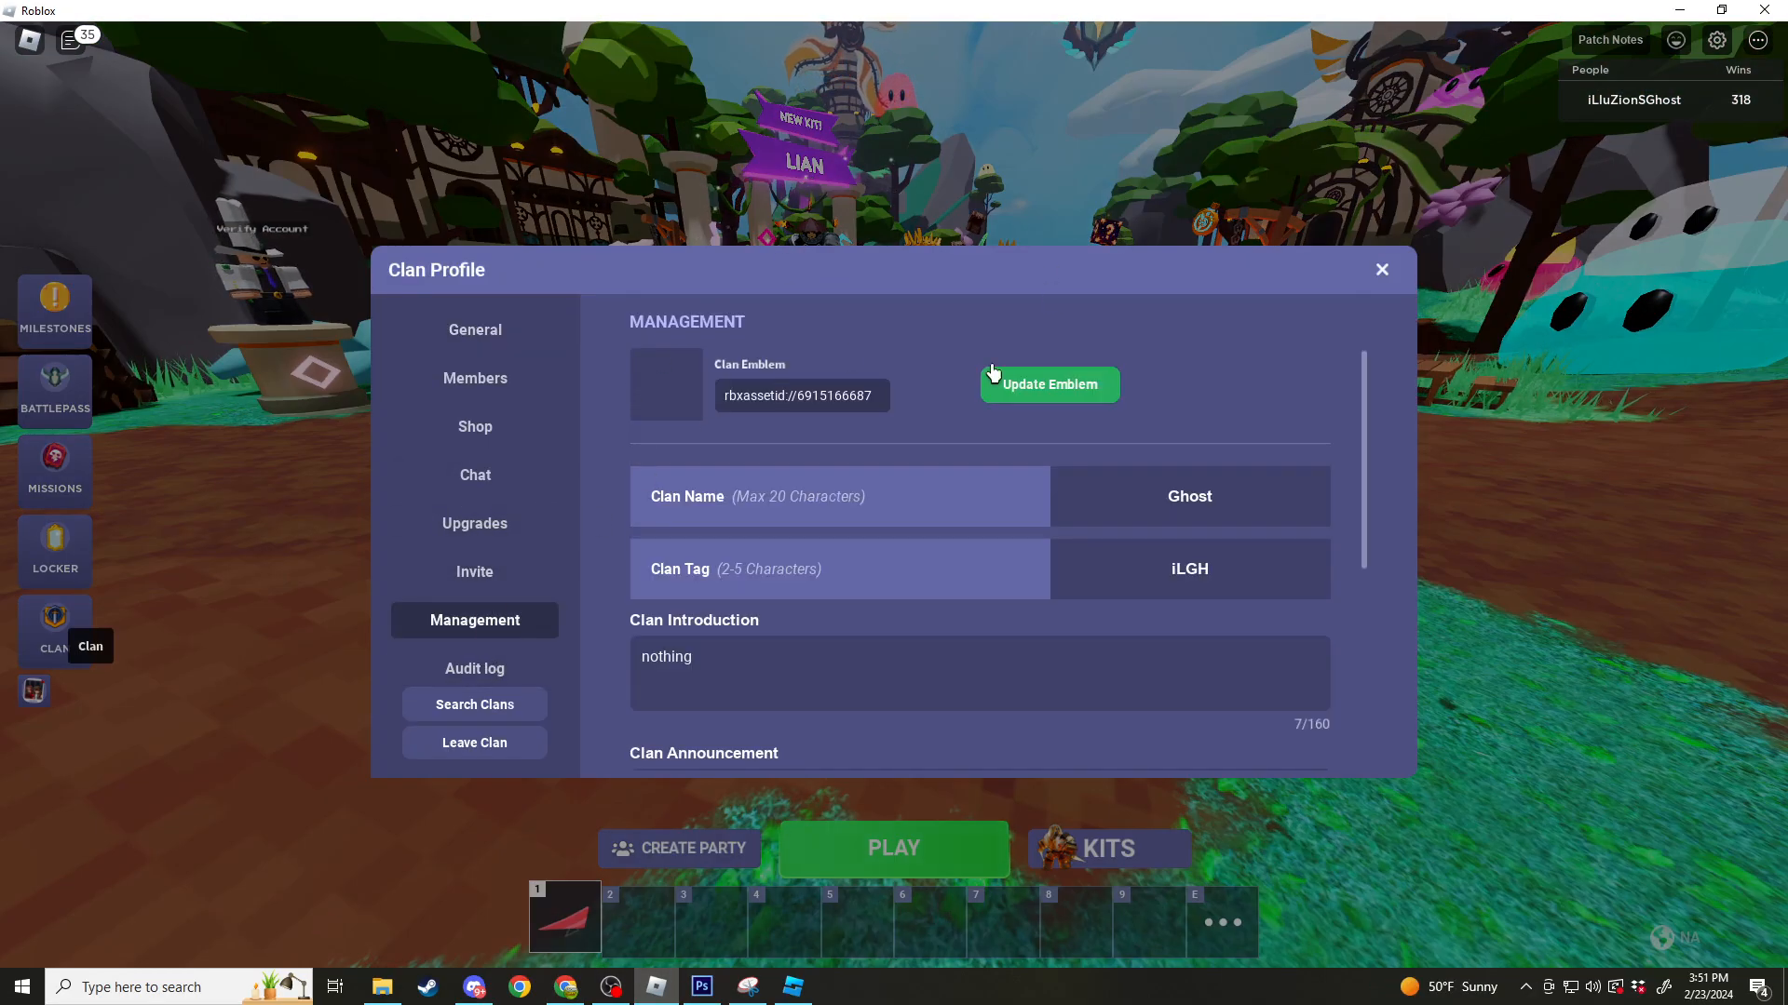
pyautogui.tripleClick(801, 394)
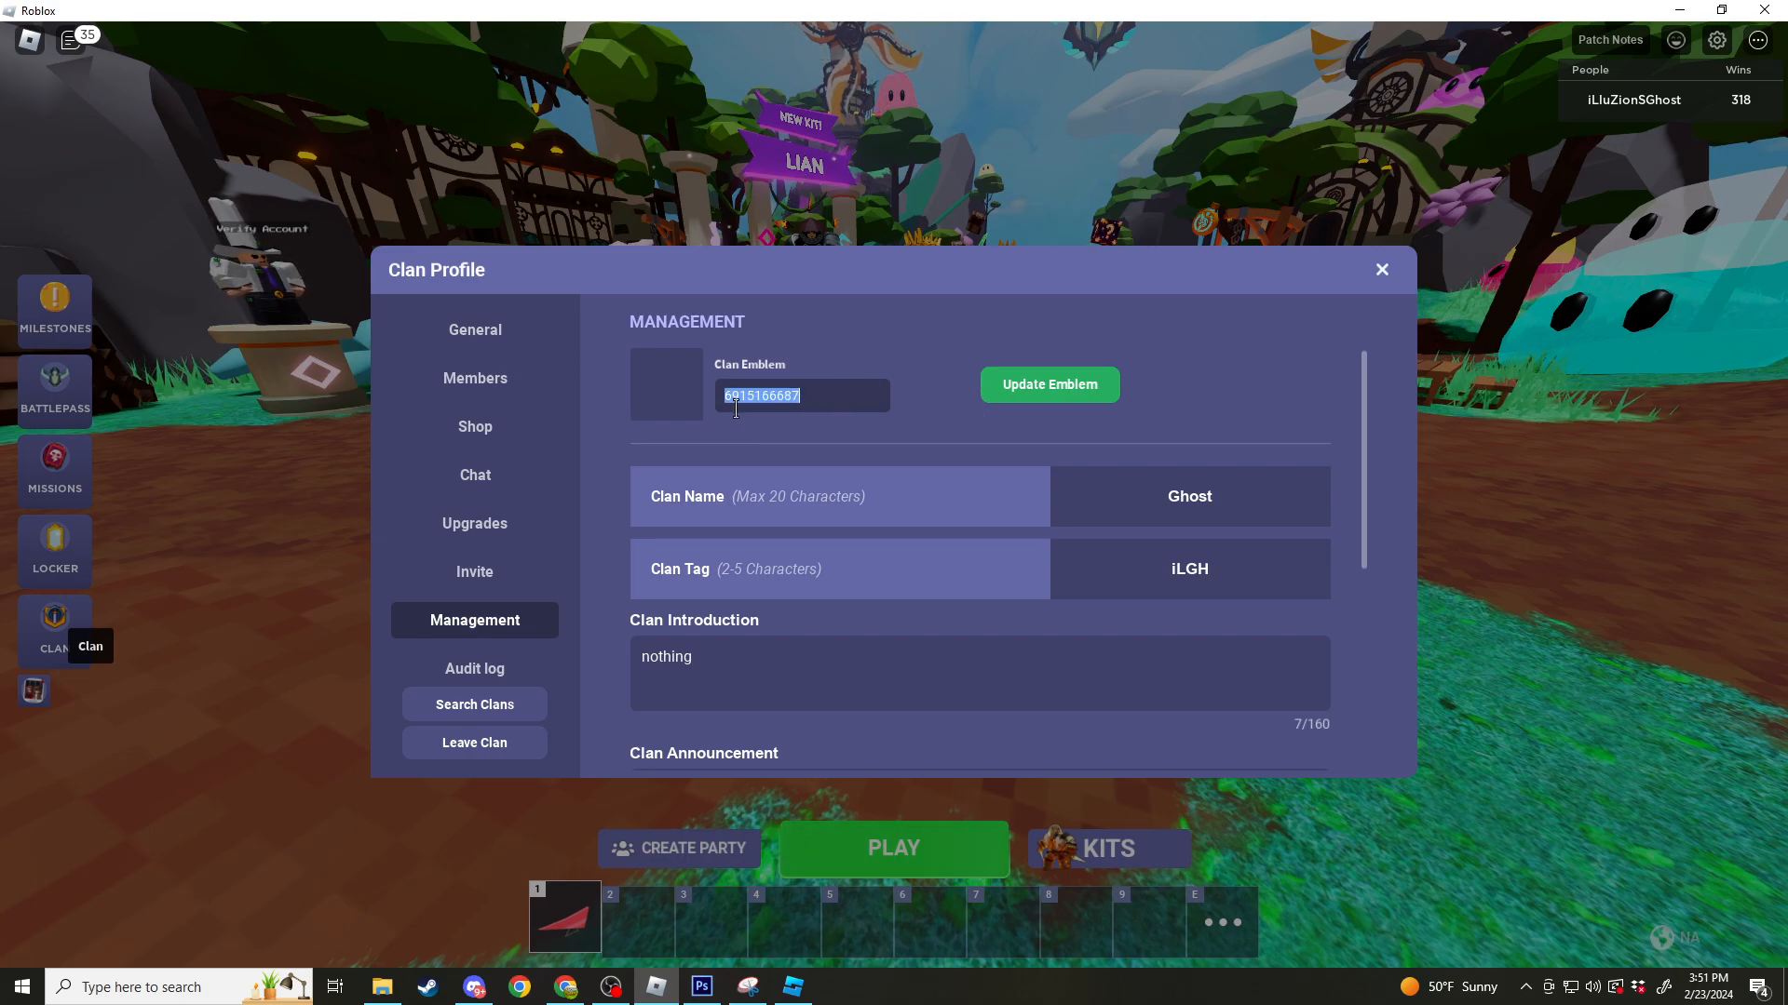
pyautogui.click(1046, 384)
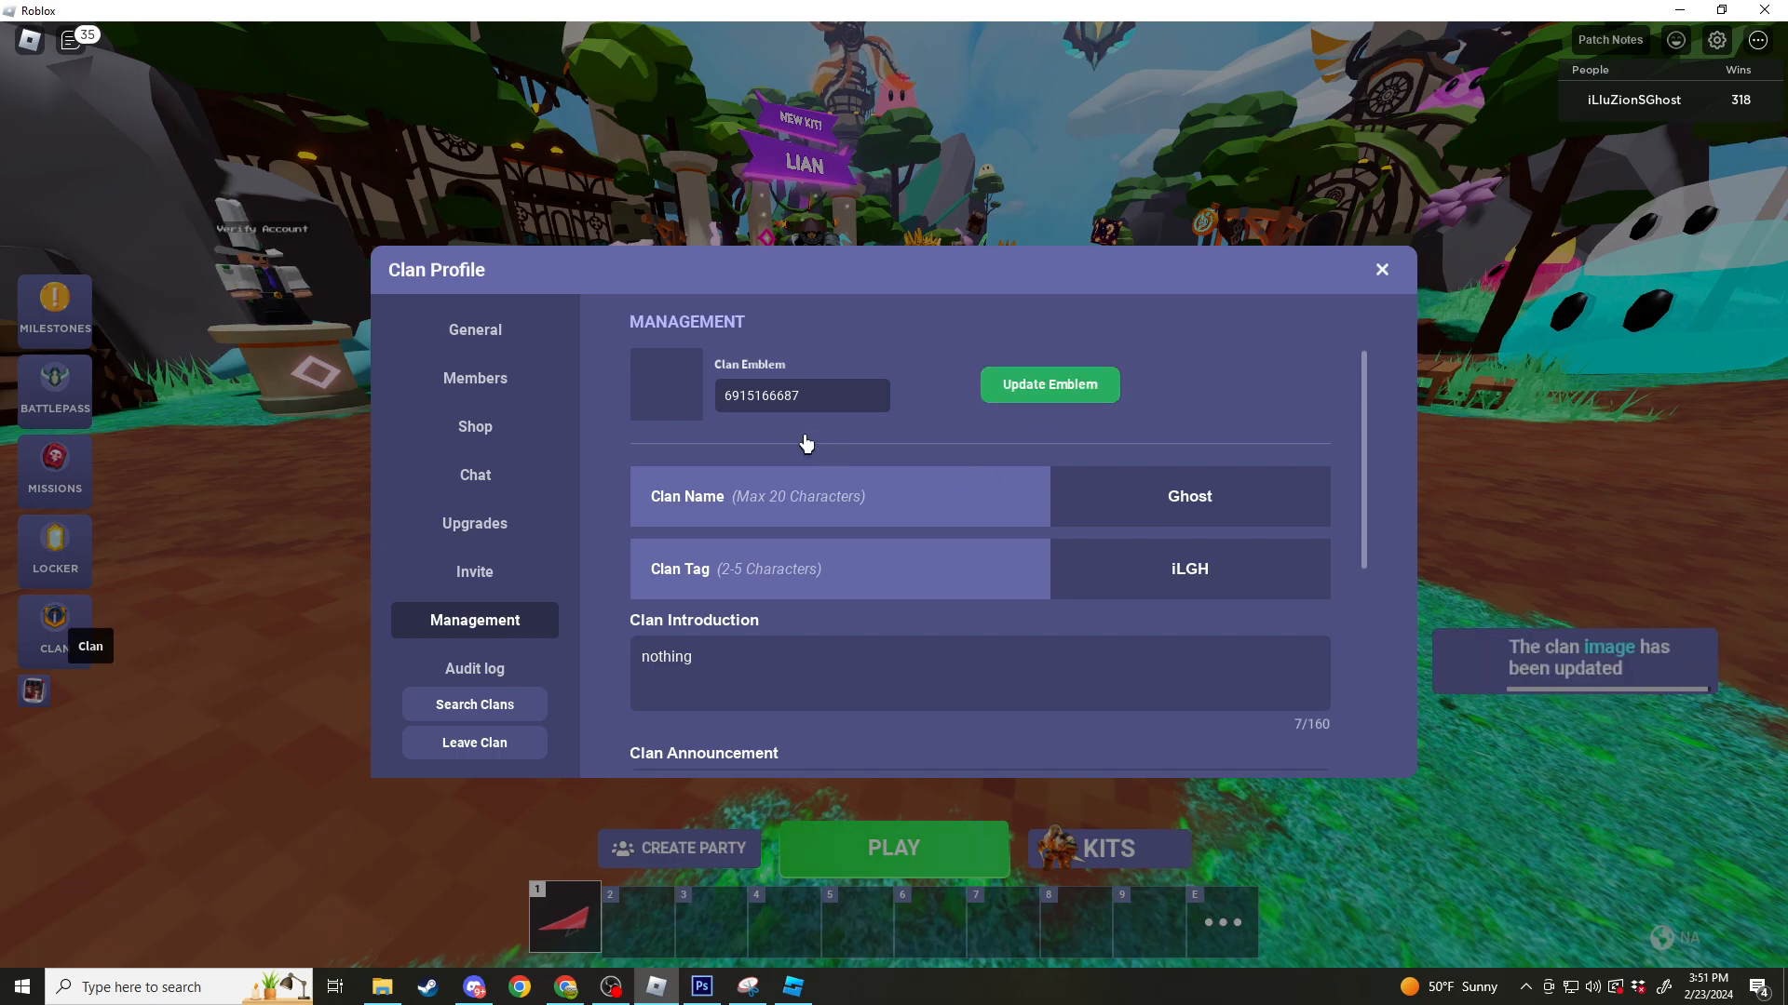
pyautogui.click(1379, 270)
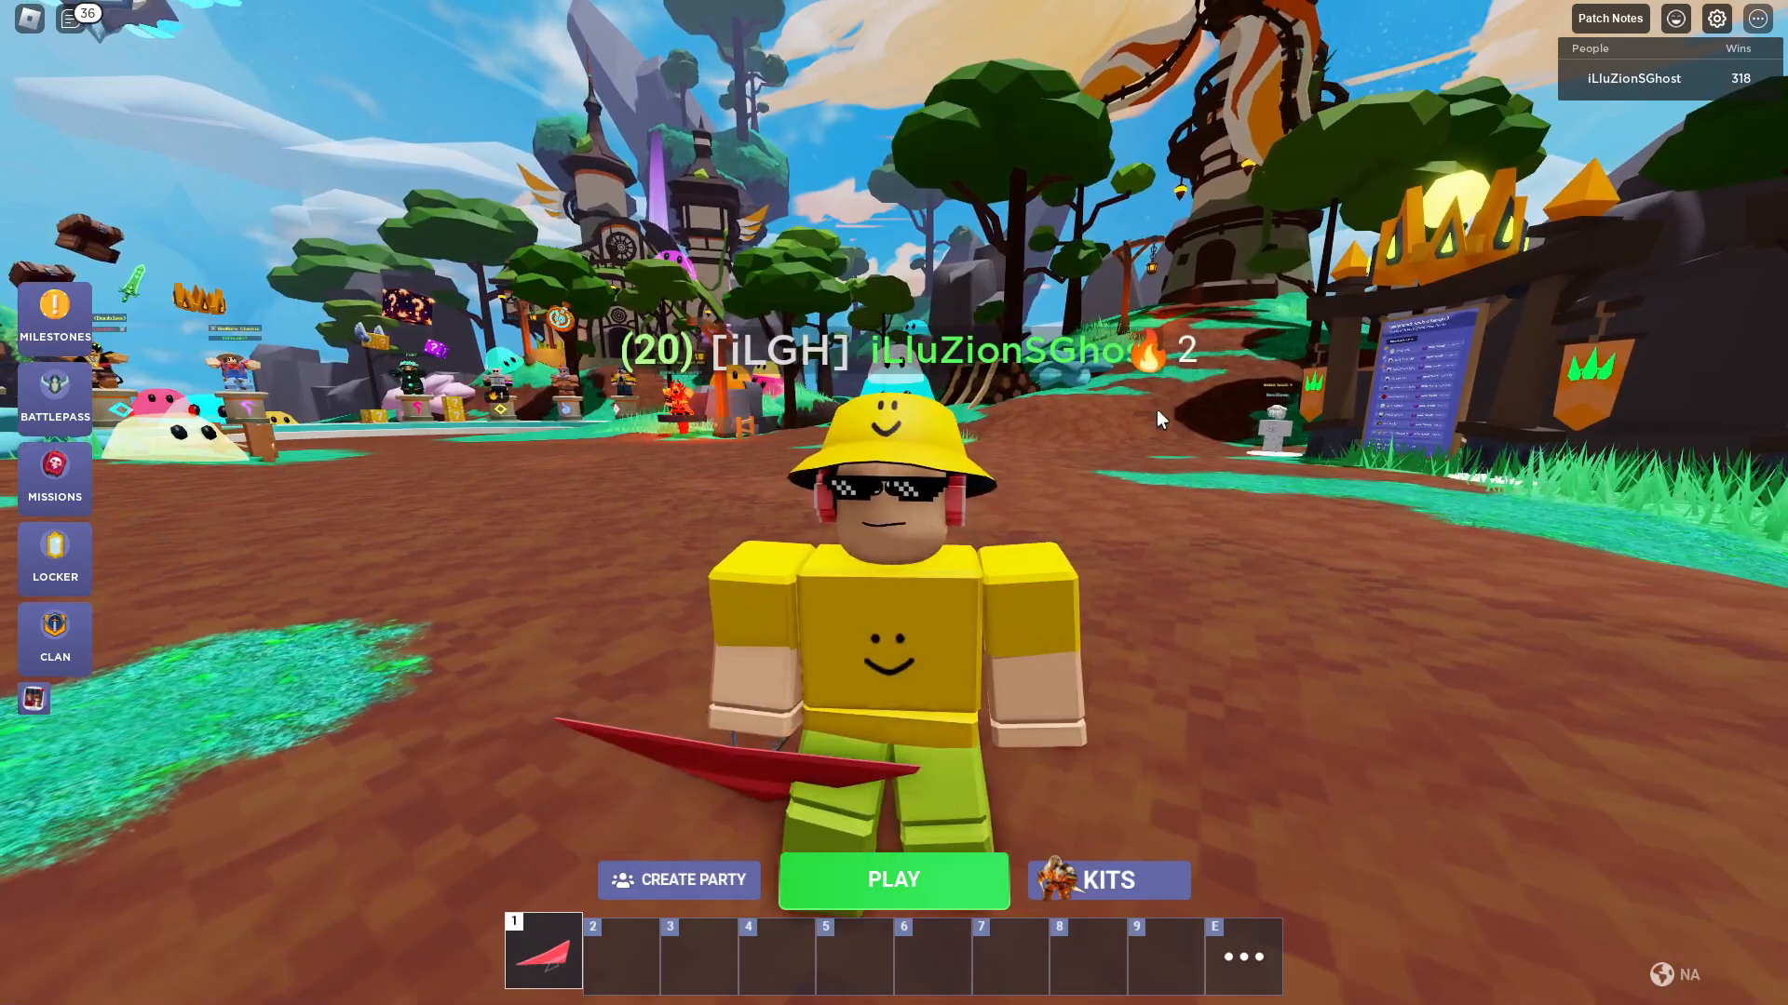
# Step: Bring up the Baseplate place with the SUS MEME model and toggle the FILE menu
pyautogui.click(791, 987)
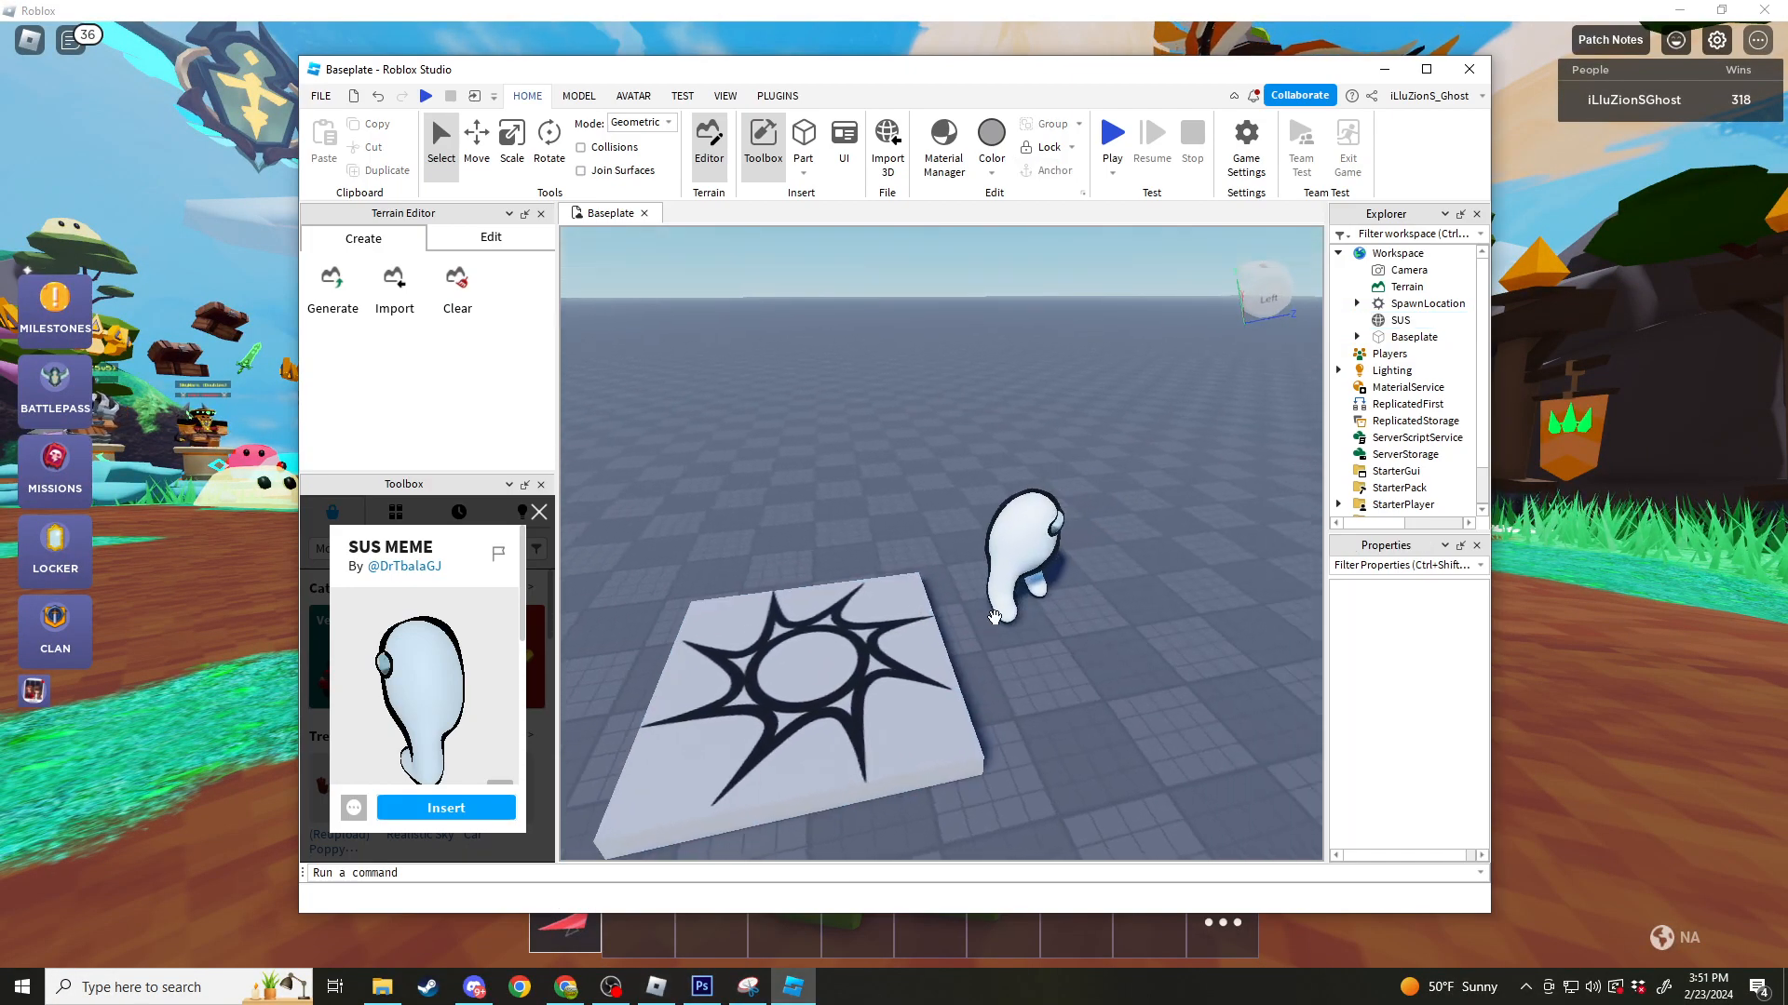
pyautogui.click(320, 95)
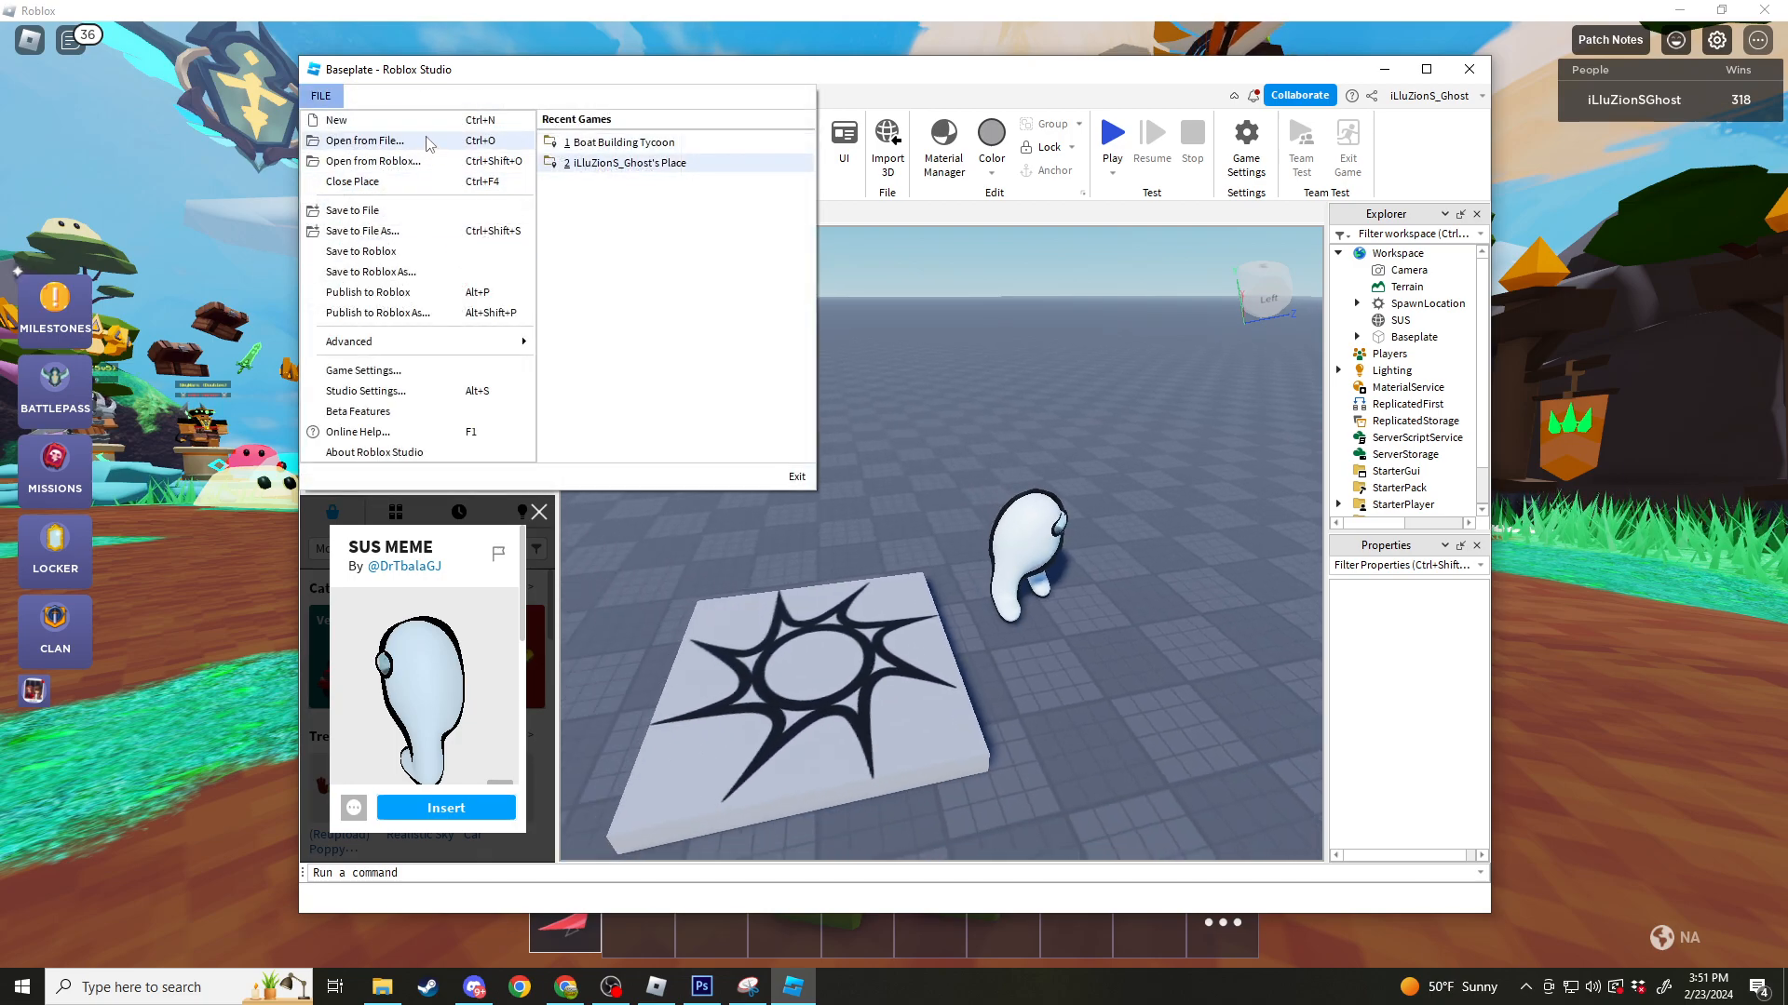
pyautogui.click(319, 95)
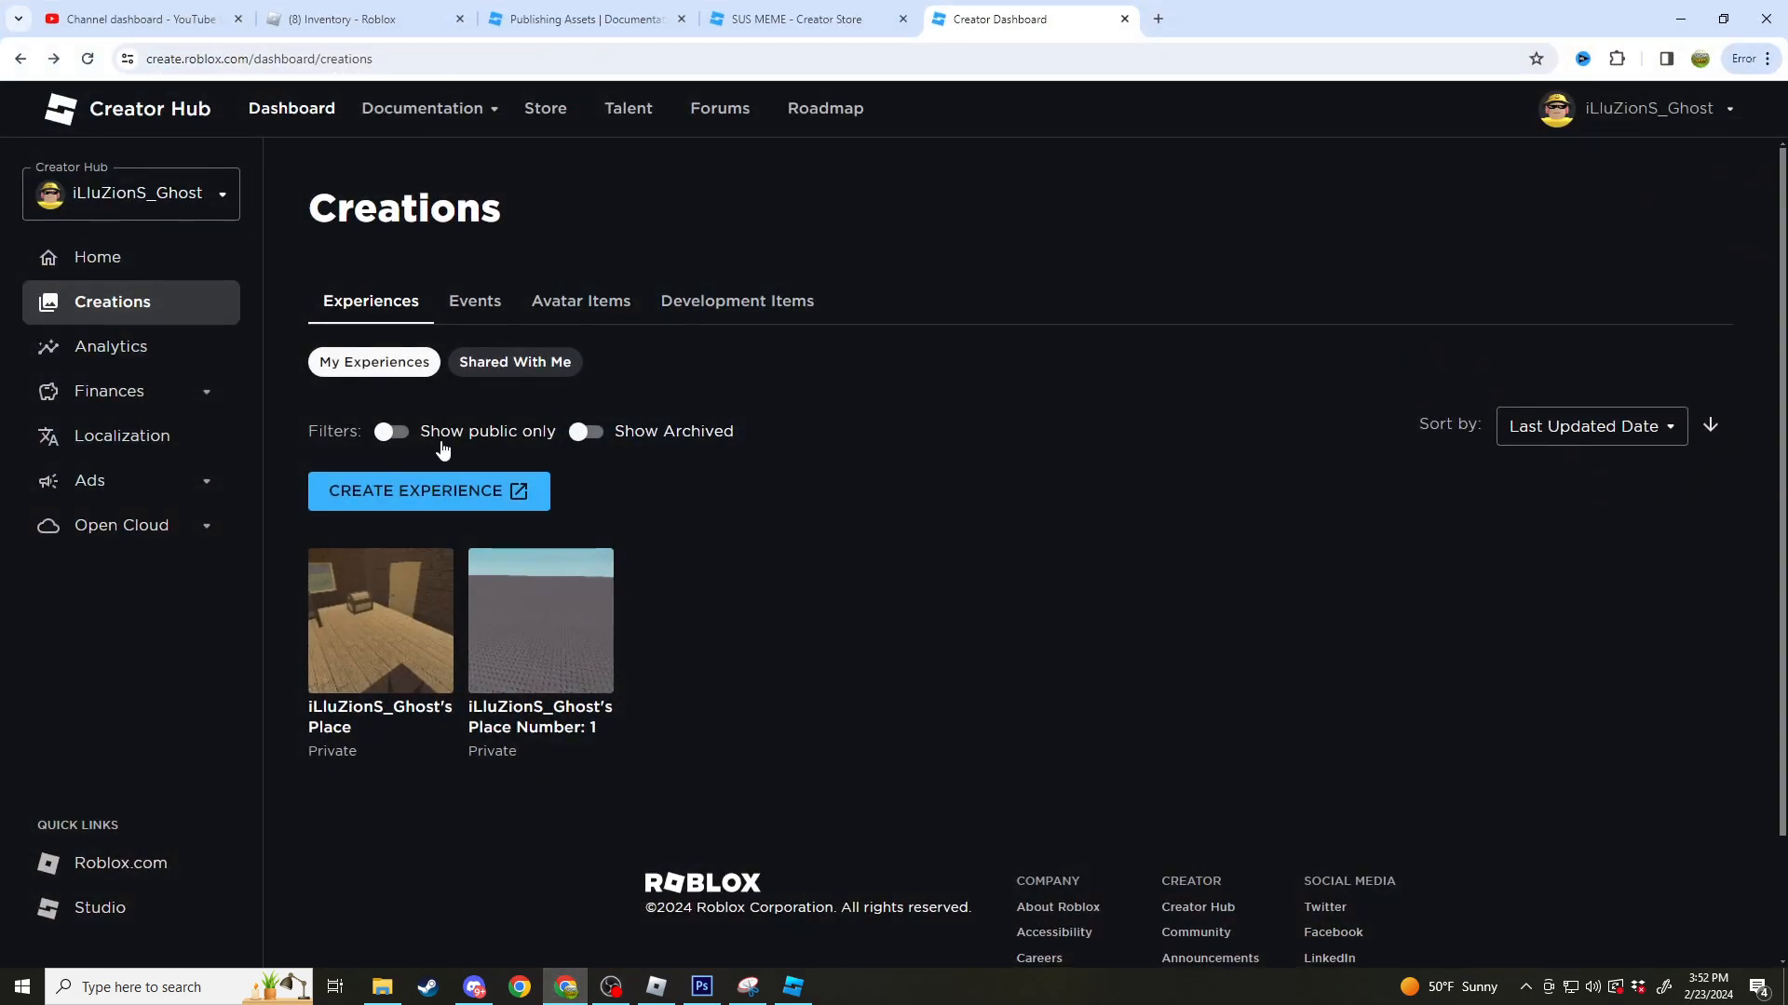
# Step: Switch the browser to the Publishing Assets documentation on asset publishing limits
pyautogui.click(581, 19)
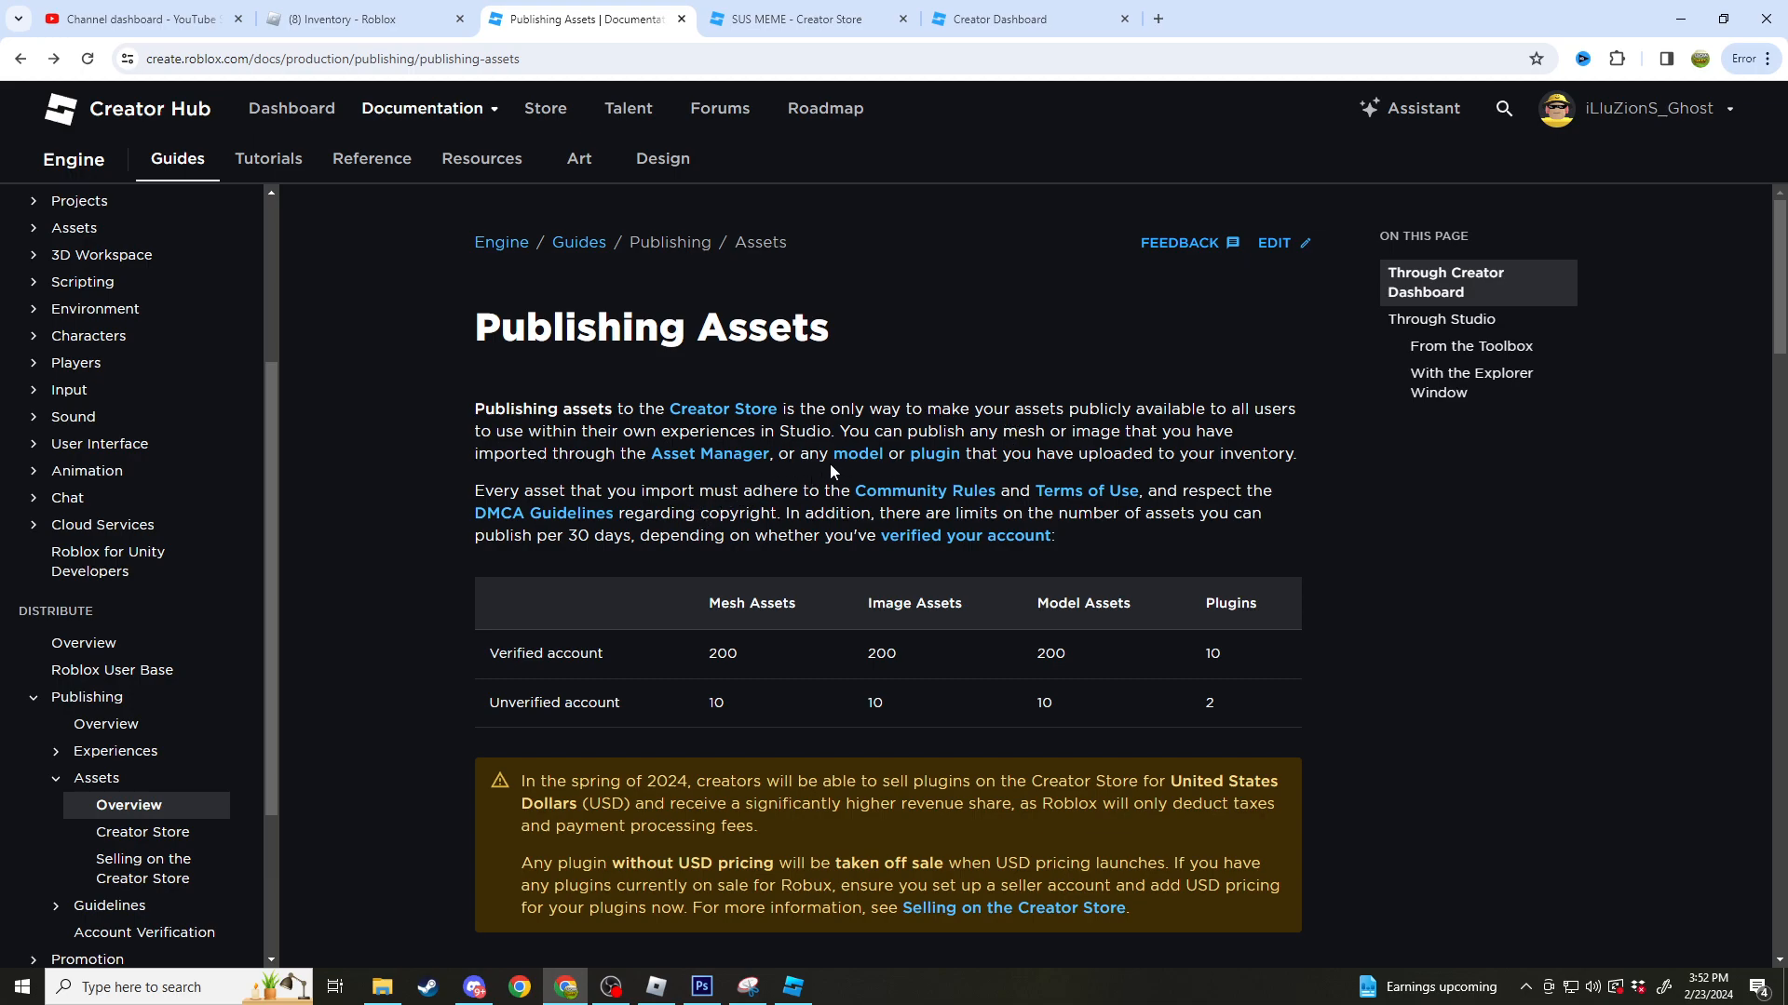
pyautogui.moveTo(870, 594)
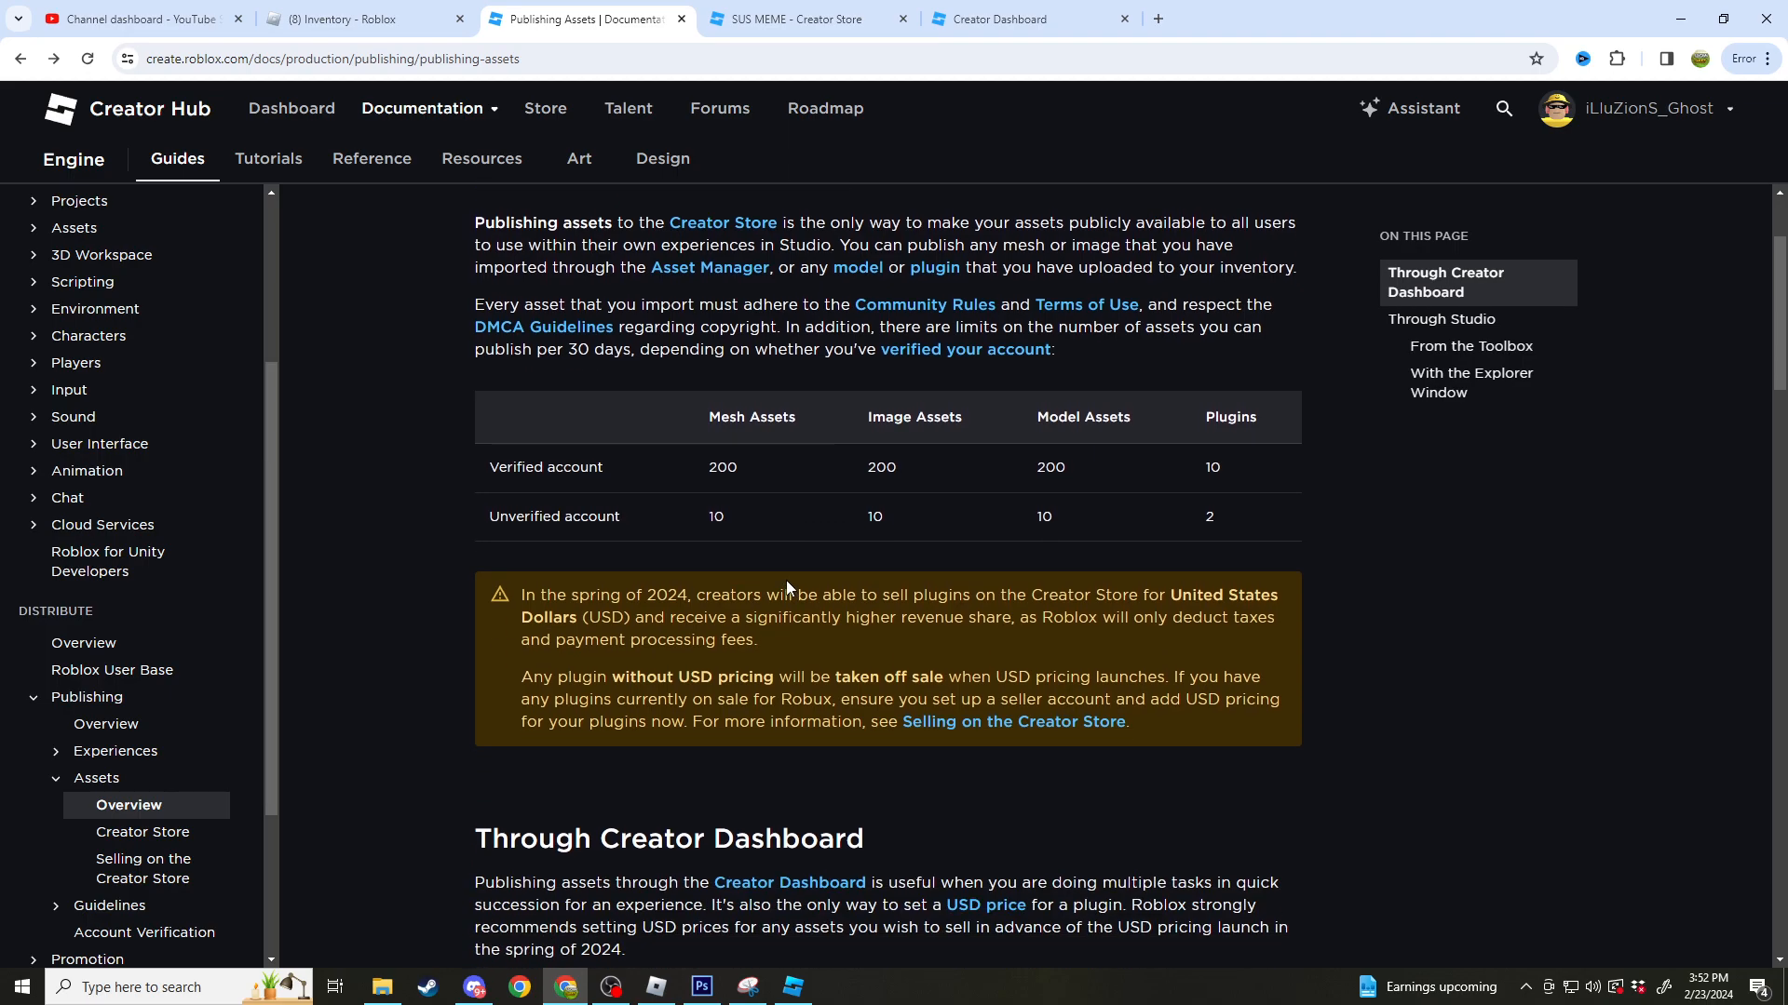
pyautogui.scroll(-3)
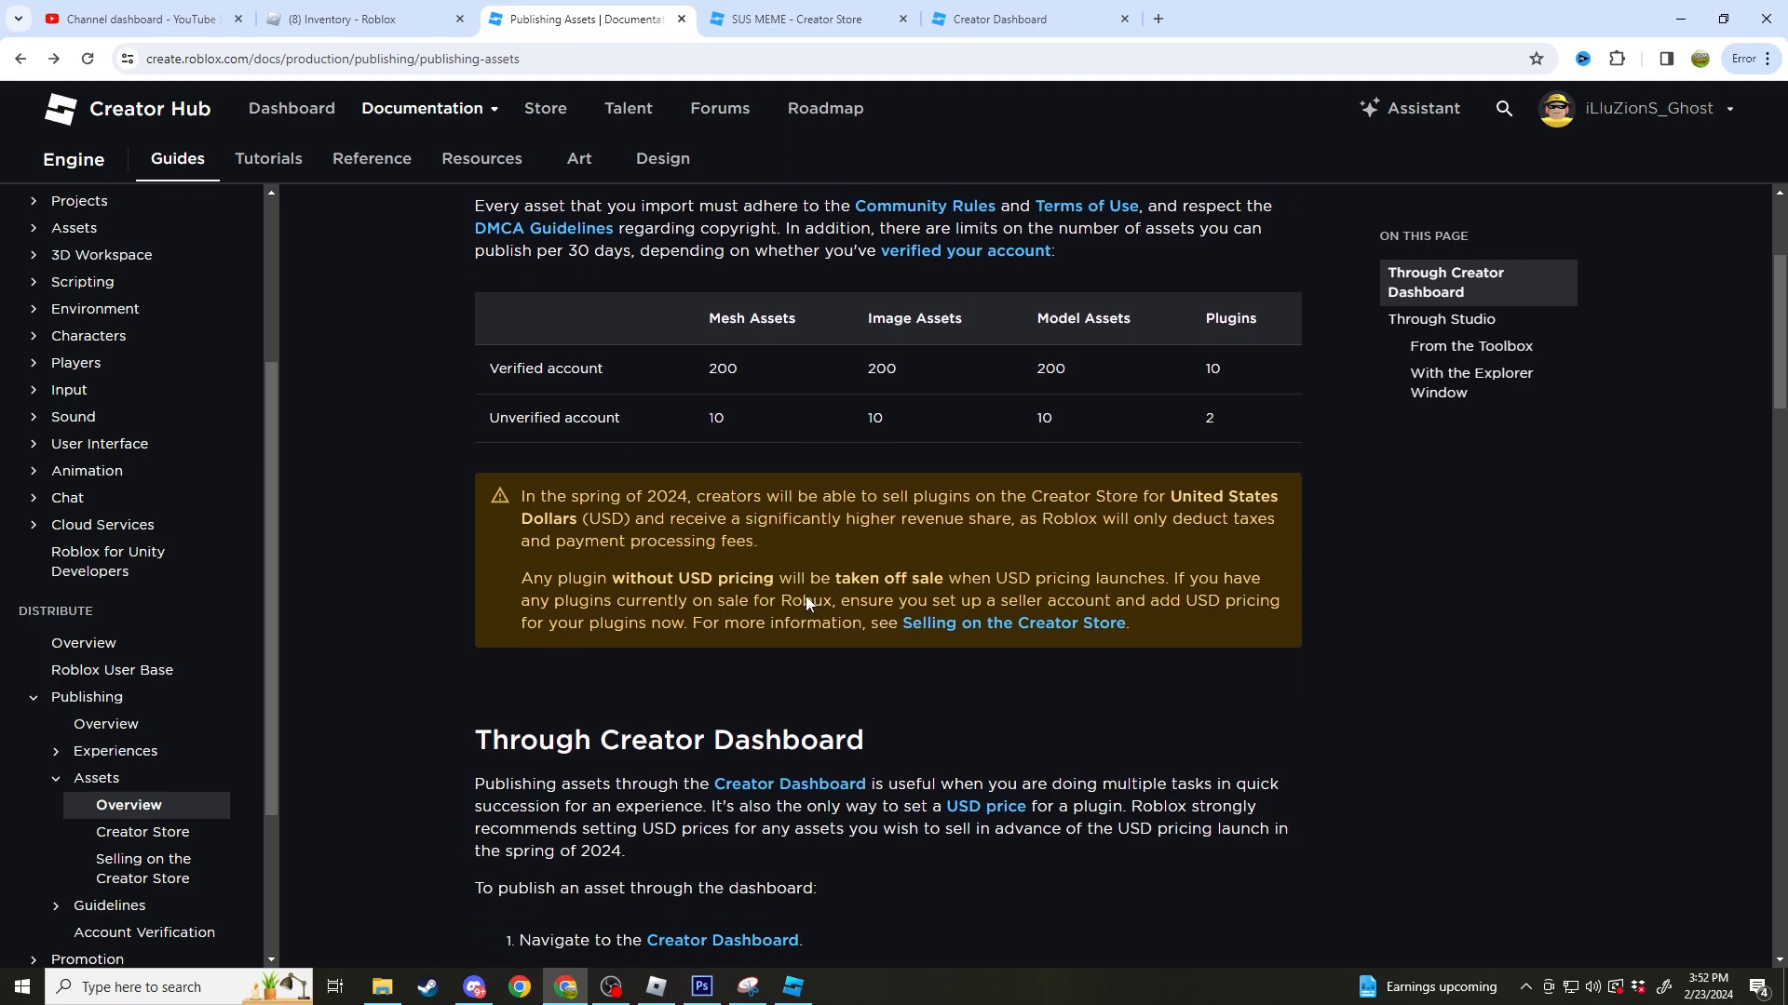
pyautogui.scroll(-3)
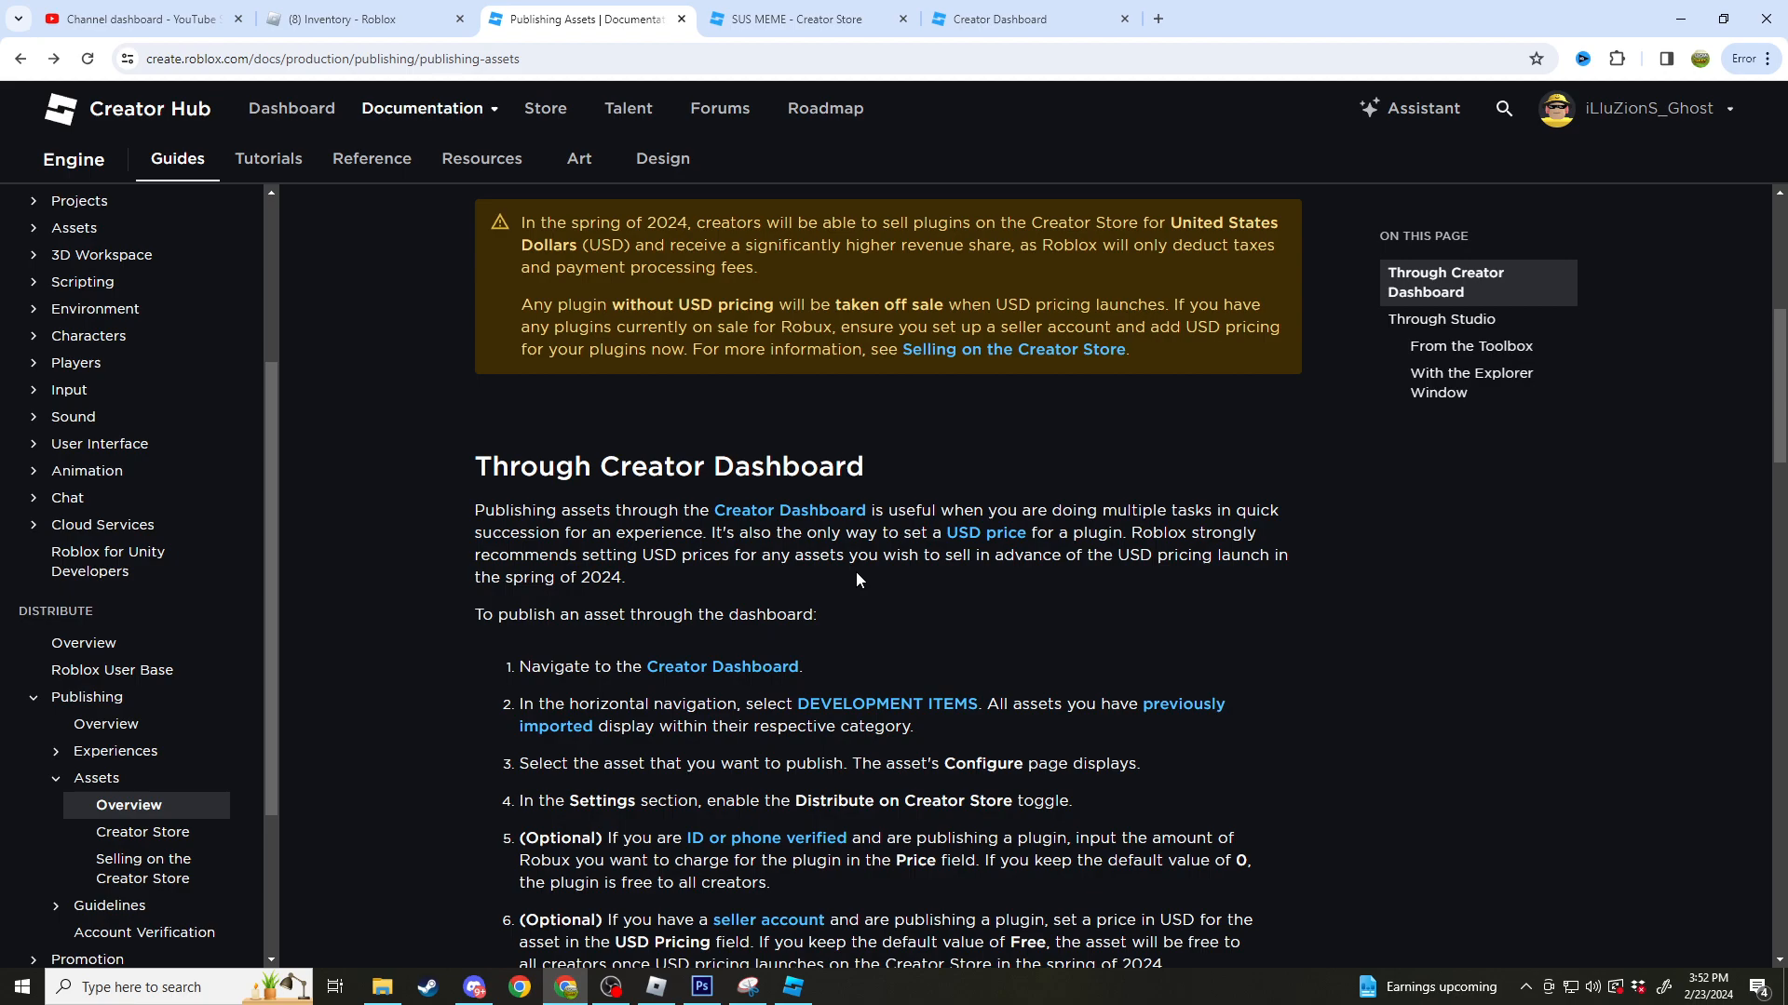
pyautogui.scroll(-3)
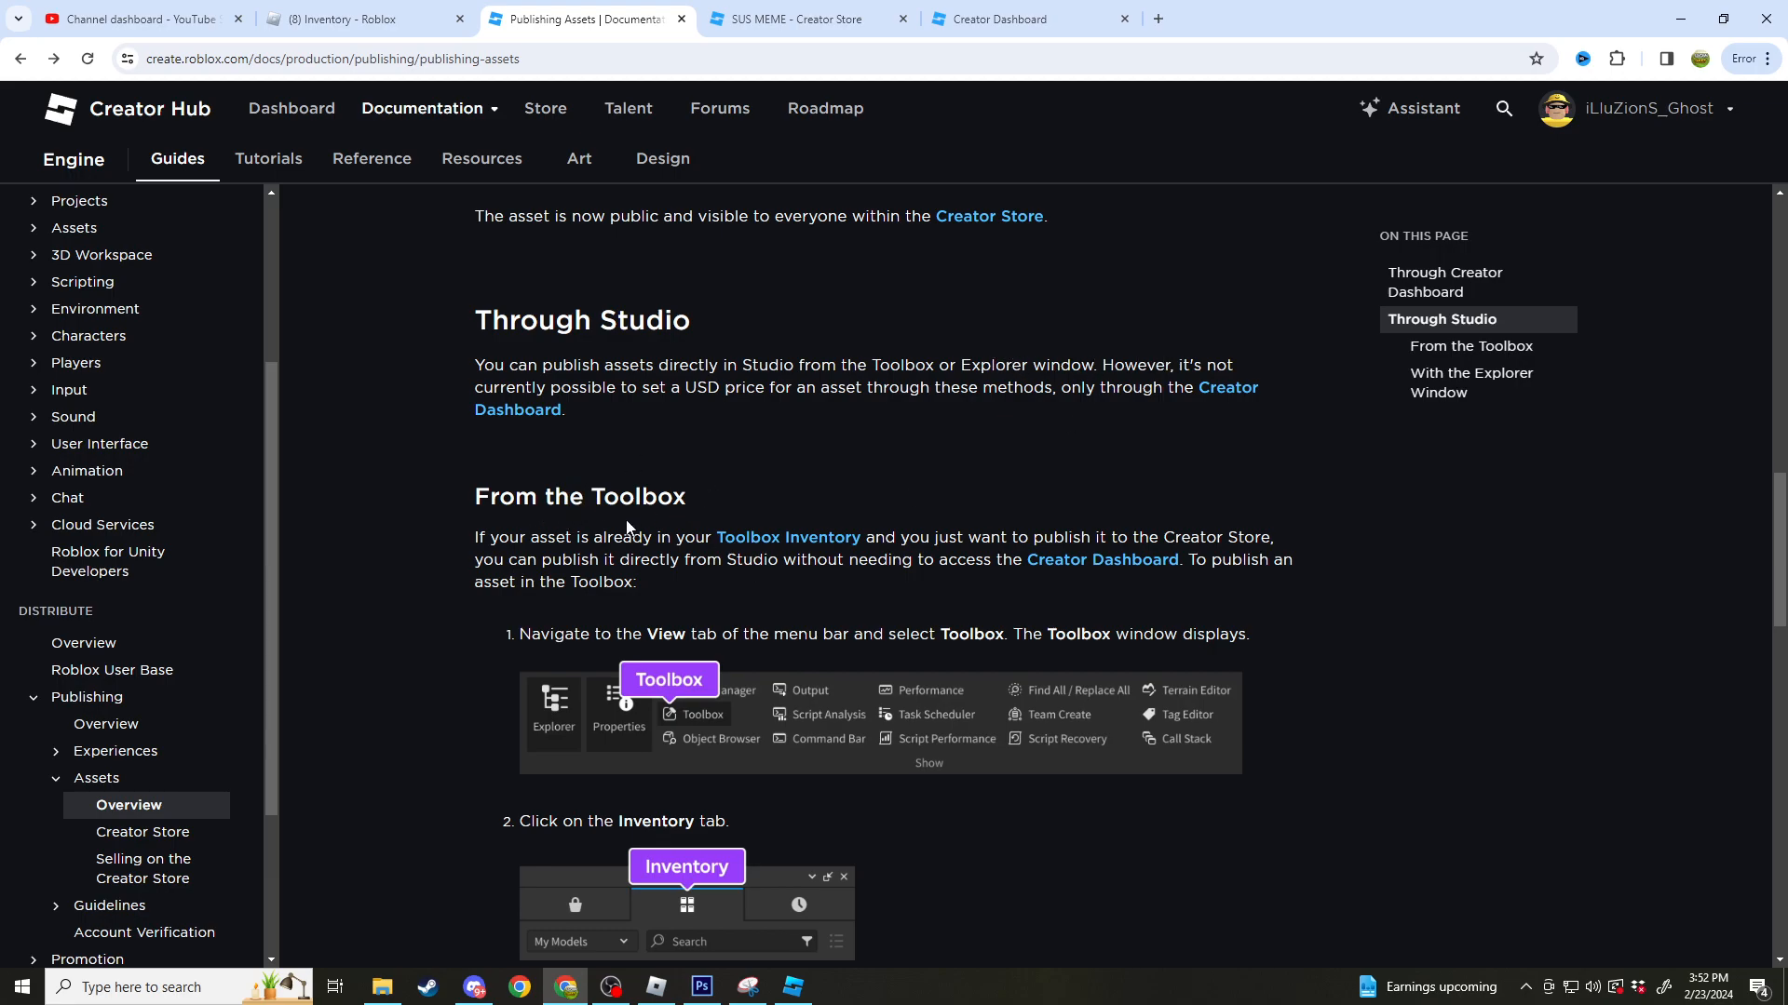
pyautogui.scroll(-3)
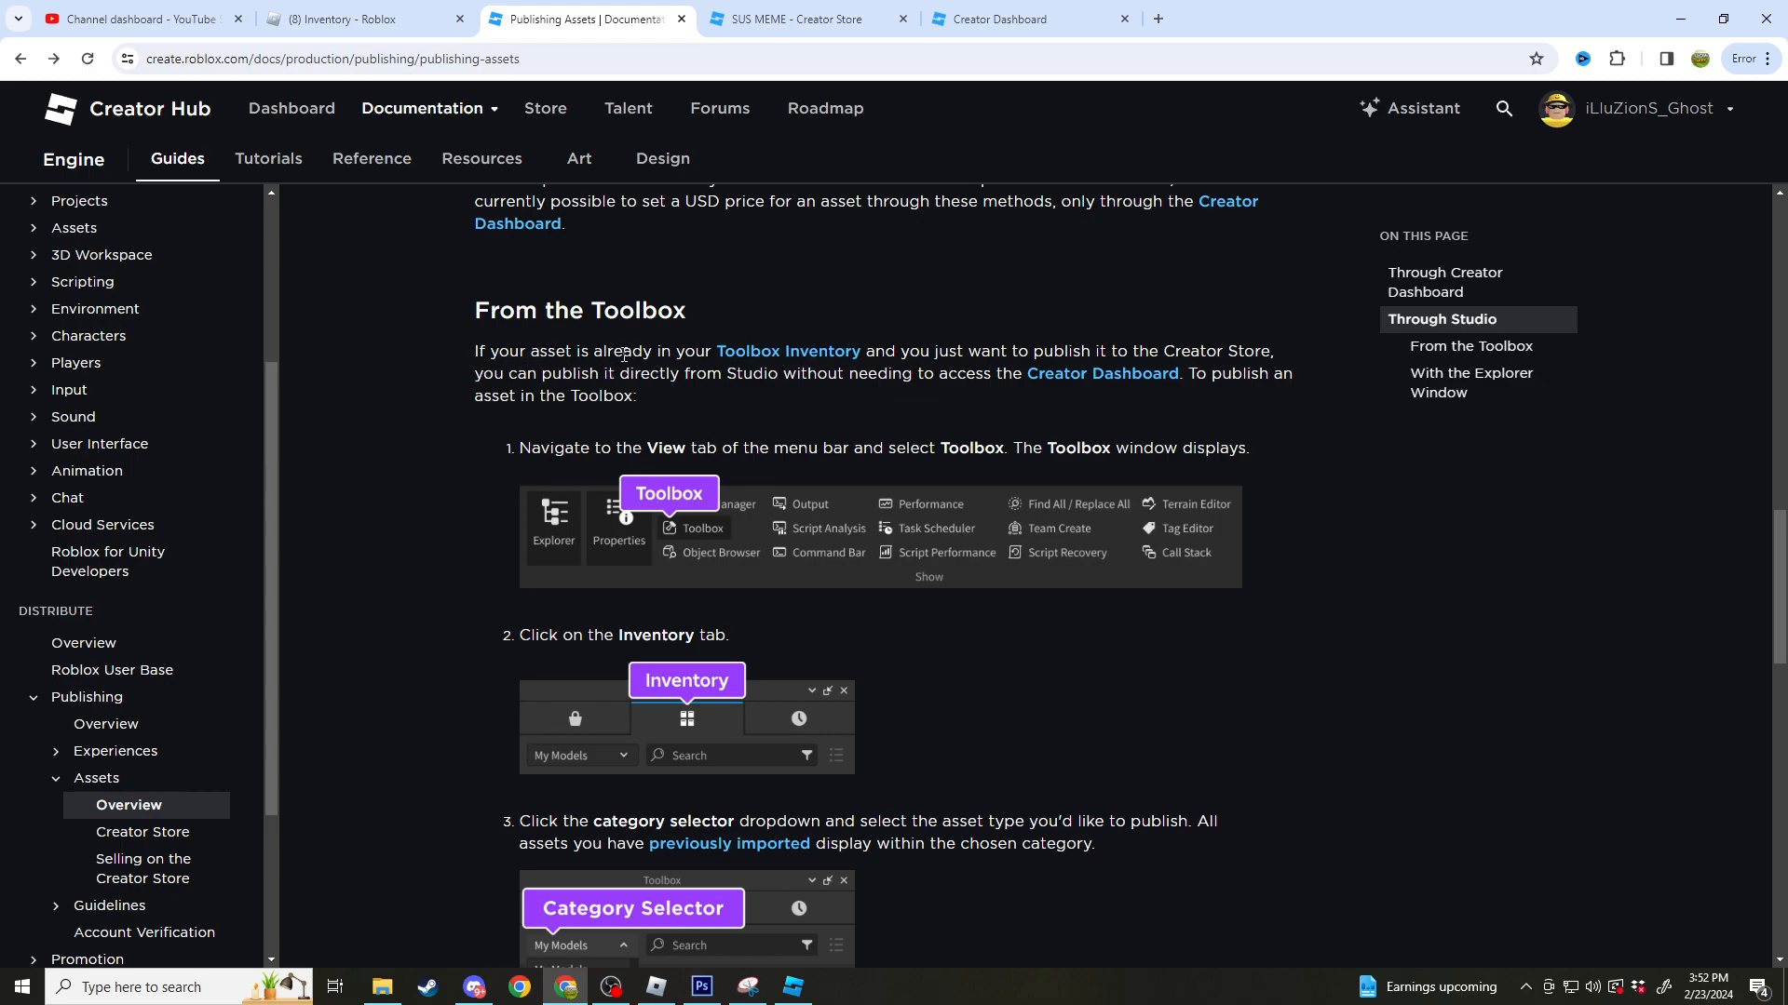
pyautogui.moveTo(943, 400)
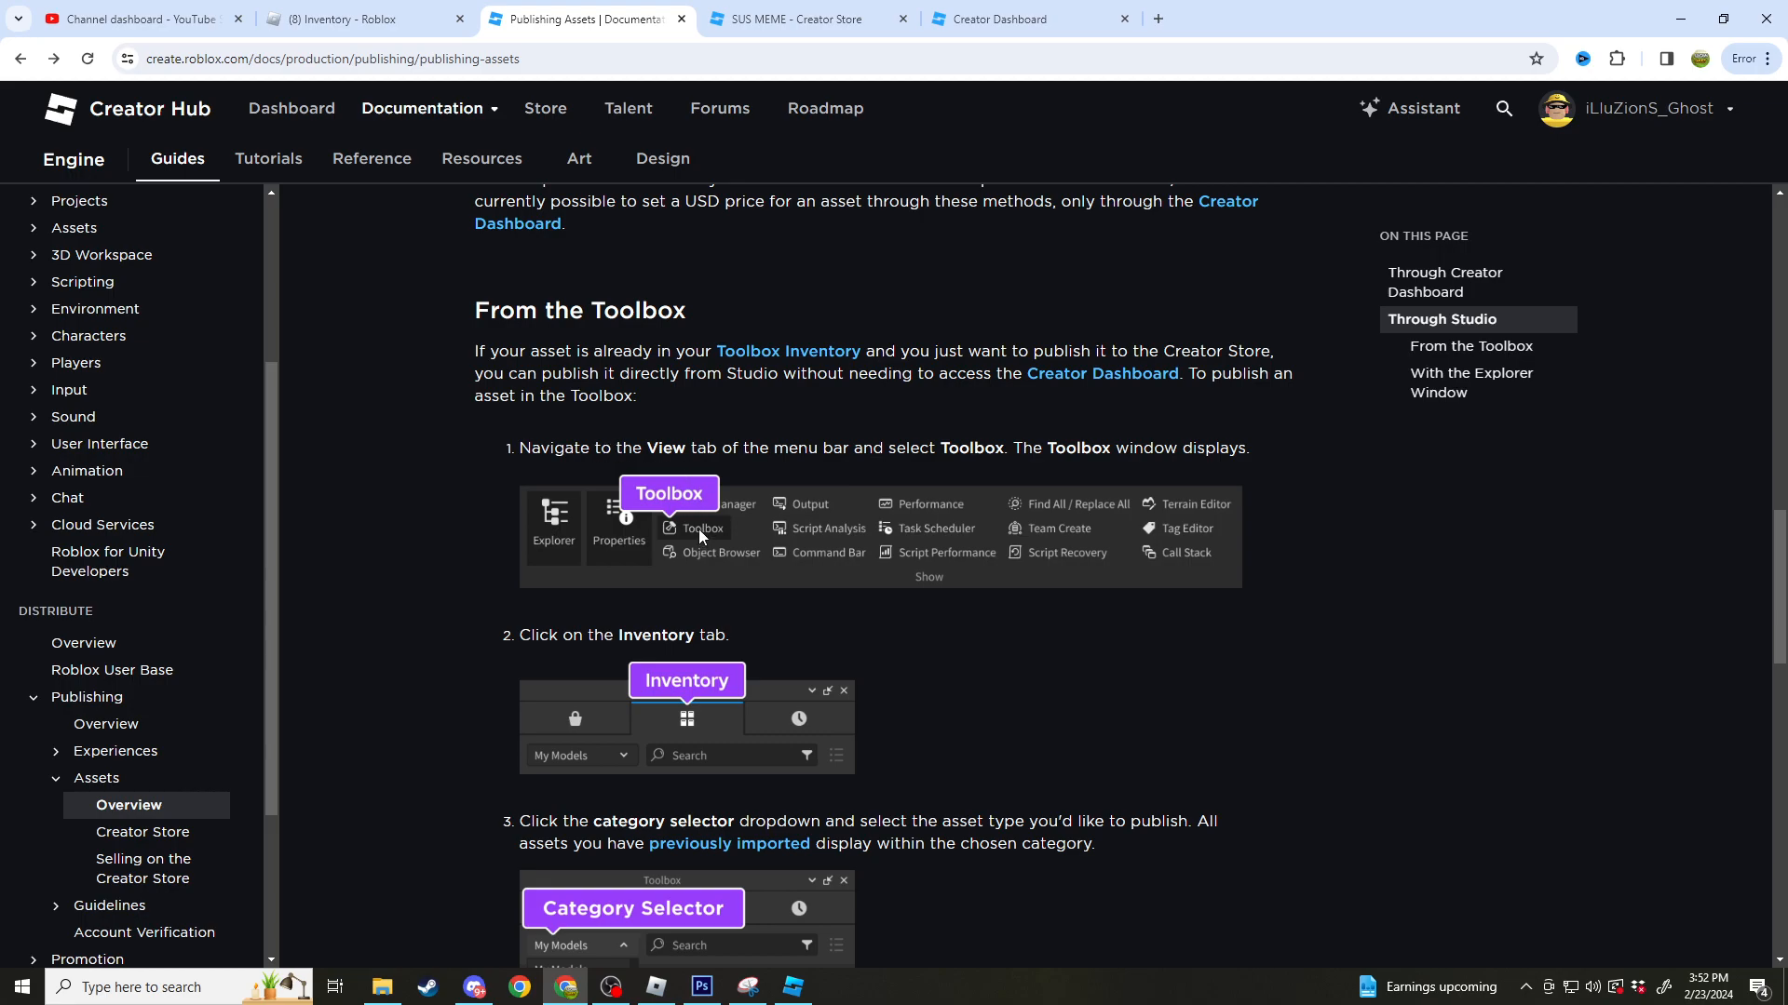
pyautogui.scroll(-3)
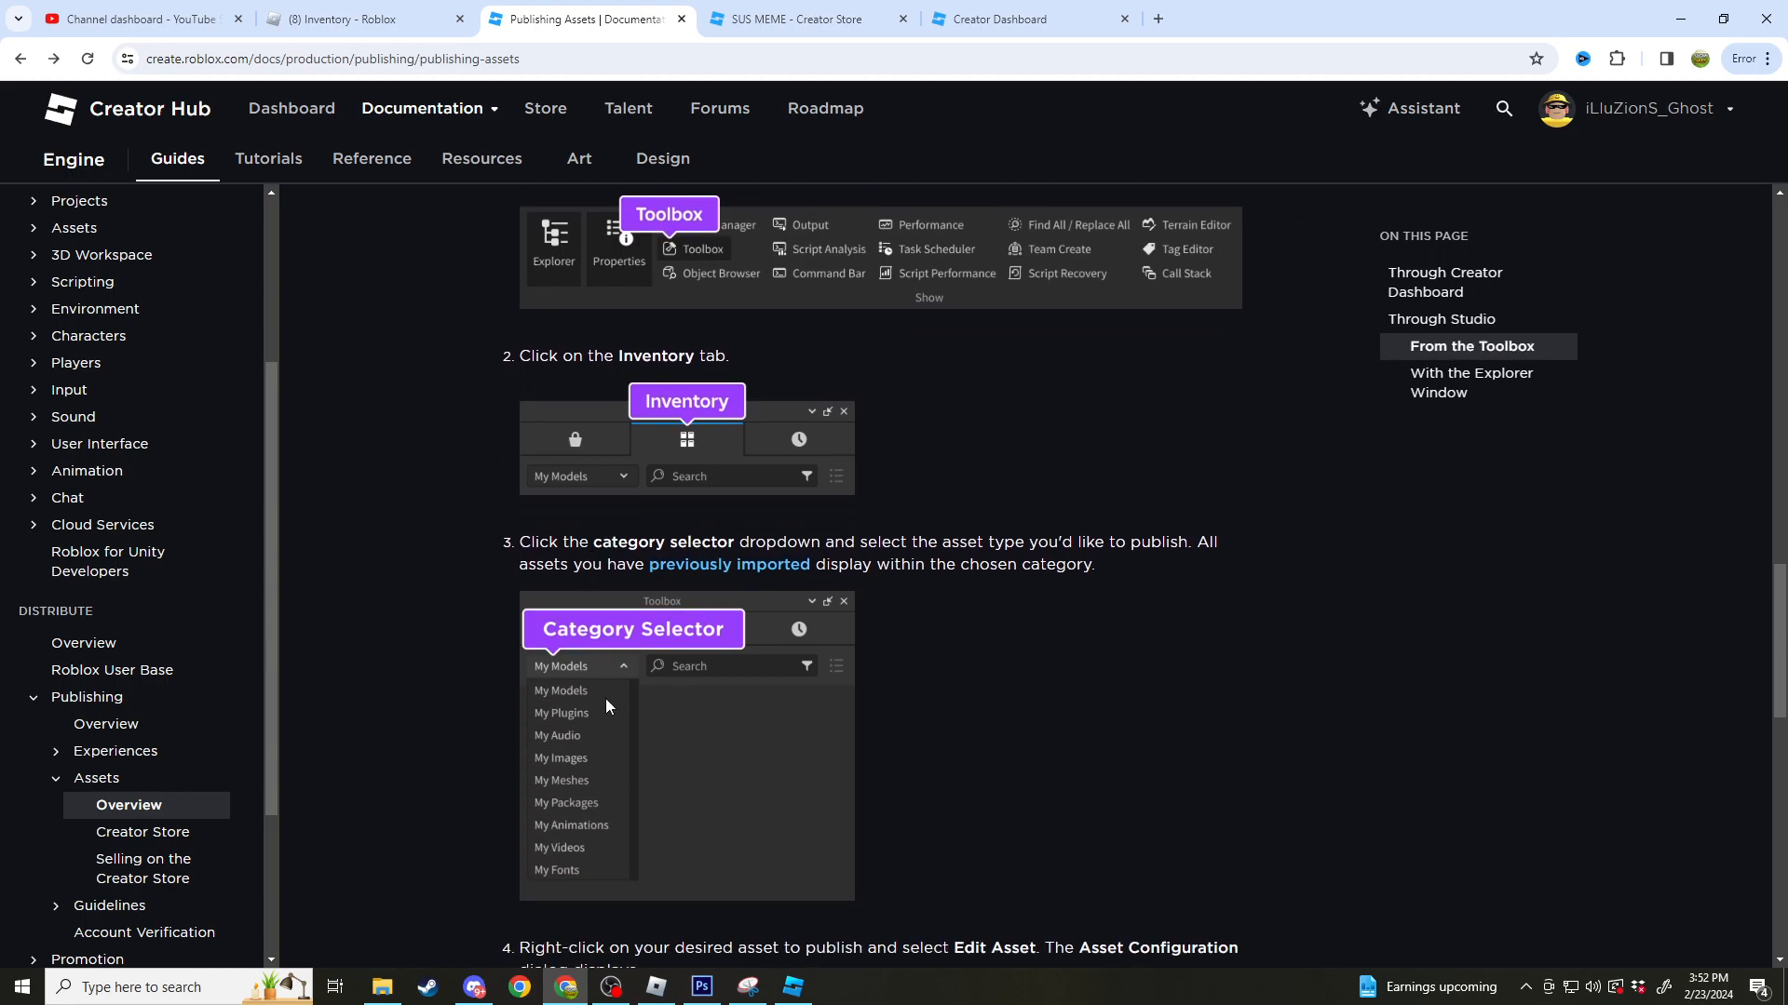
pyautogui.scroll(-3)
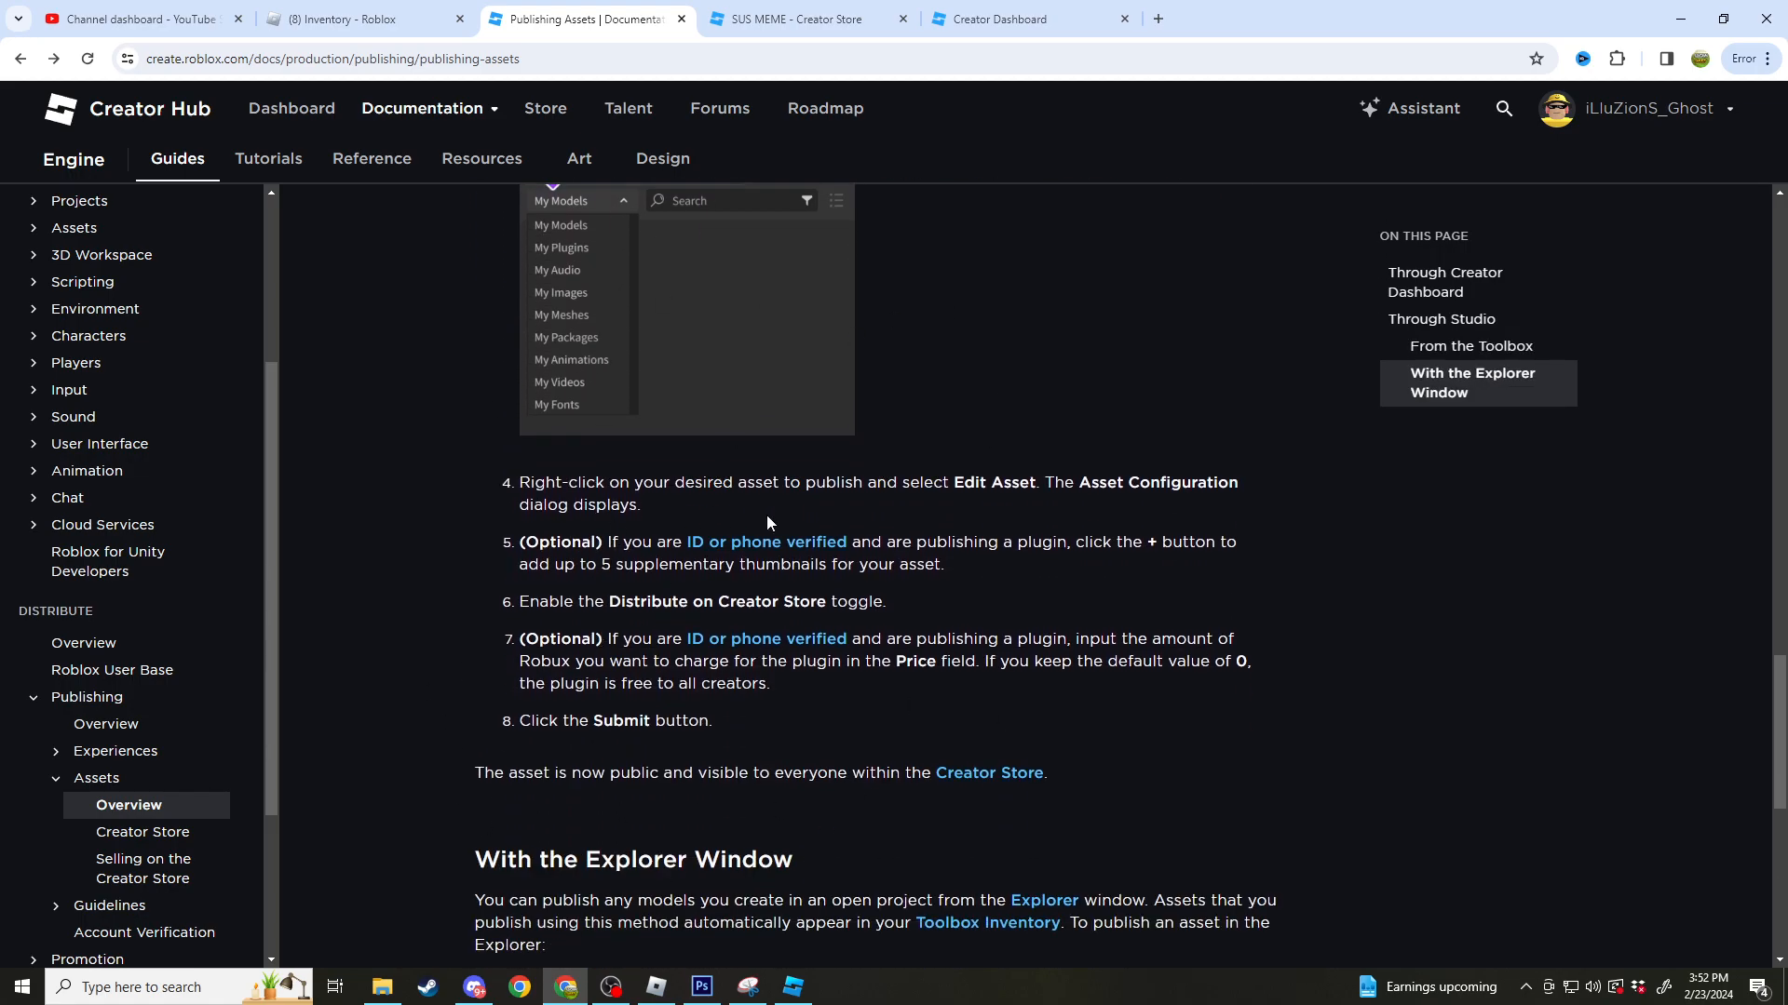
pyautogui.scroll(3)
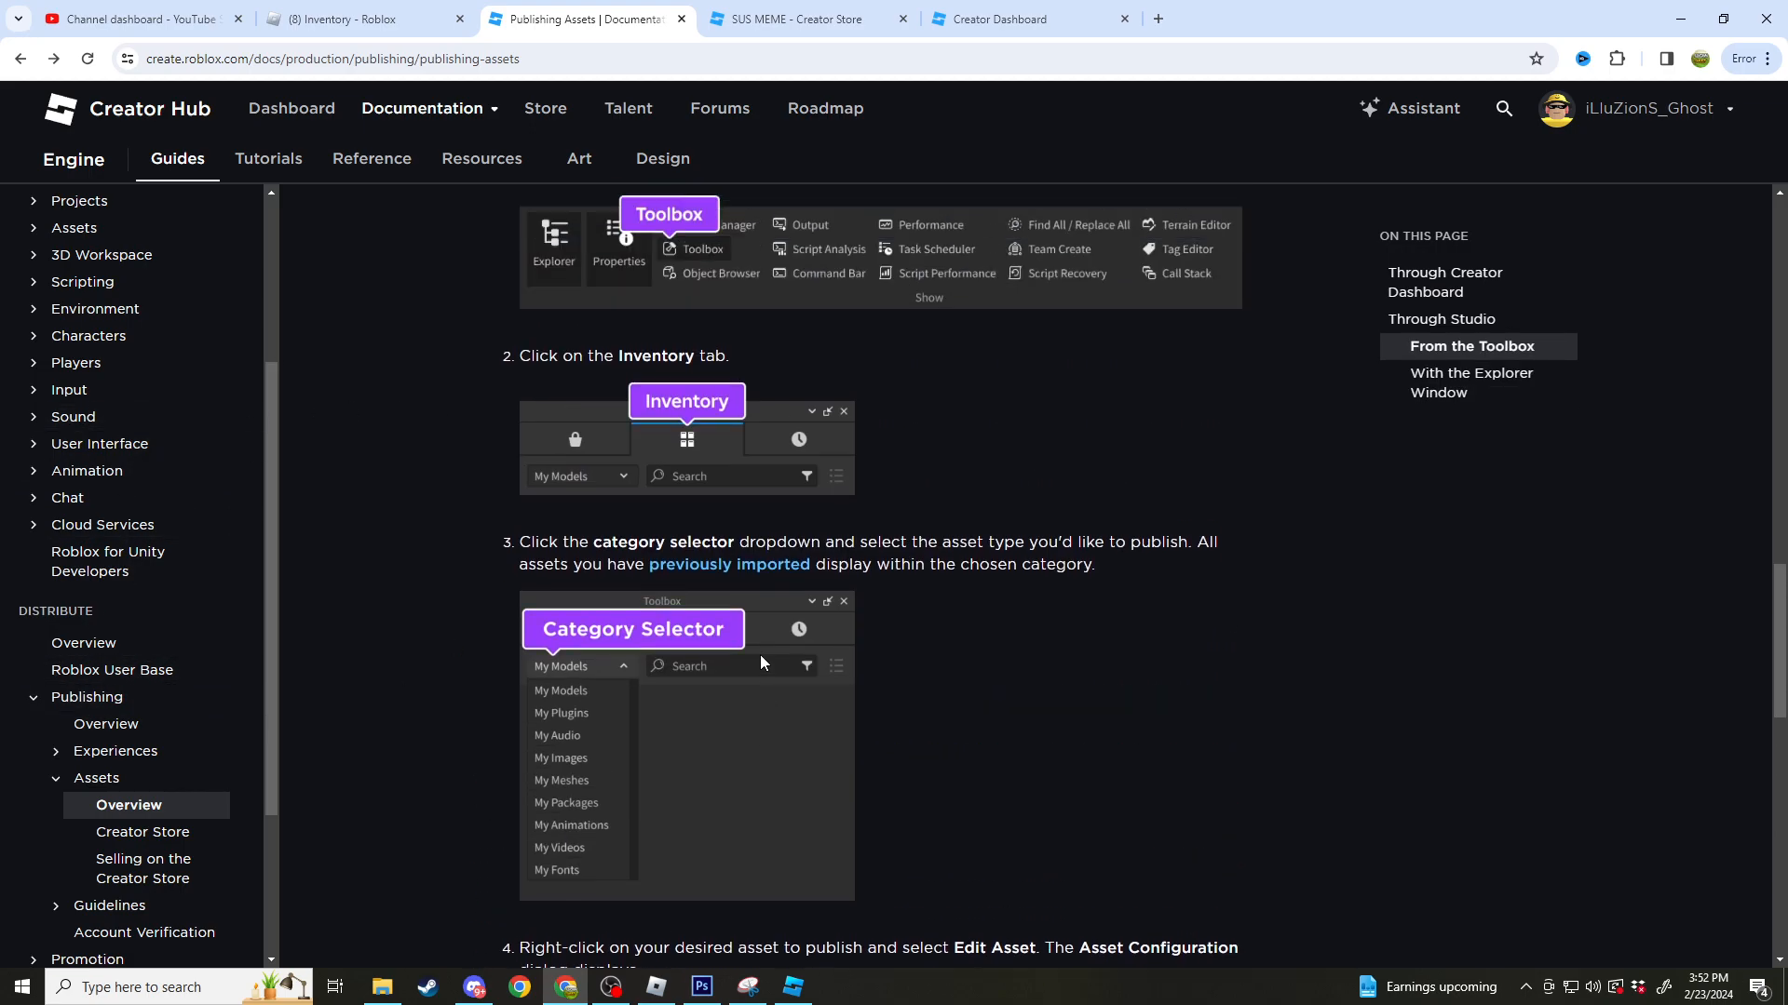
pyautogui.scroll(-3)
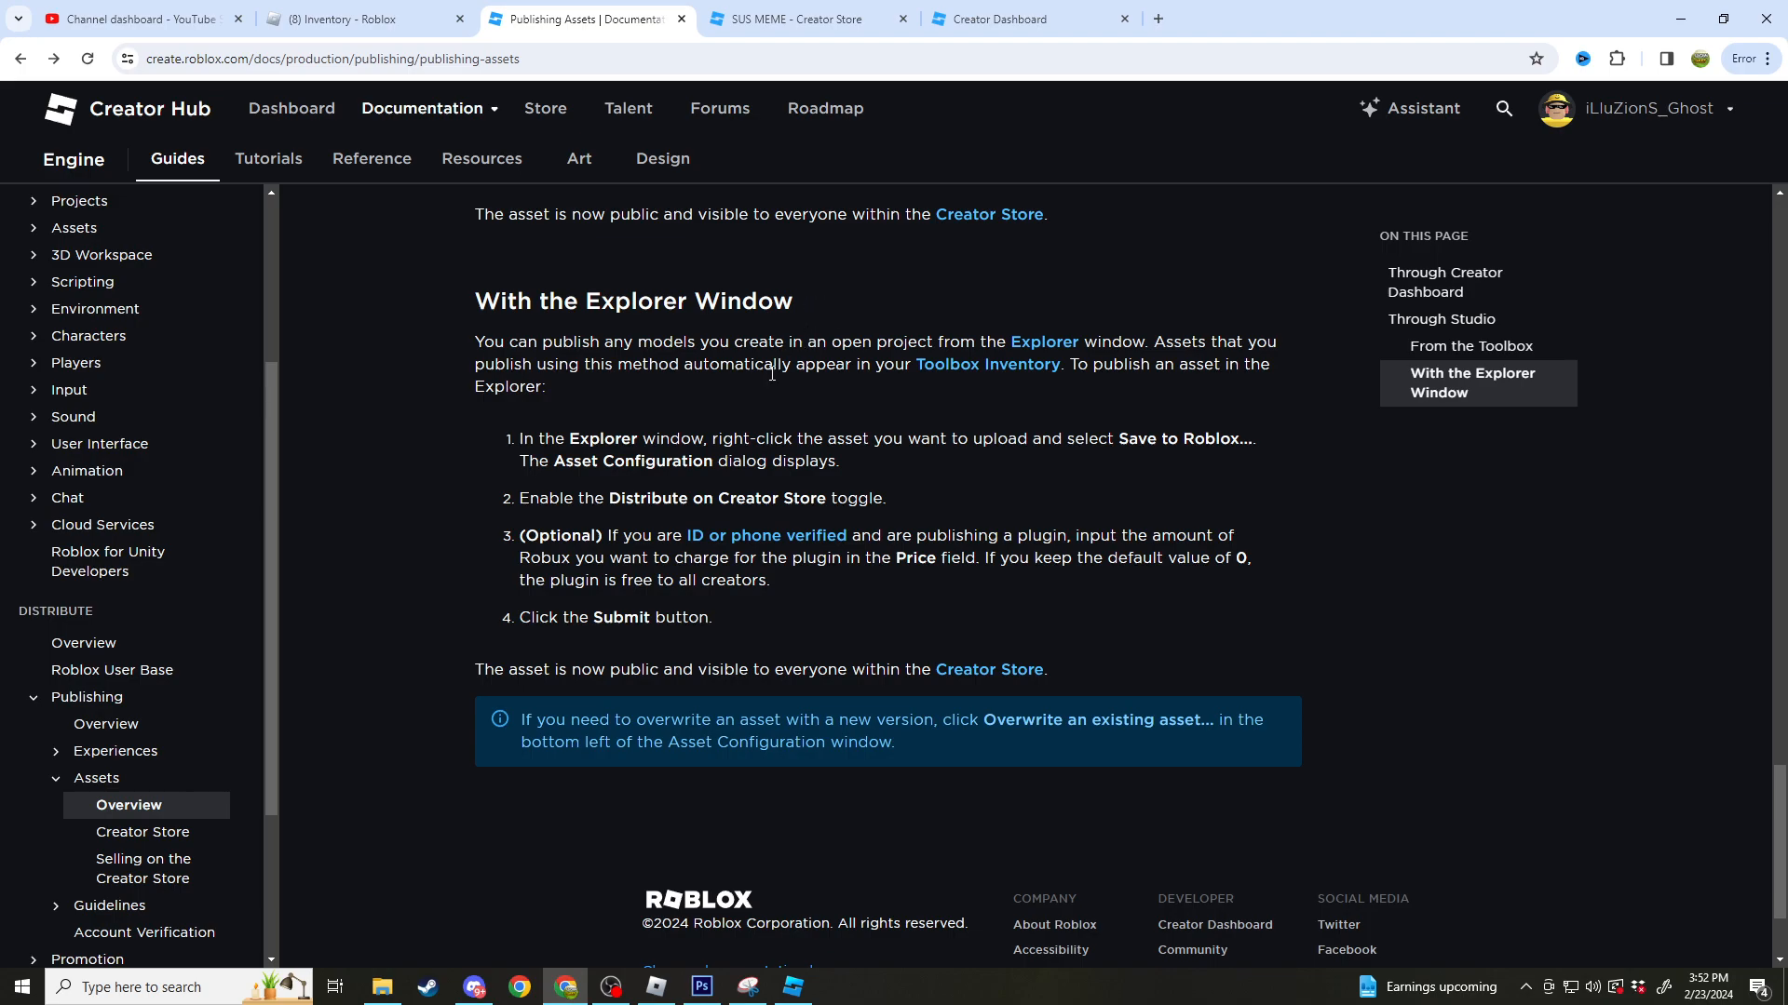
pyautogui.scroll(-3)
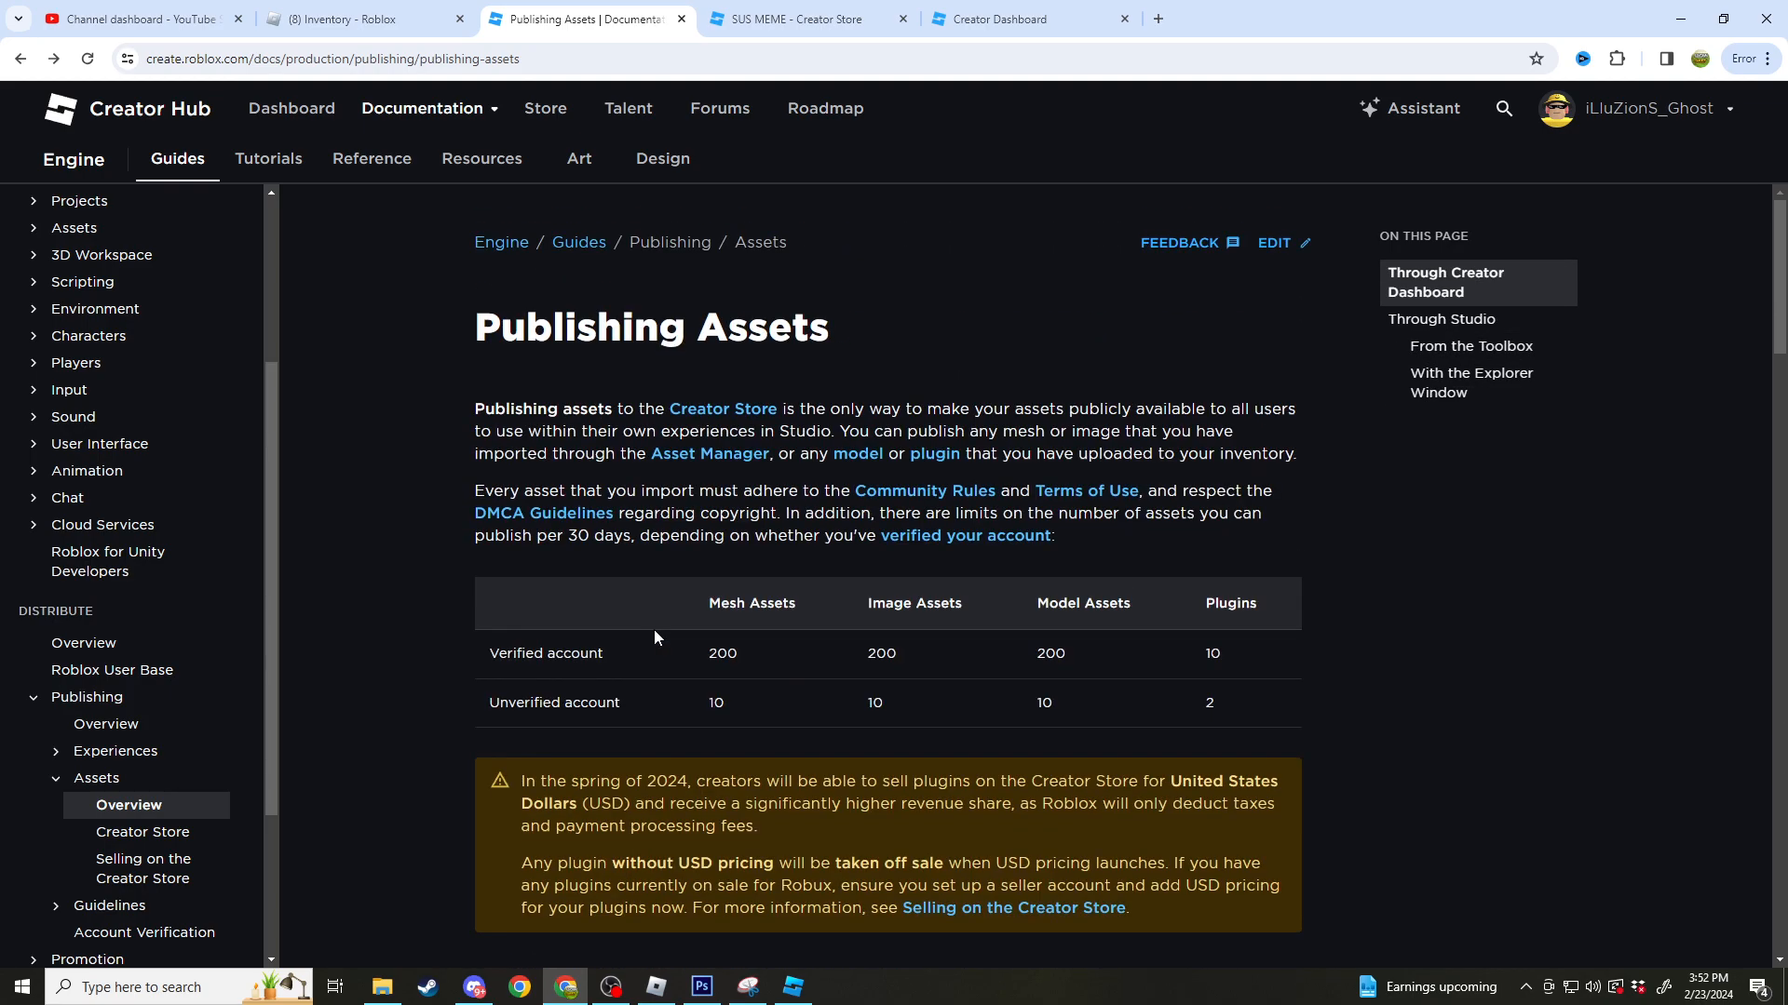
pyautogui.moveTo(966, 430)
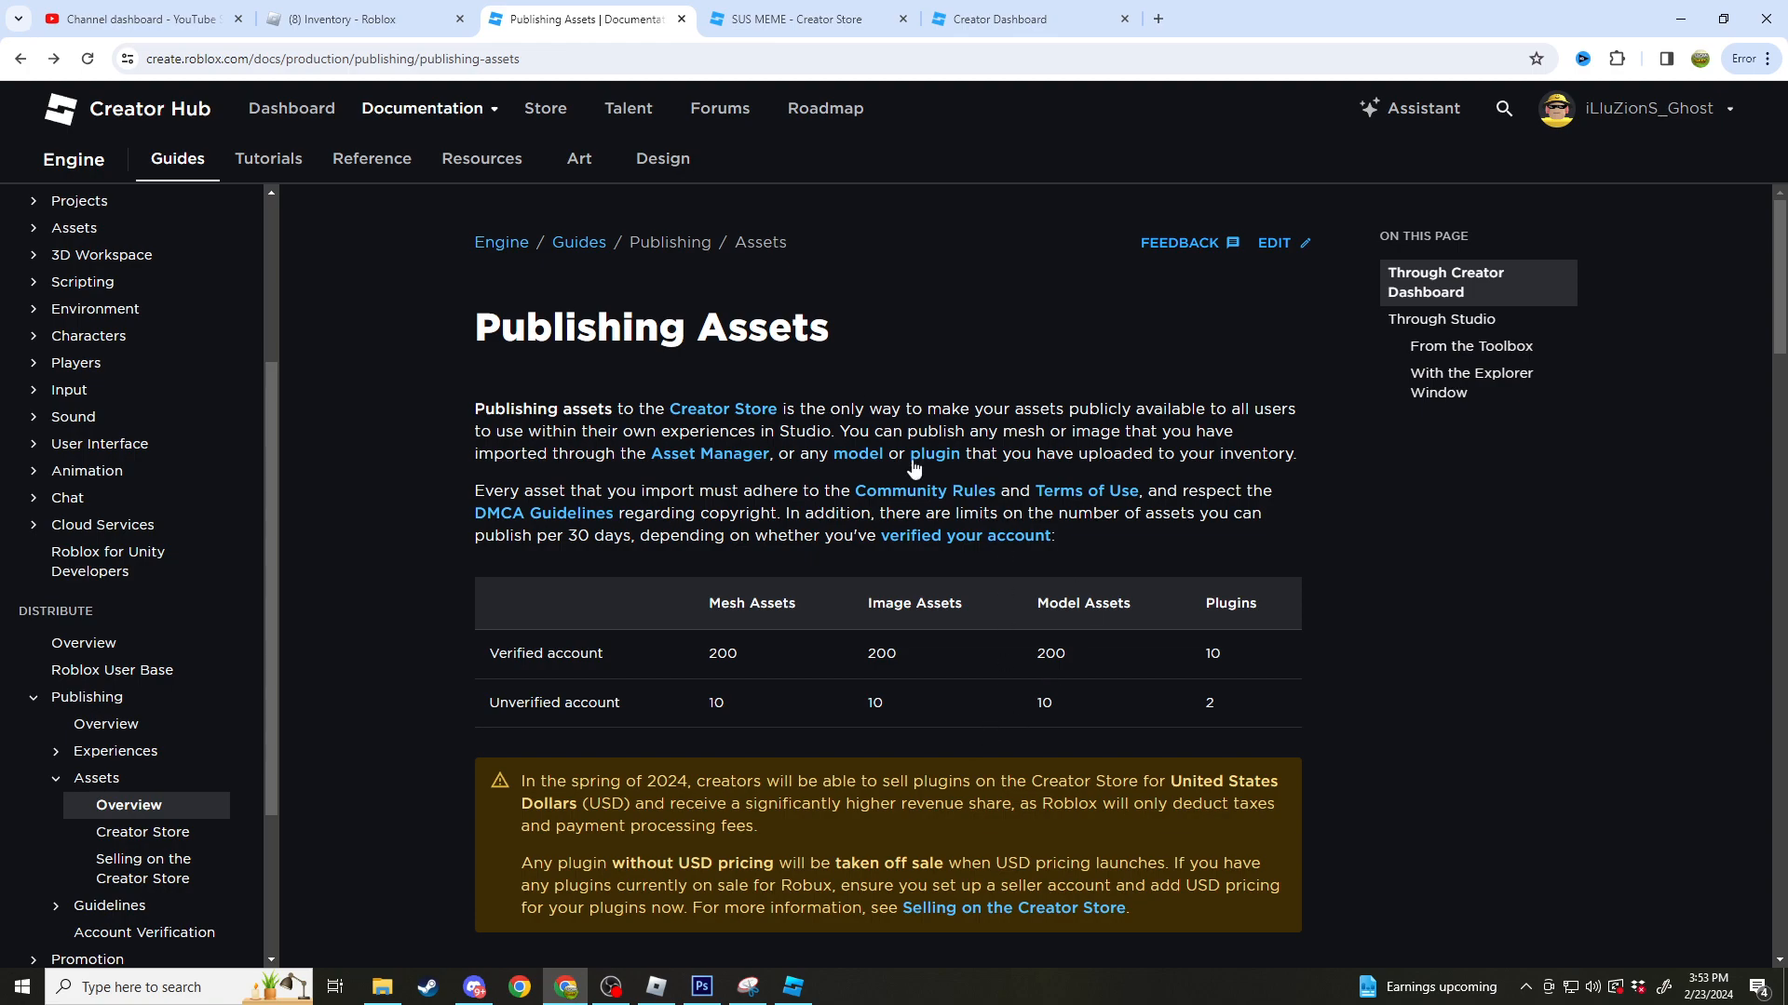
pyautogui.scroll(-3)
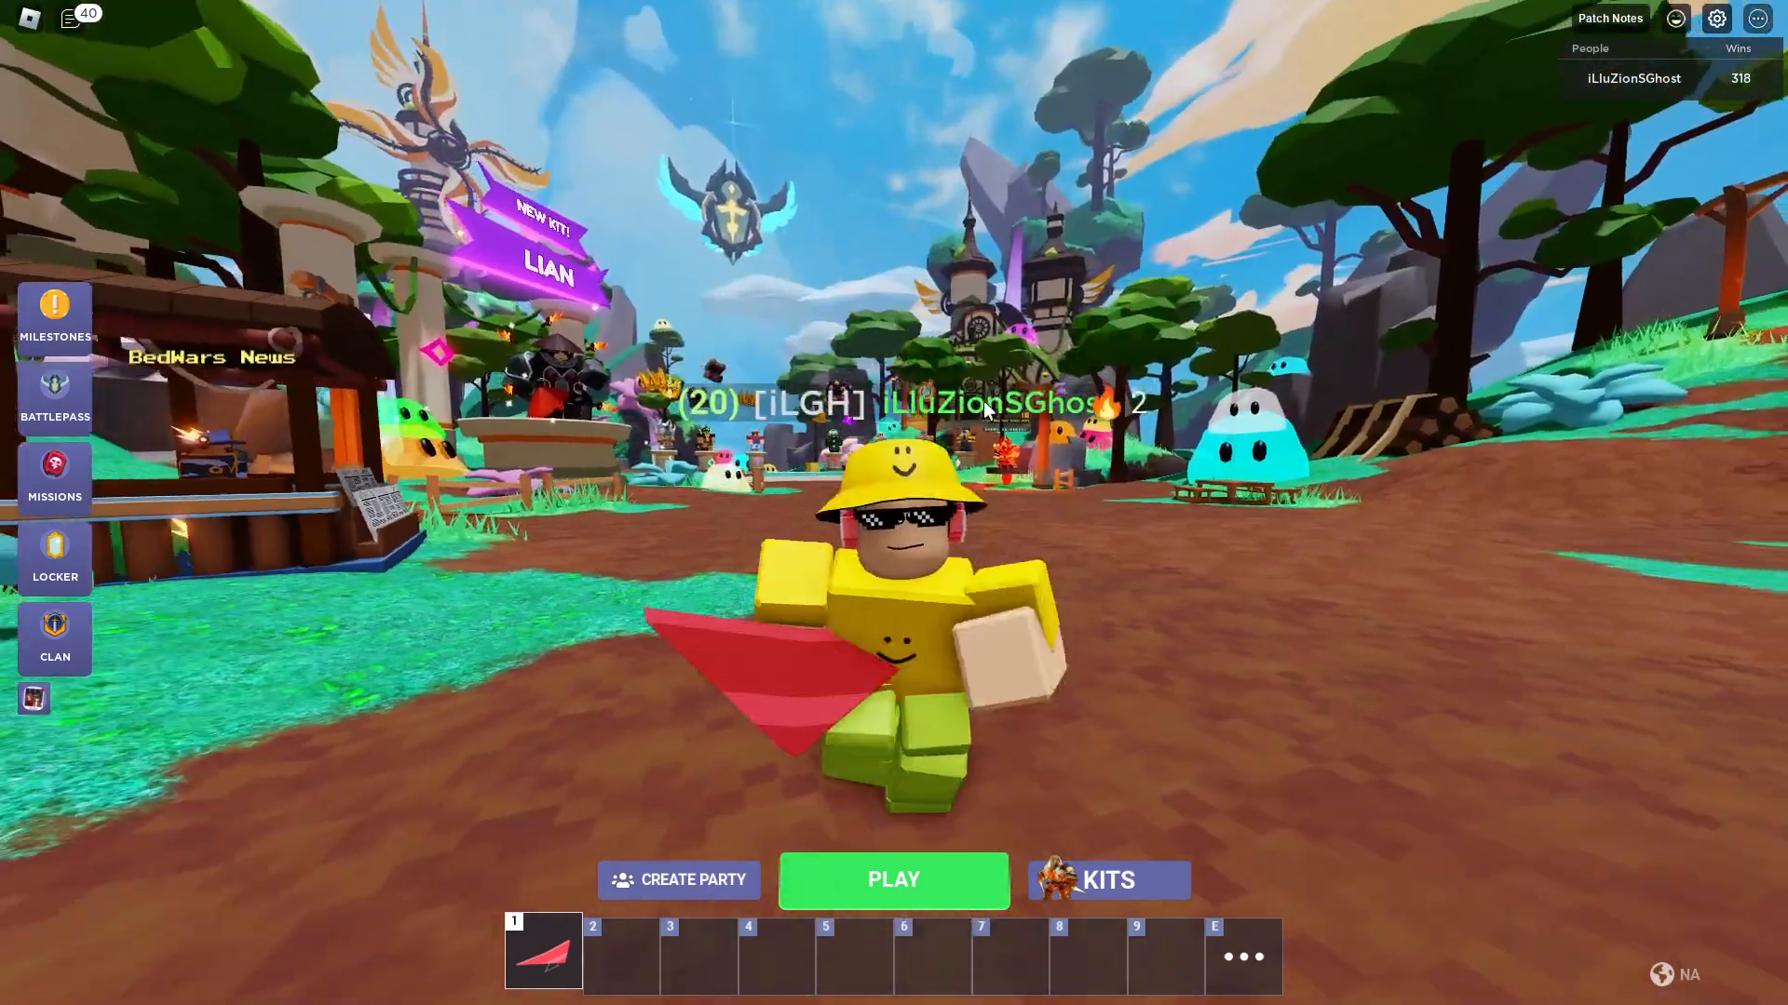
pyautogui.click(54, 639)
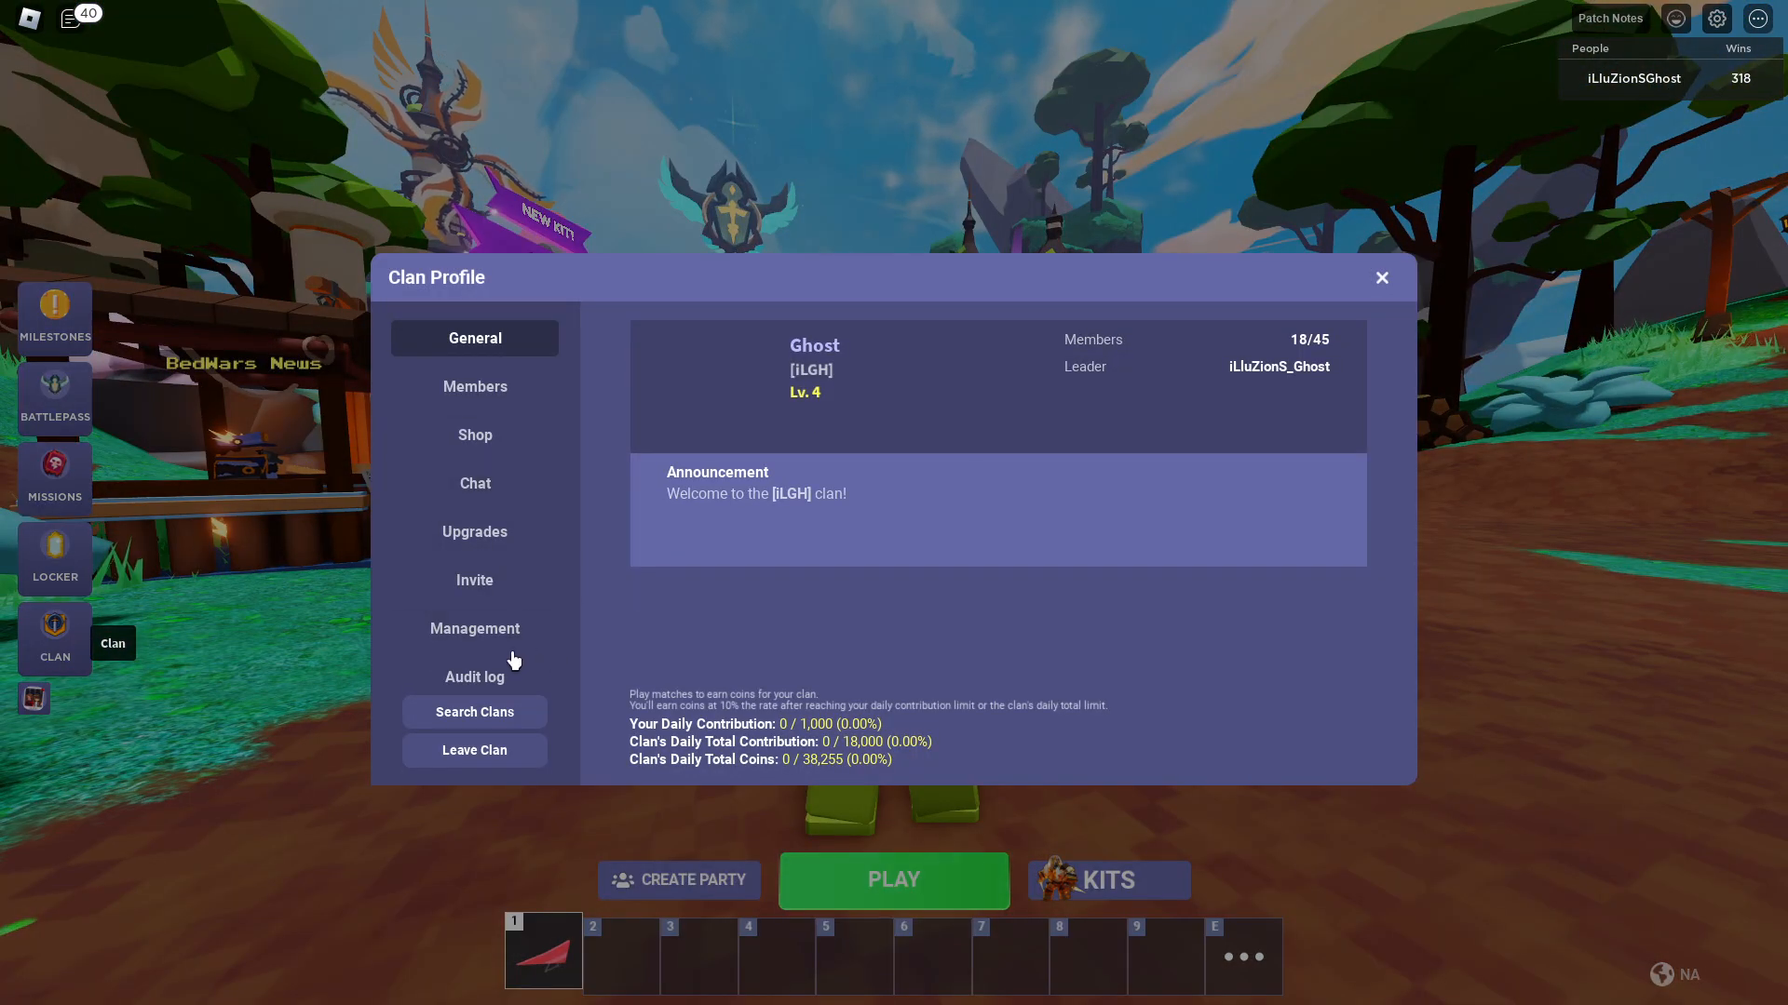
pyautogui.click(473, 628)
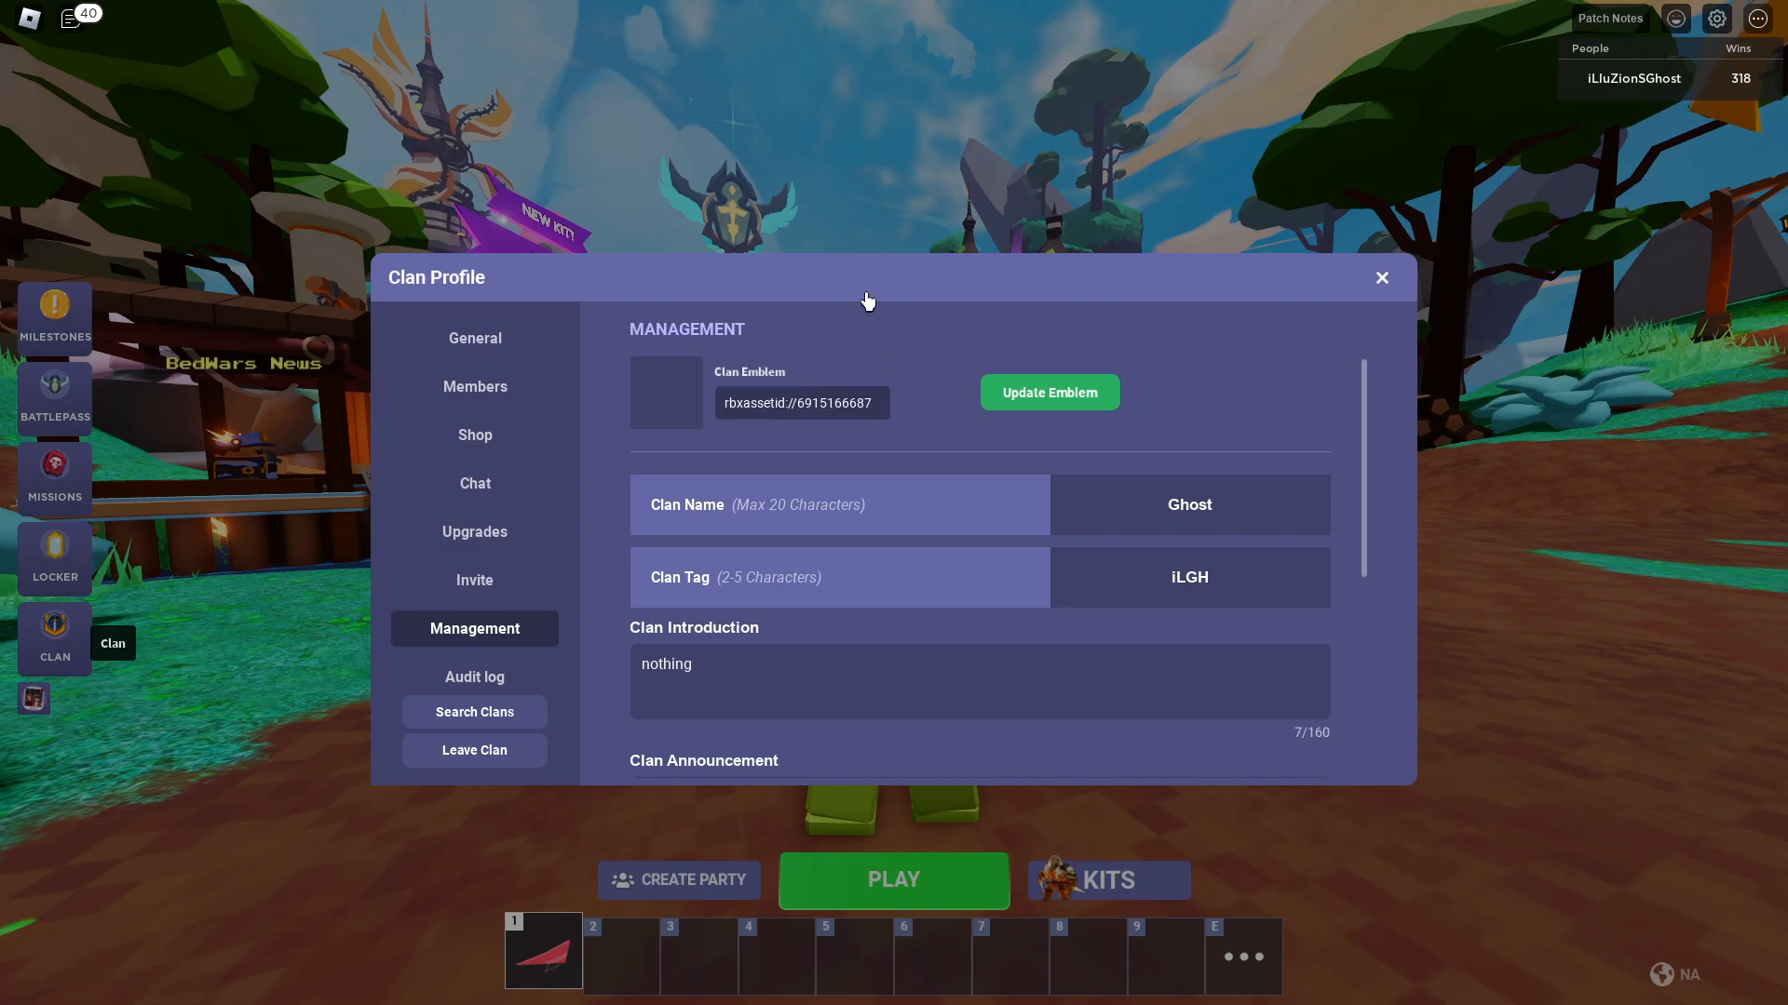
pyautogui.click(1380, 277)
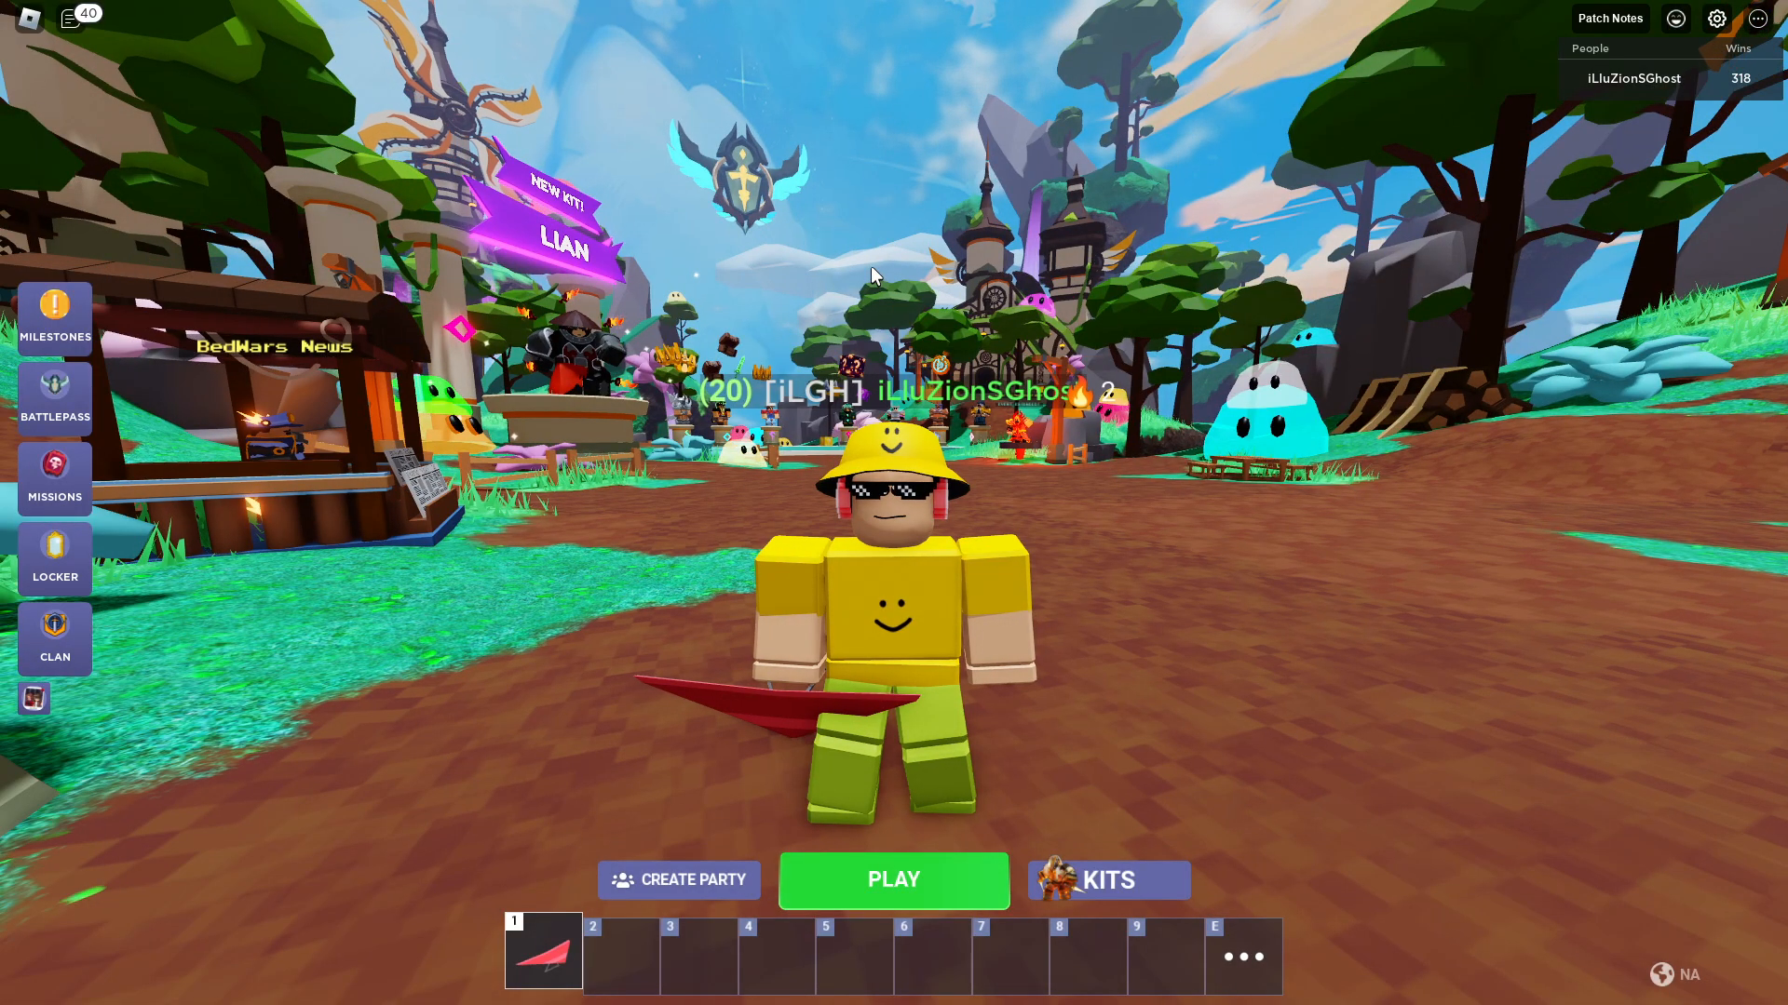